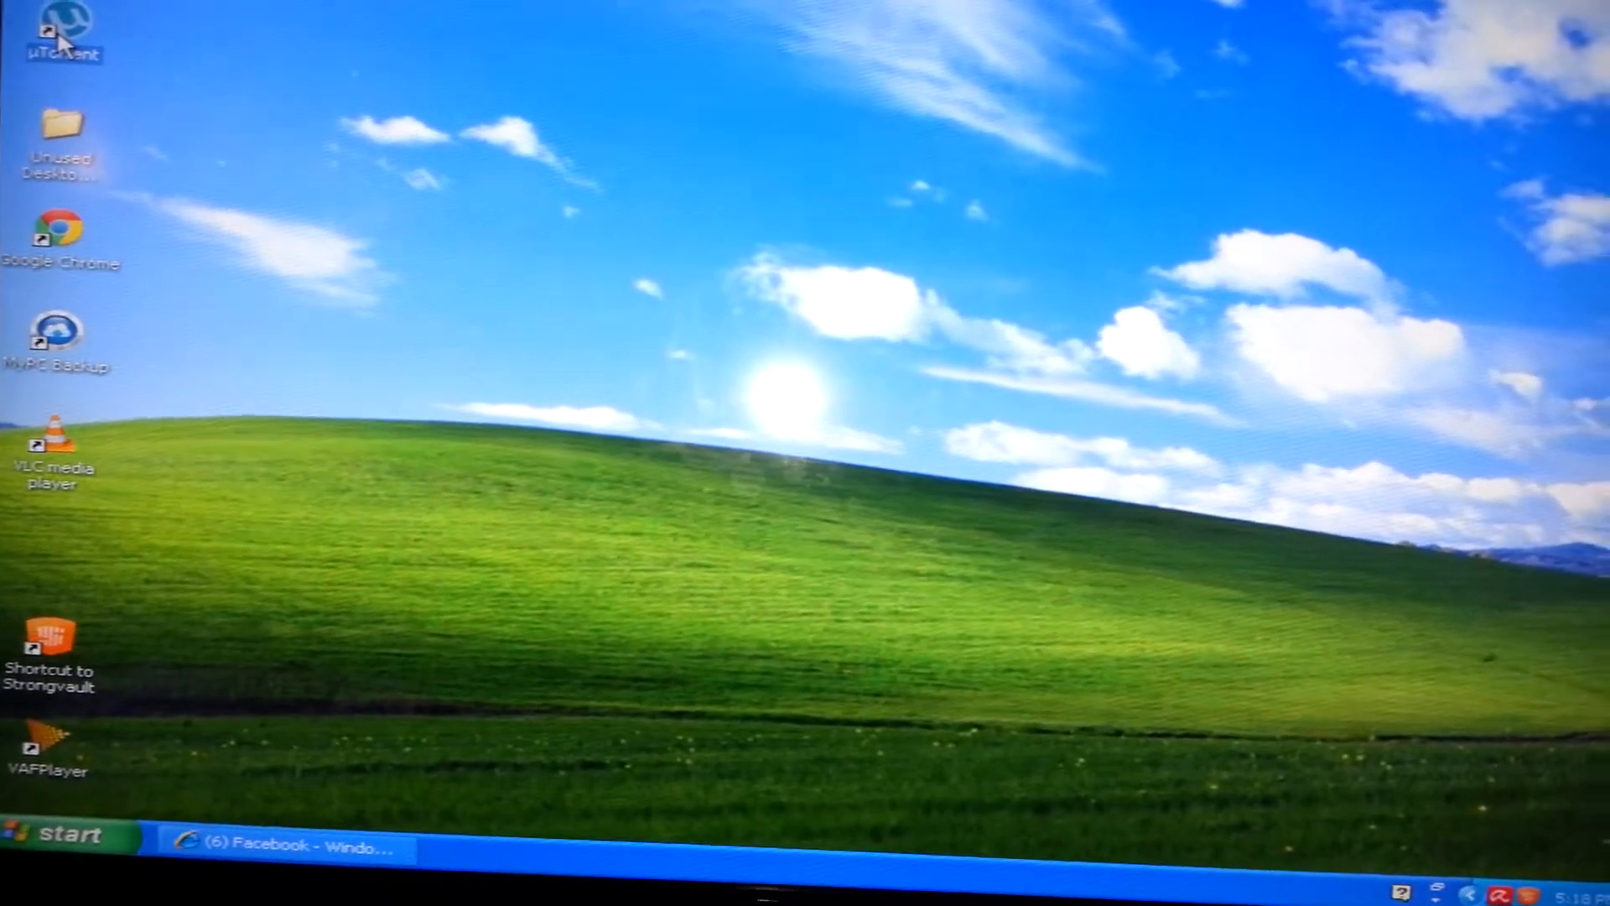
Launch uTorrent, close it to the tray, then exit completely via the tray icon and confirm.
double_click(64, 30)
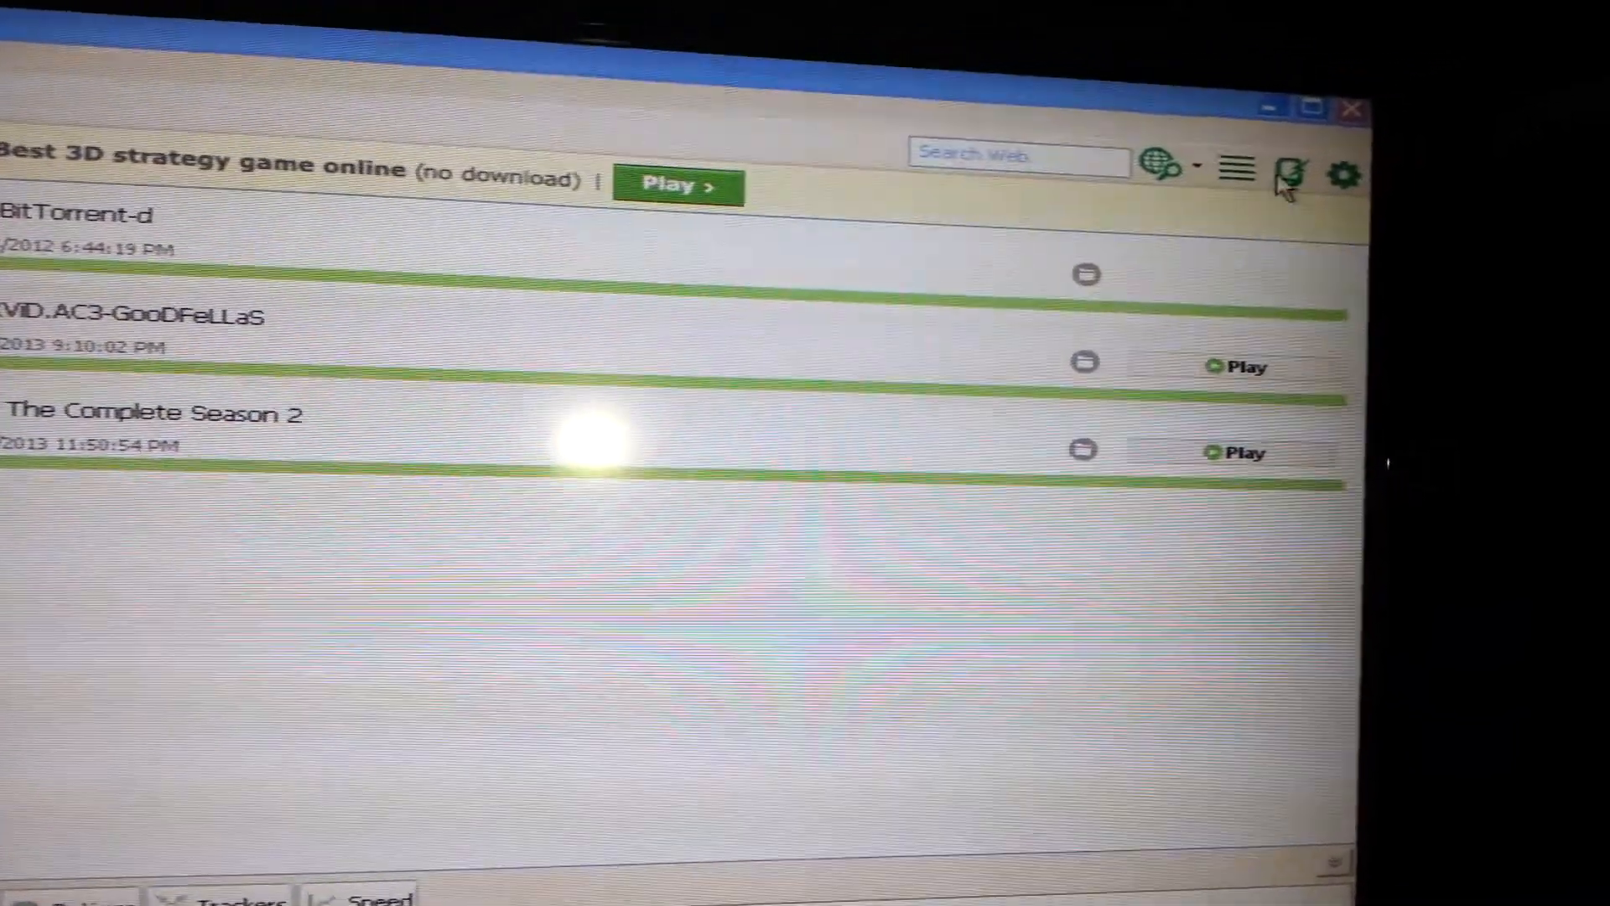
left_click(1352, 109)
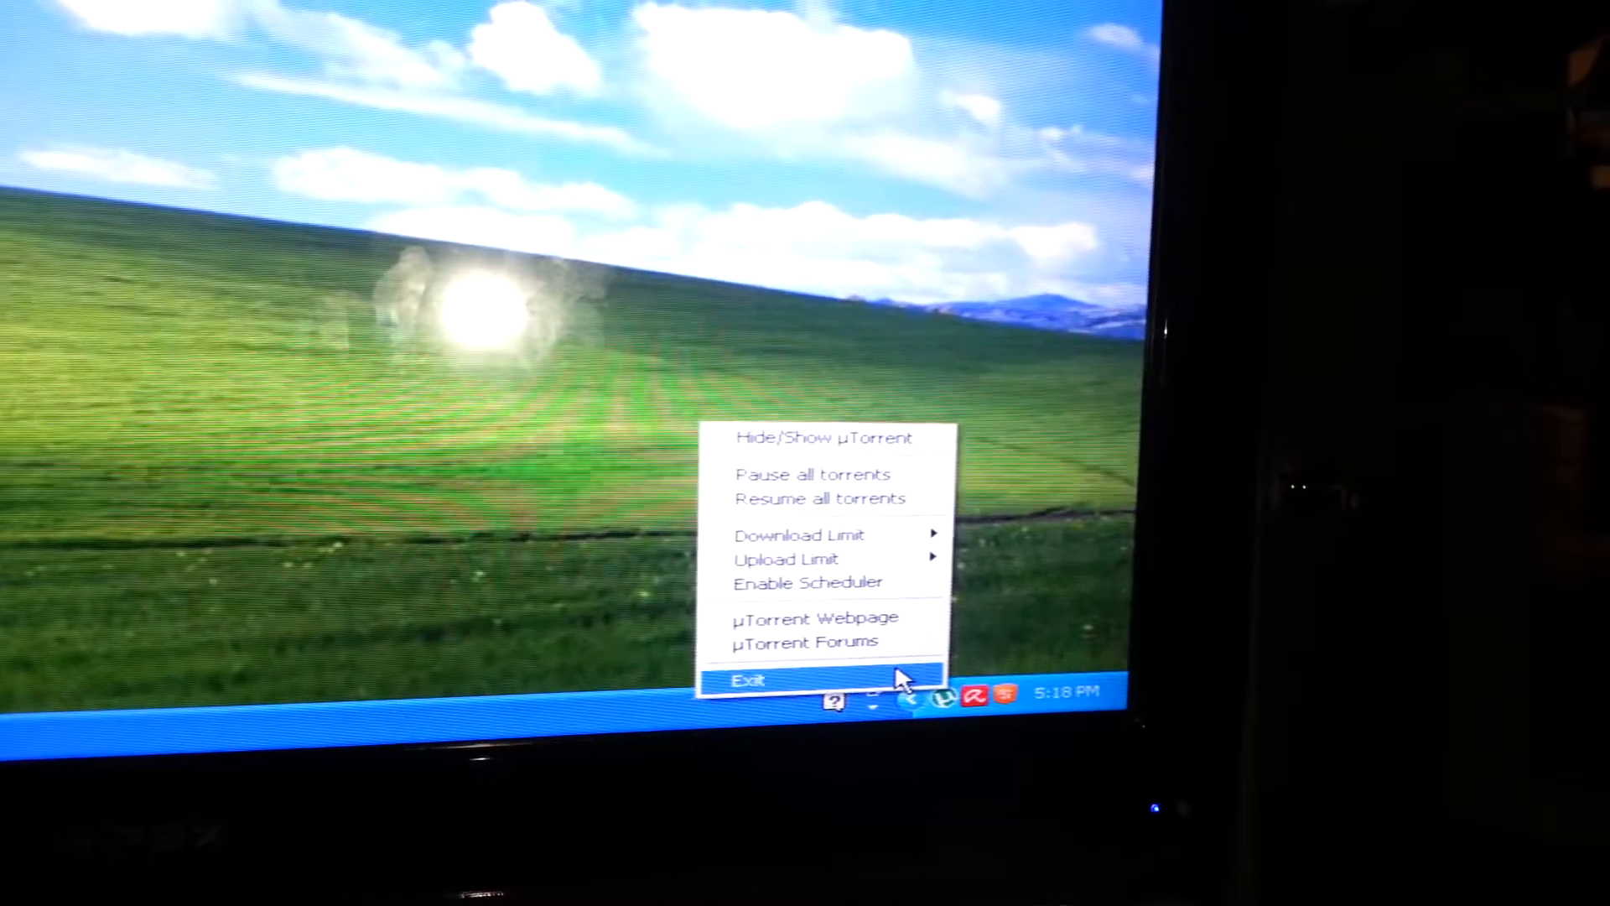
left_click(748, 680)
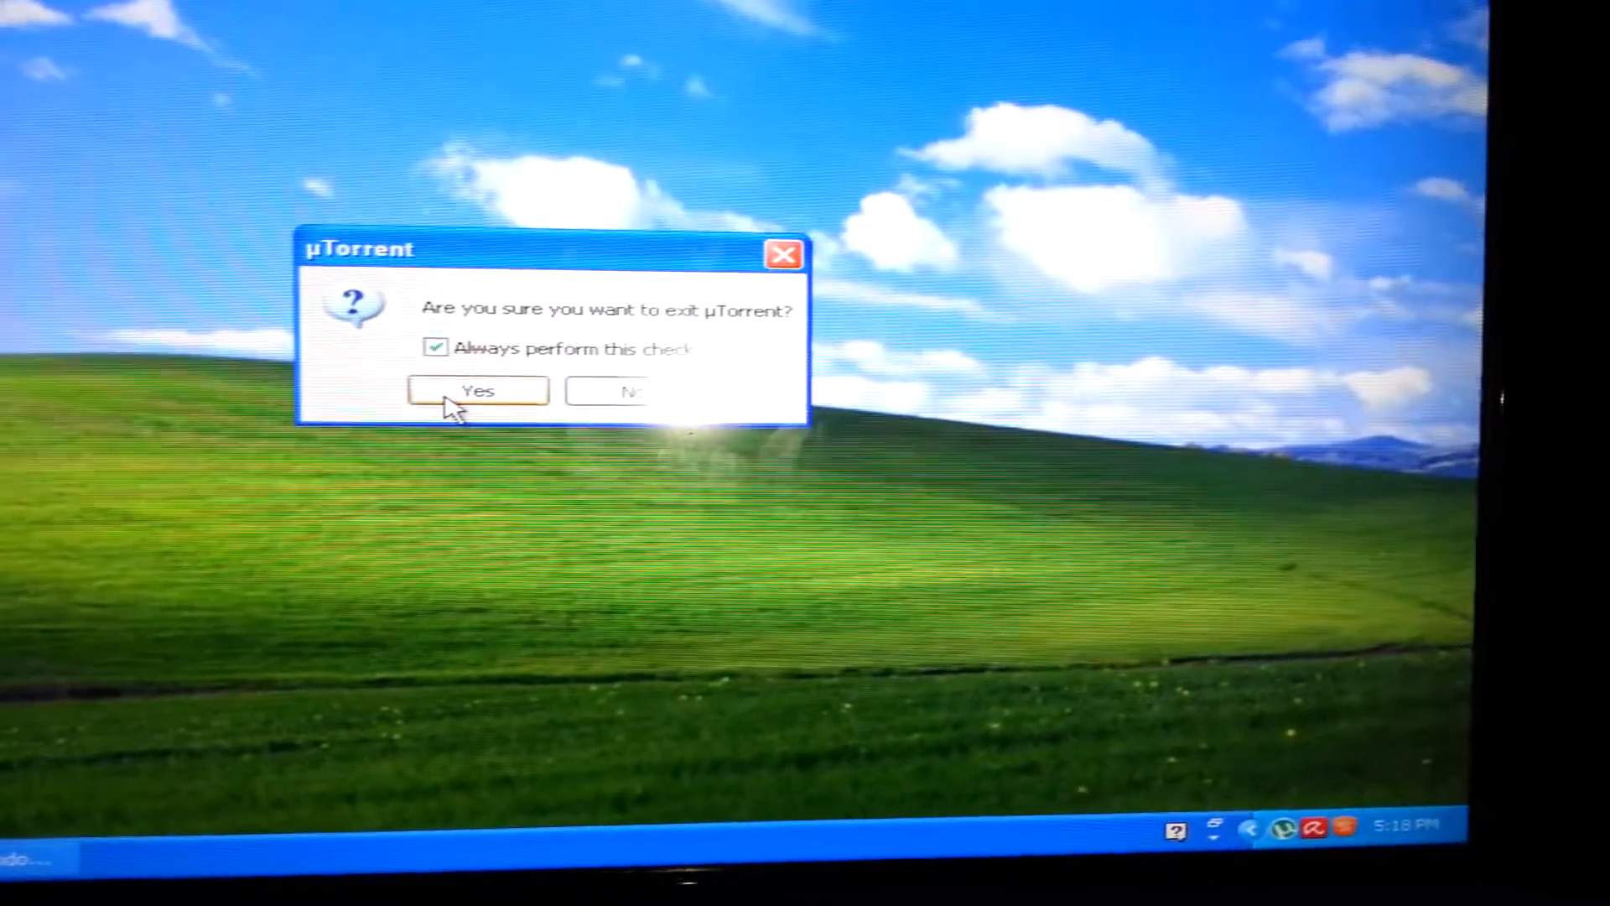
left_click(478, 391)
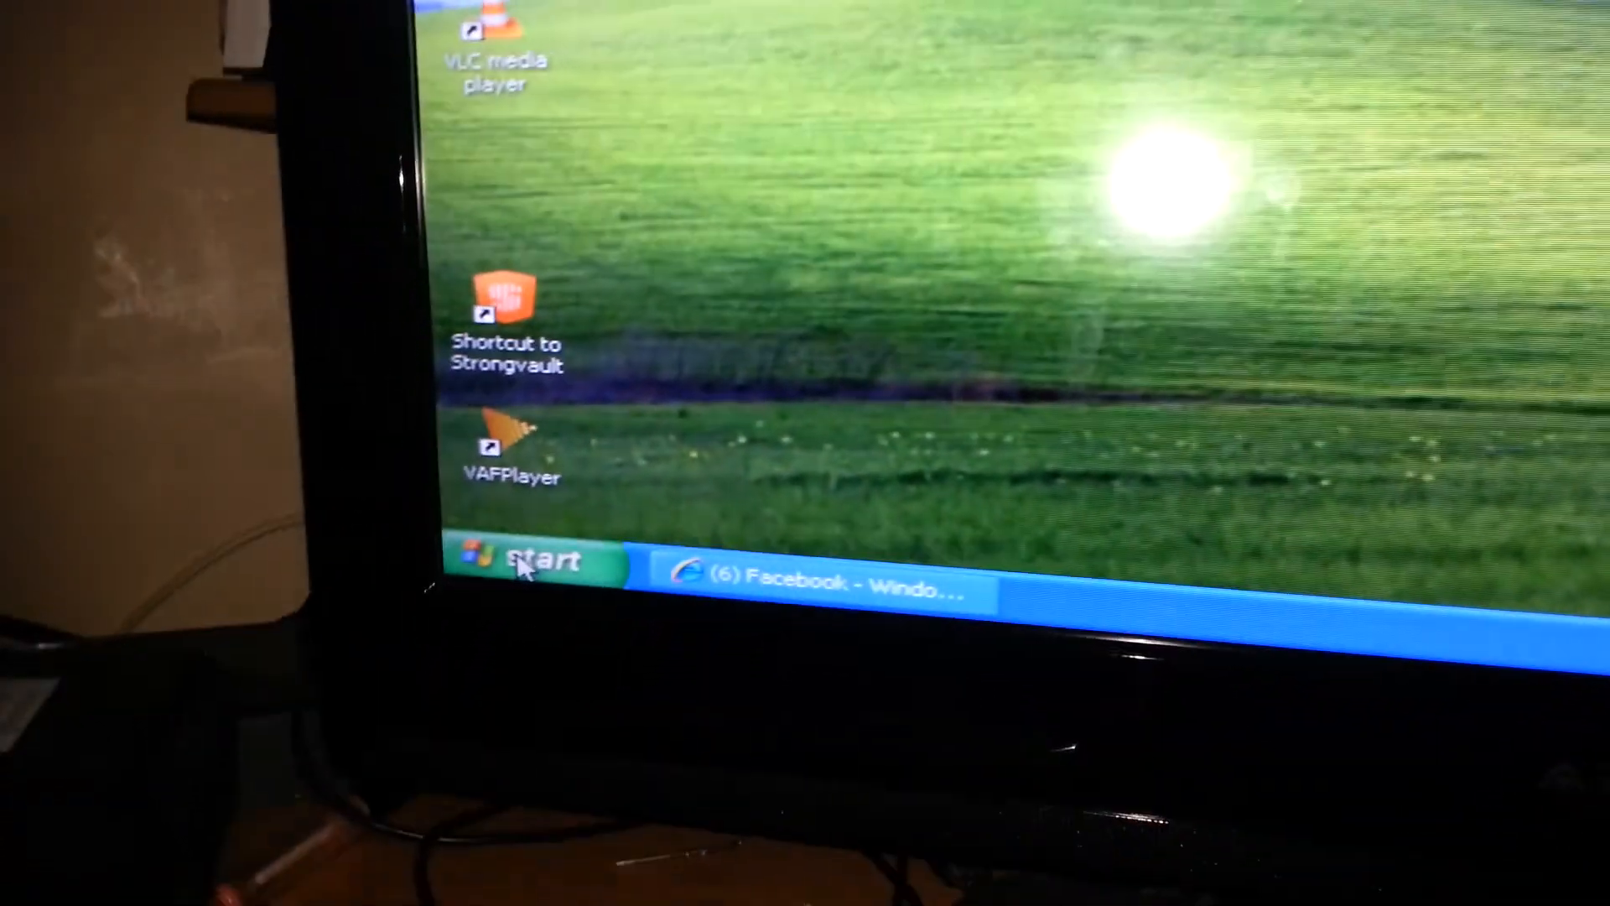
Launch Internet Explorer from the Start menu, landing on the Google homepage.
left_click(533, 561)
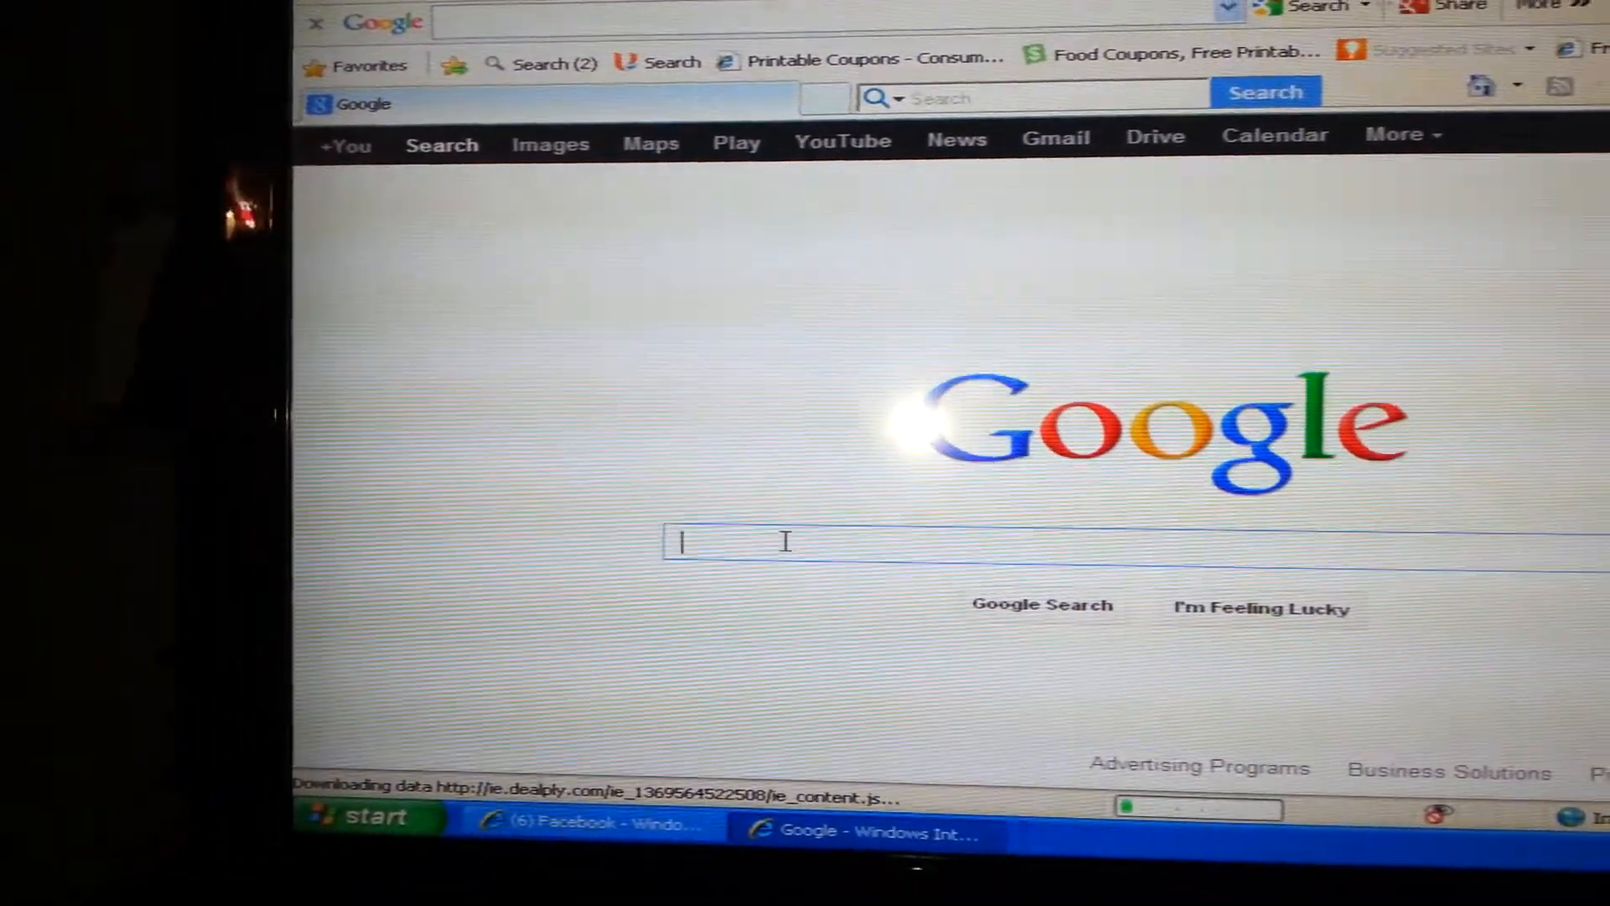
Search Google for 'pirate bay' using the 'pirate bay.com' suggestion.
type("piral")
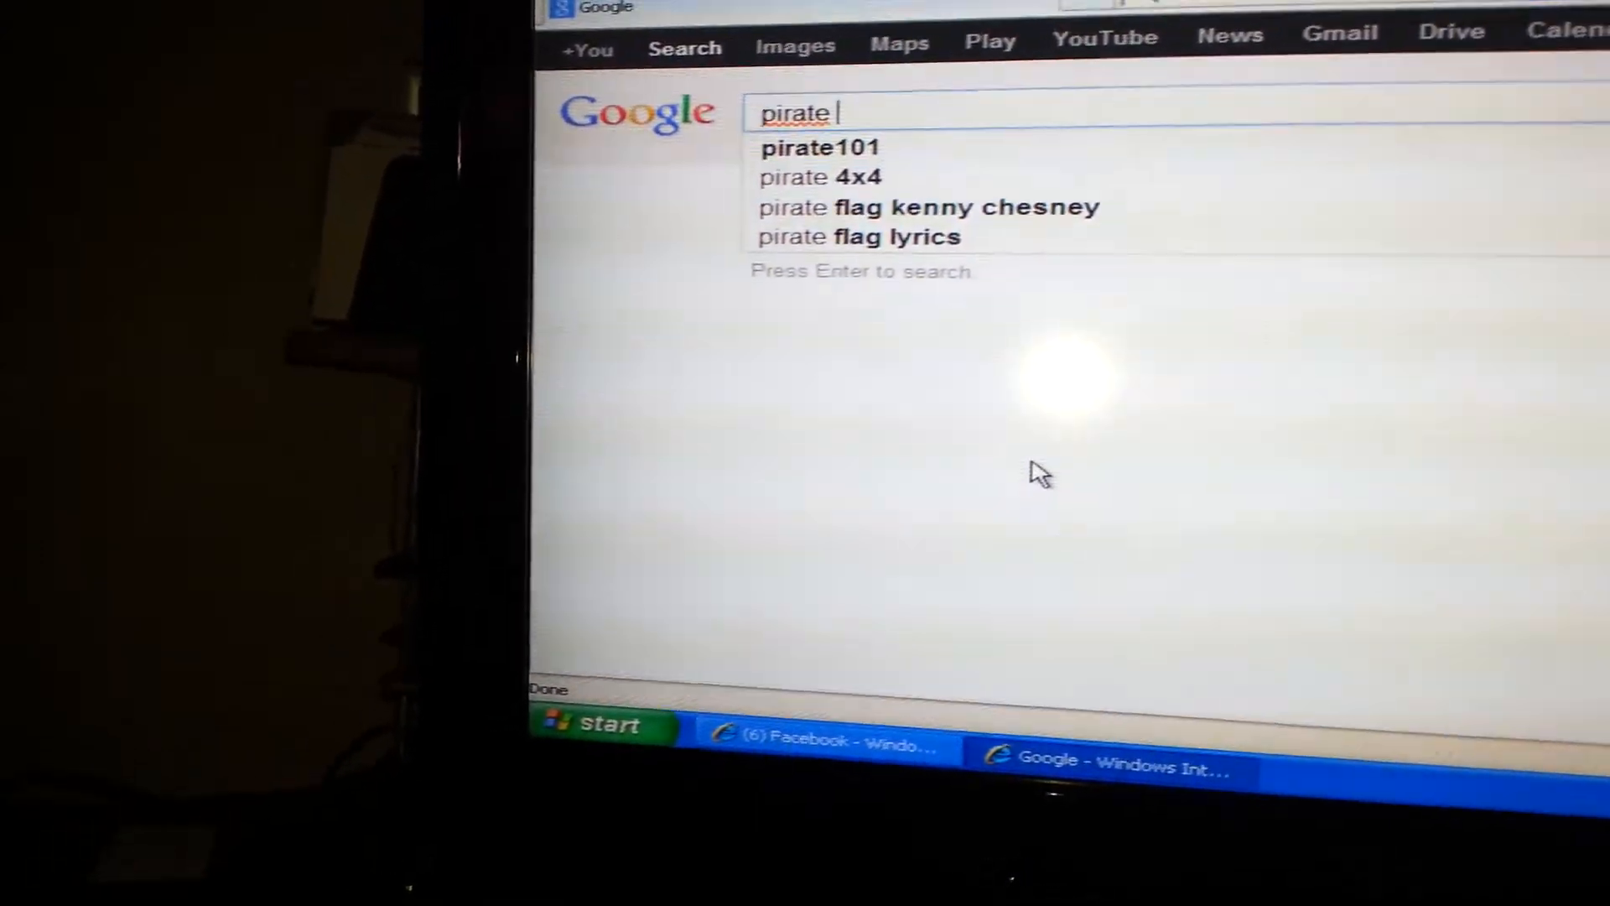
type("b")
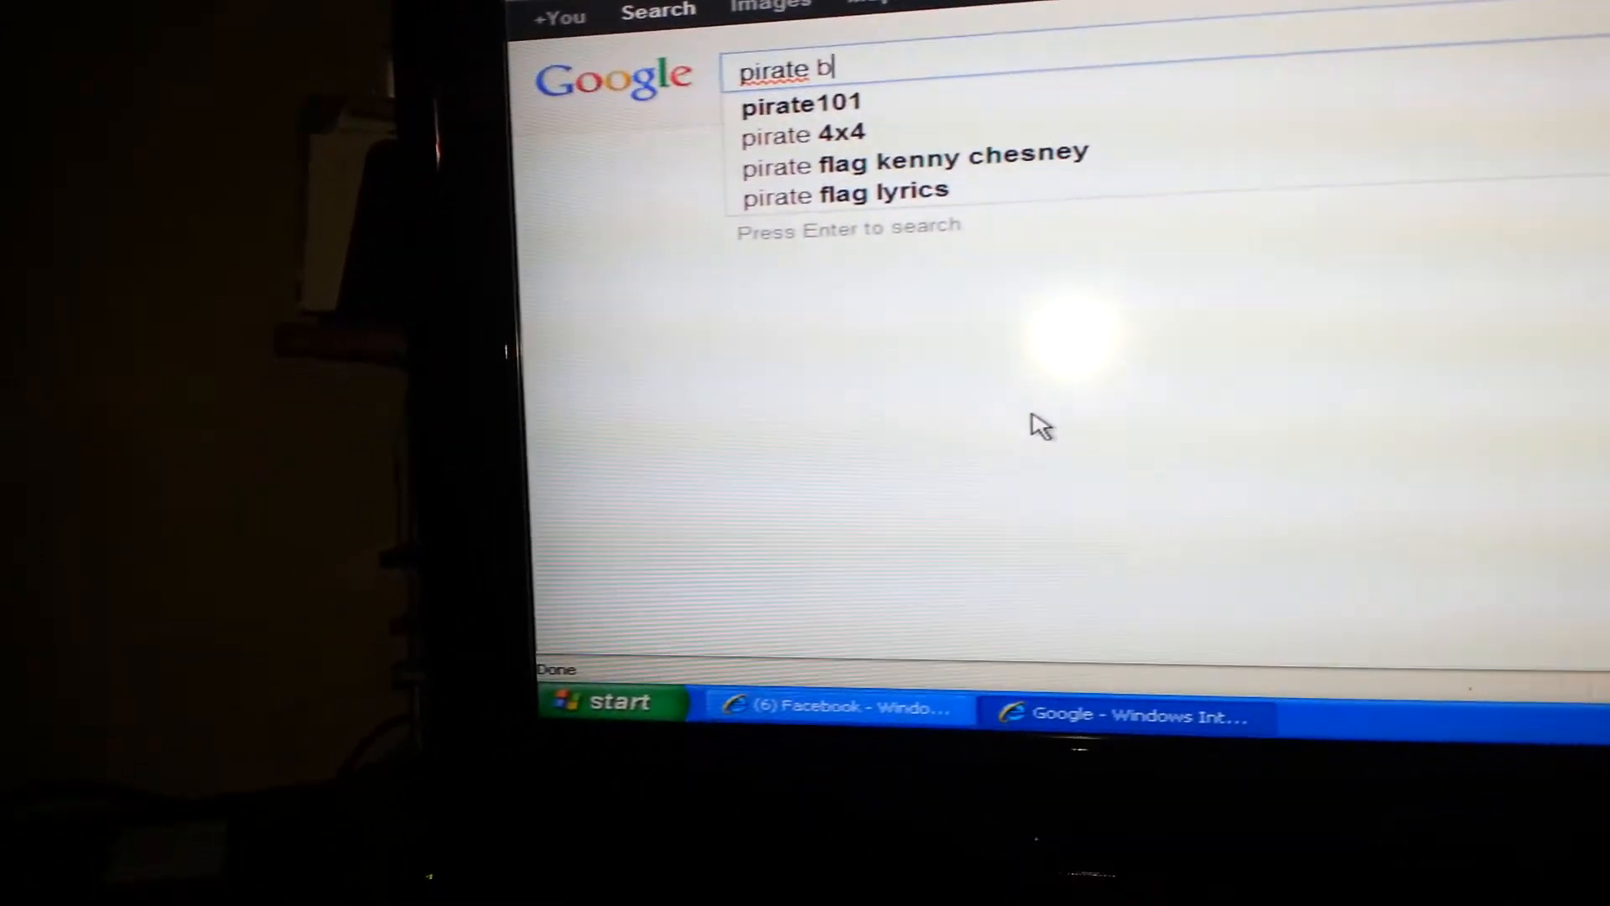
type("ay")
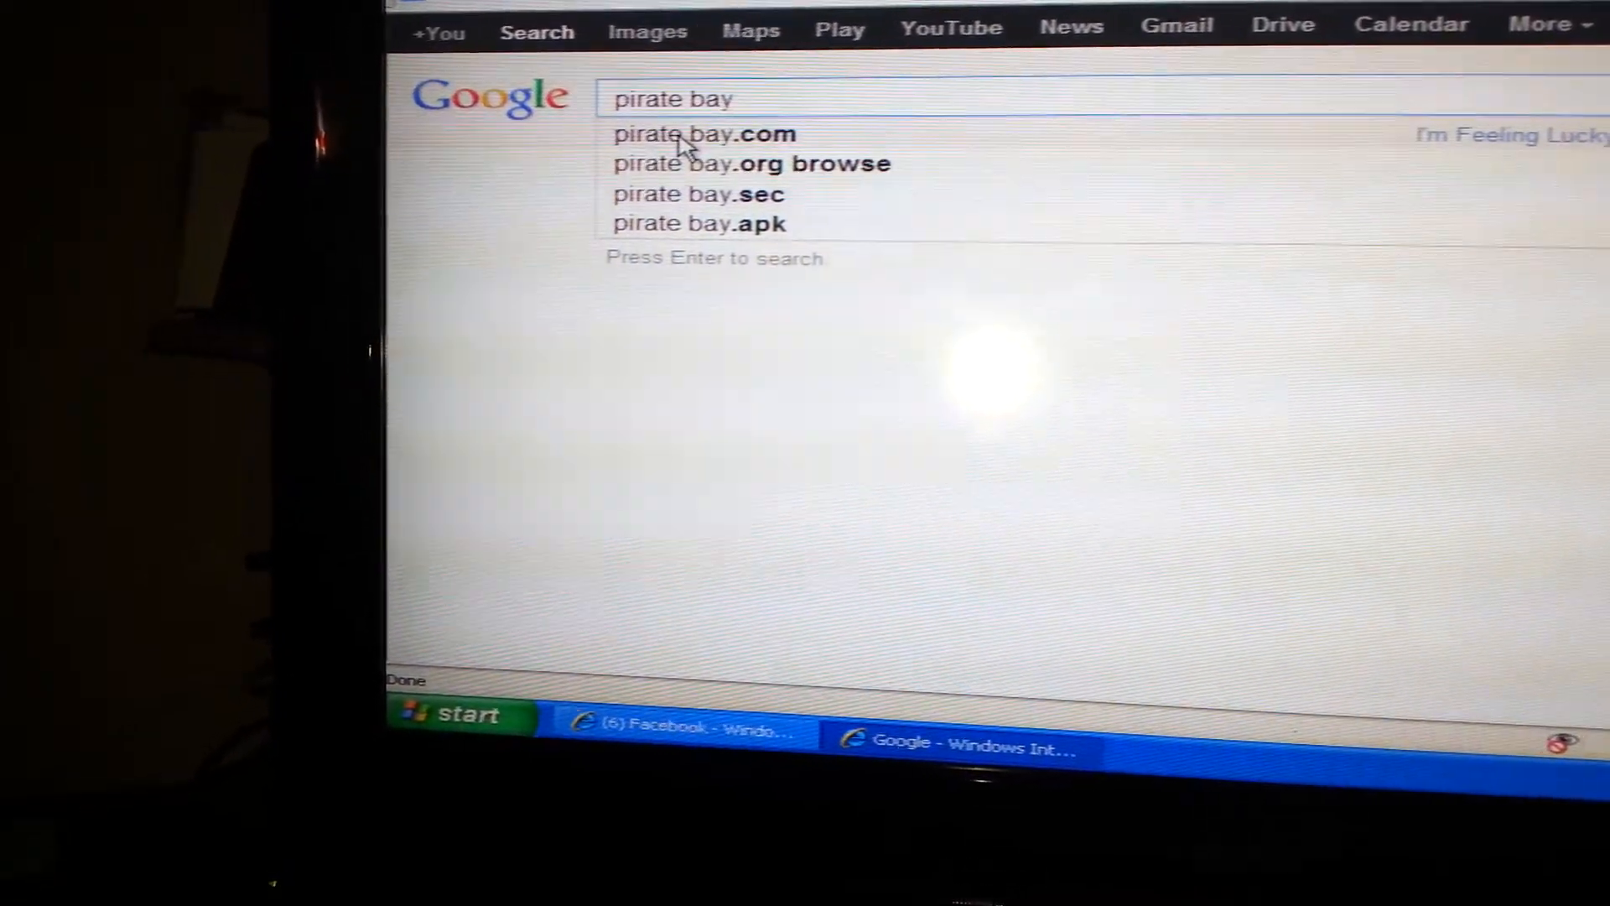
left_click(705, 134)
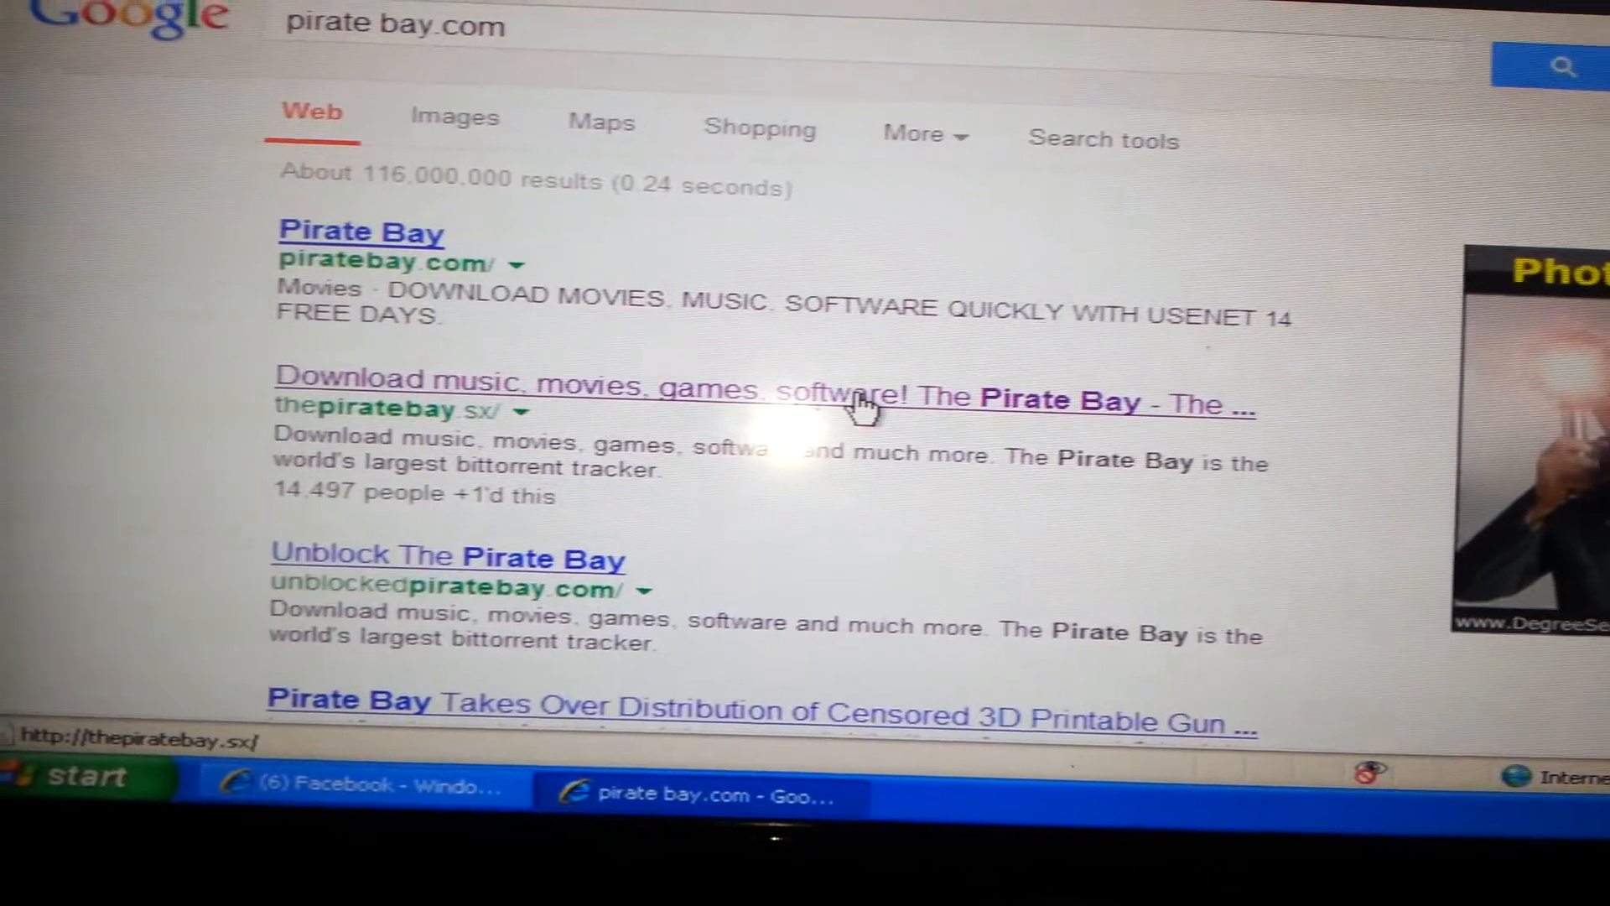
Scroll the Google results to reach the thepiratebay.sx link.
scroll("down", 3)
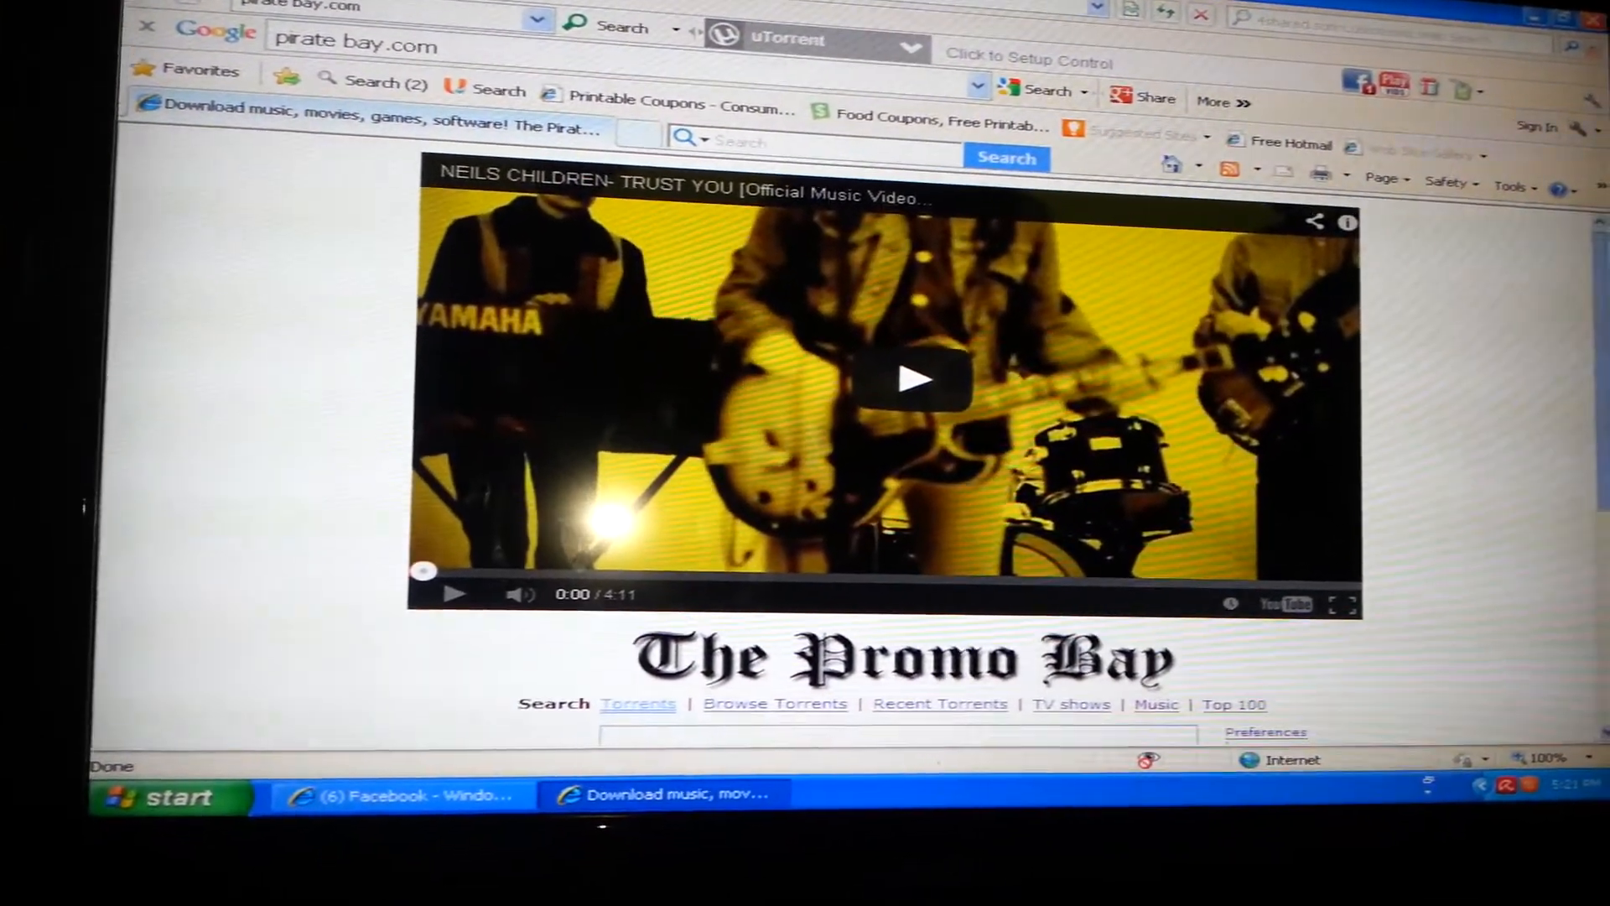
Run a Pirate Bay search for 'identity thief' limited to Video torrents.
scroll("down", 3)
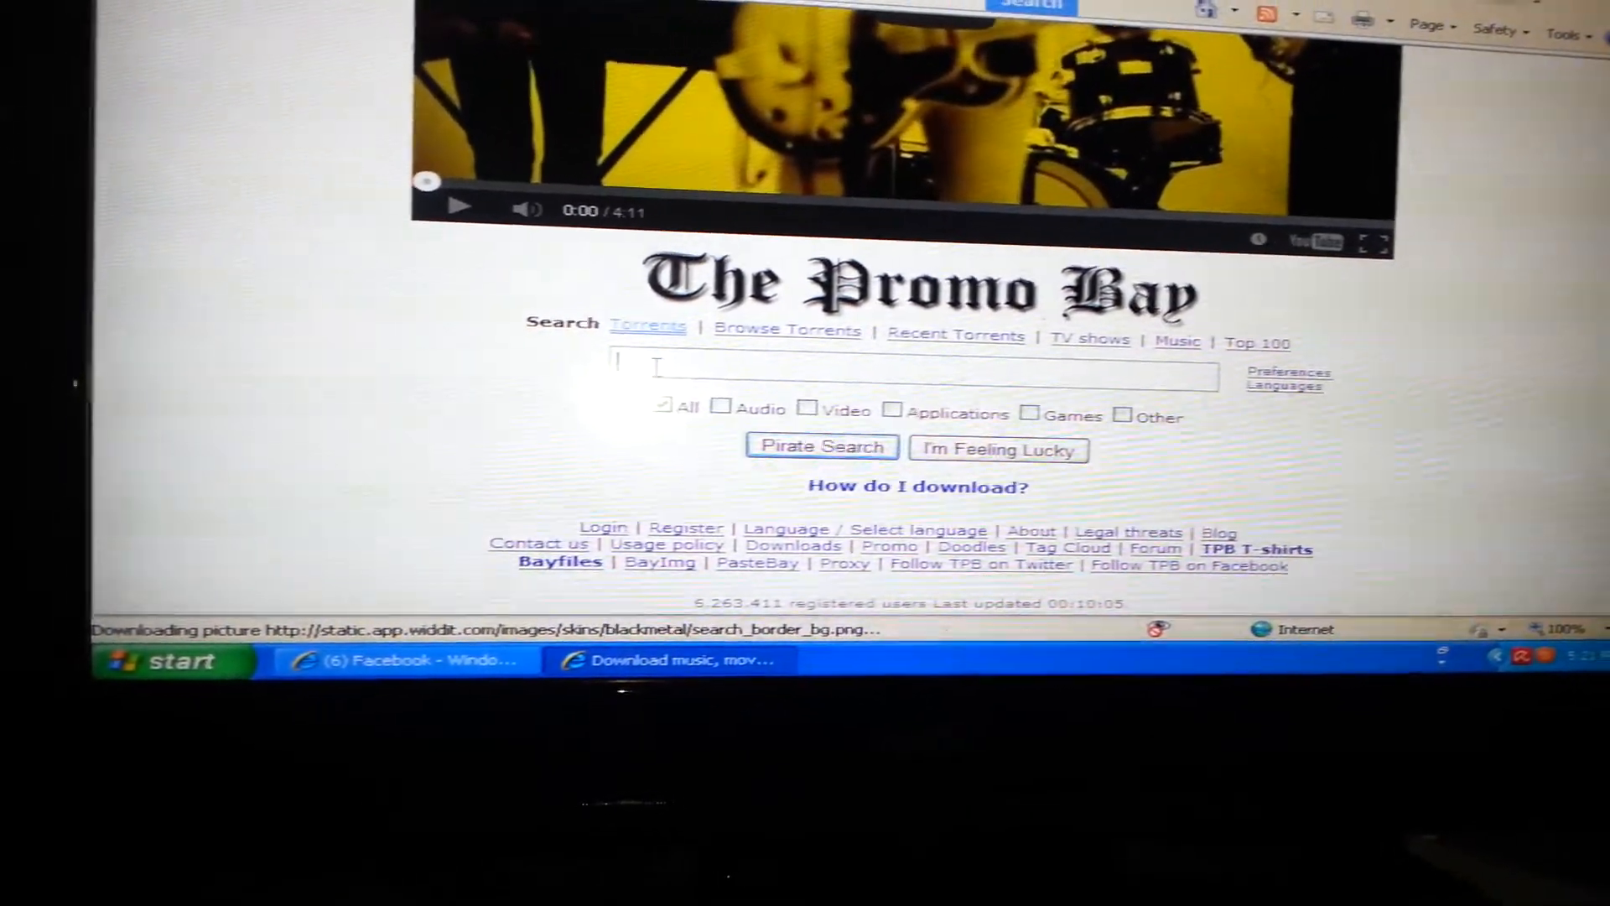
left_click(909, 369)
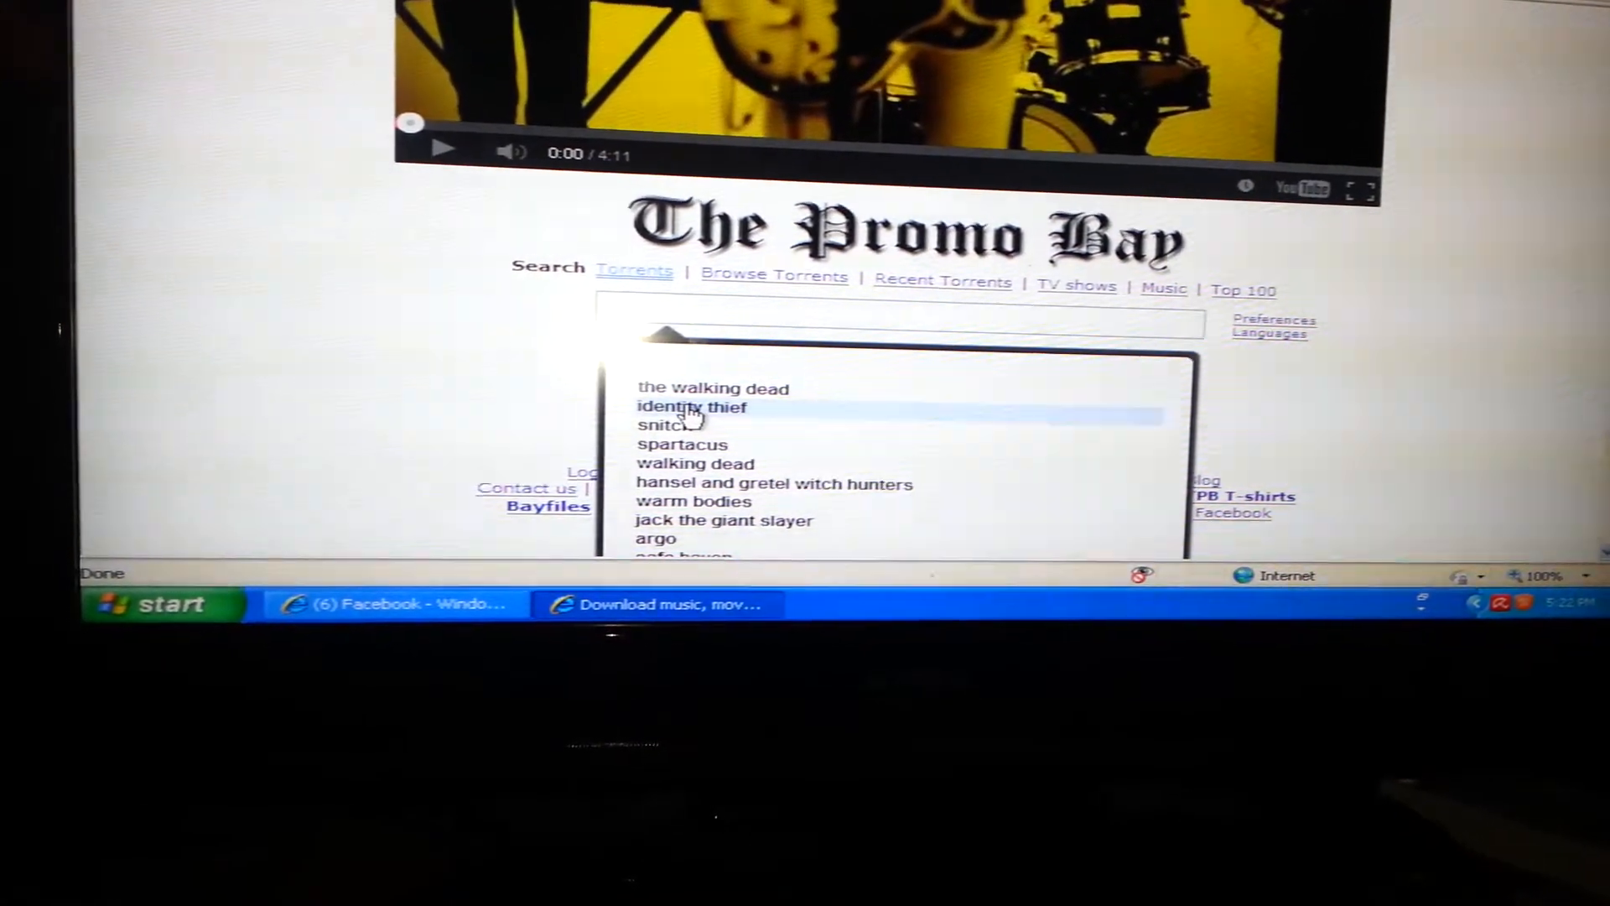
left_click(691, 406)
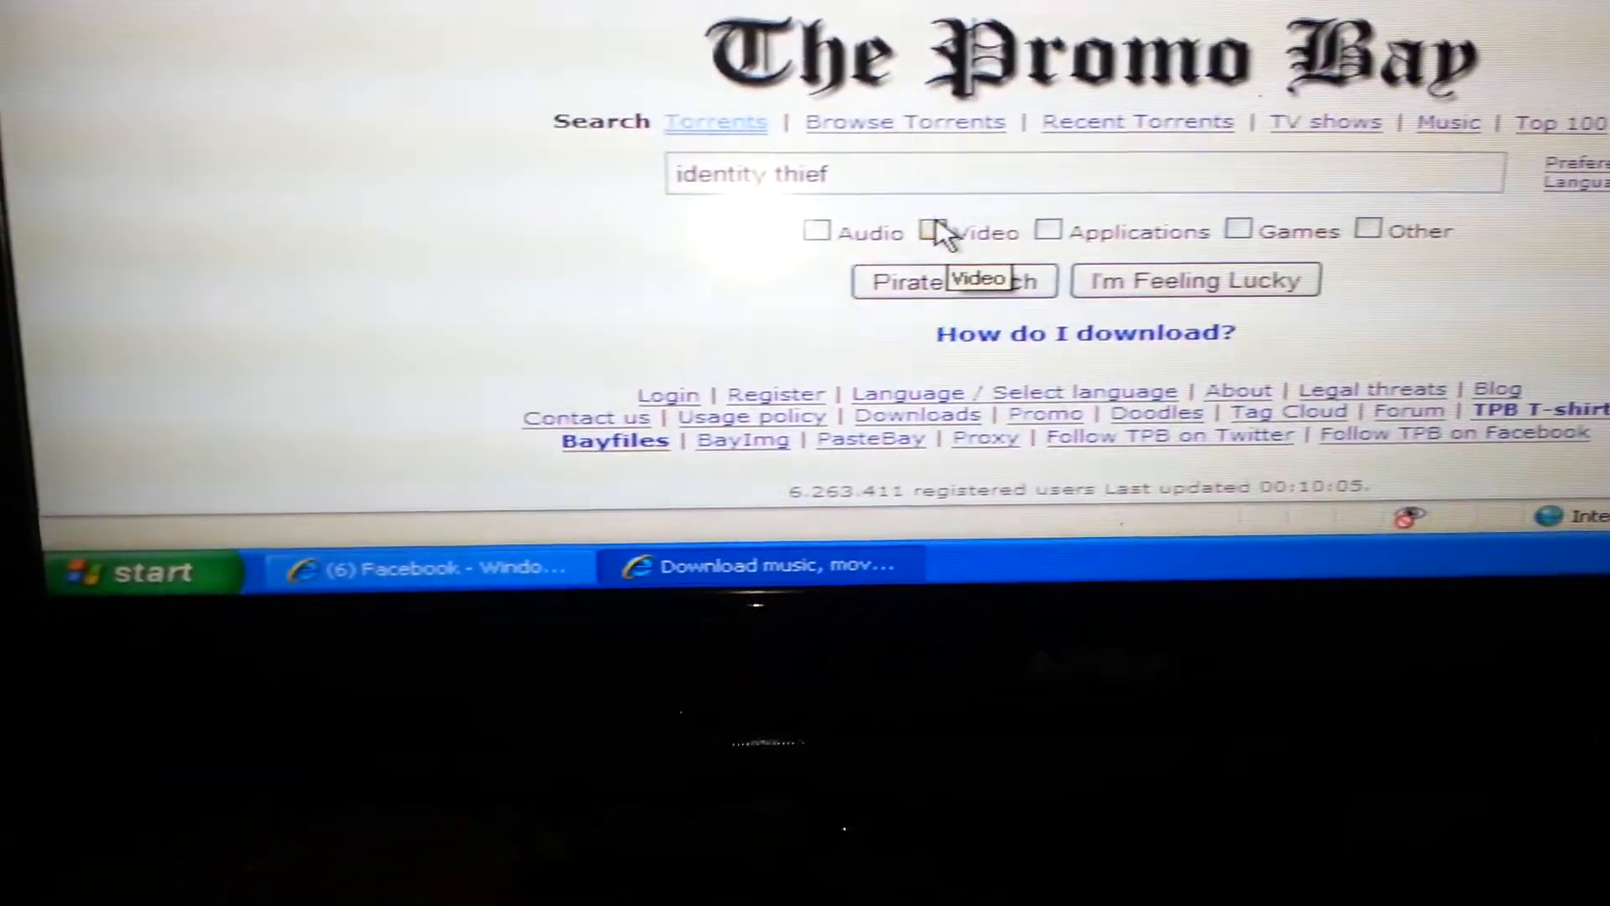
left_click(921, 232)
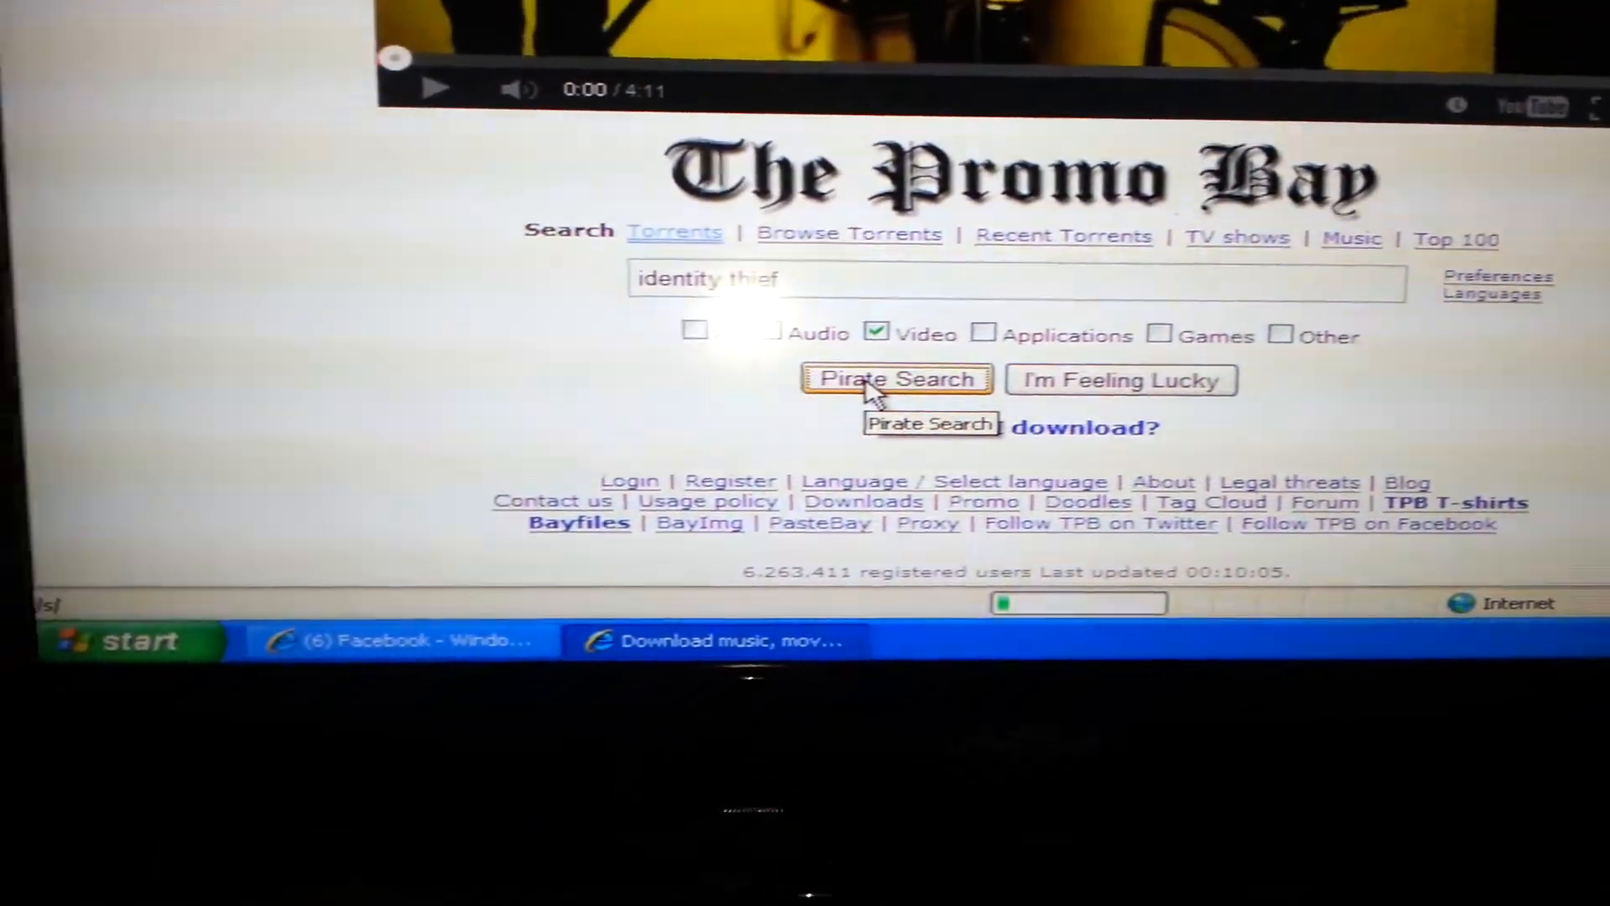
left_click(895, 379)
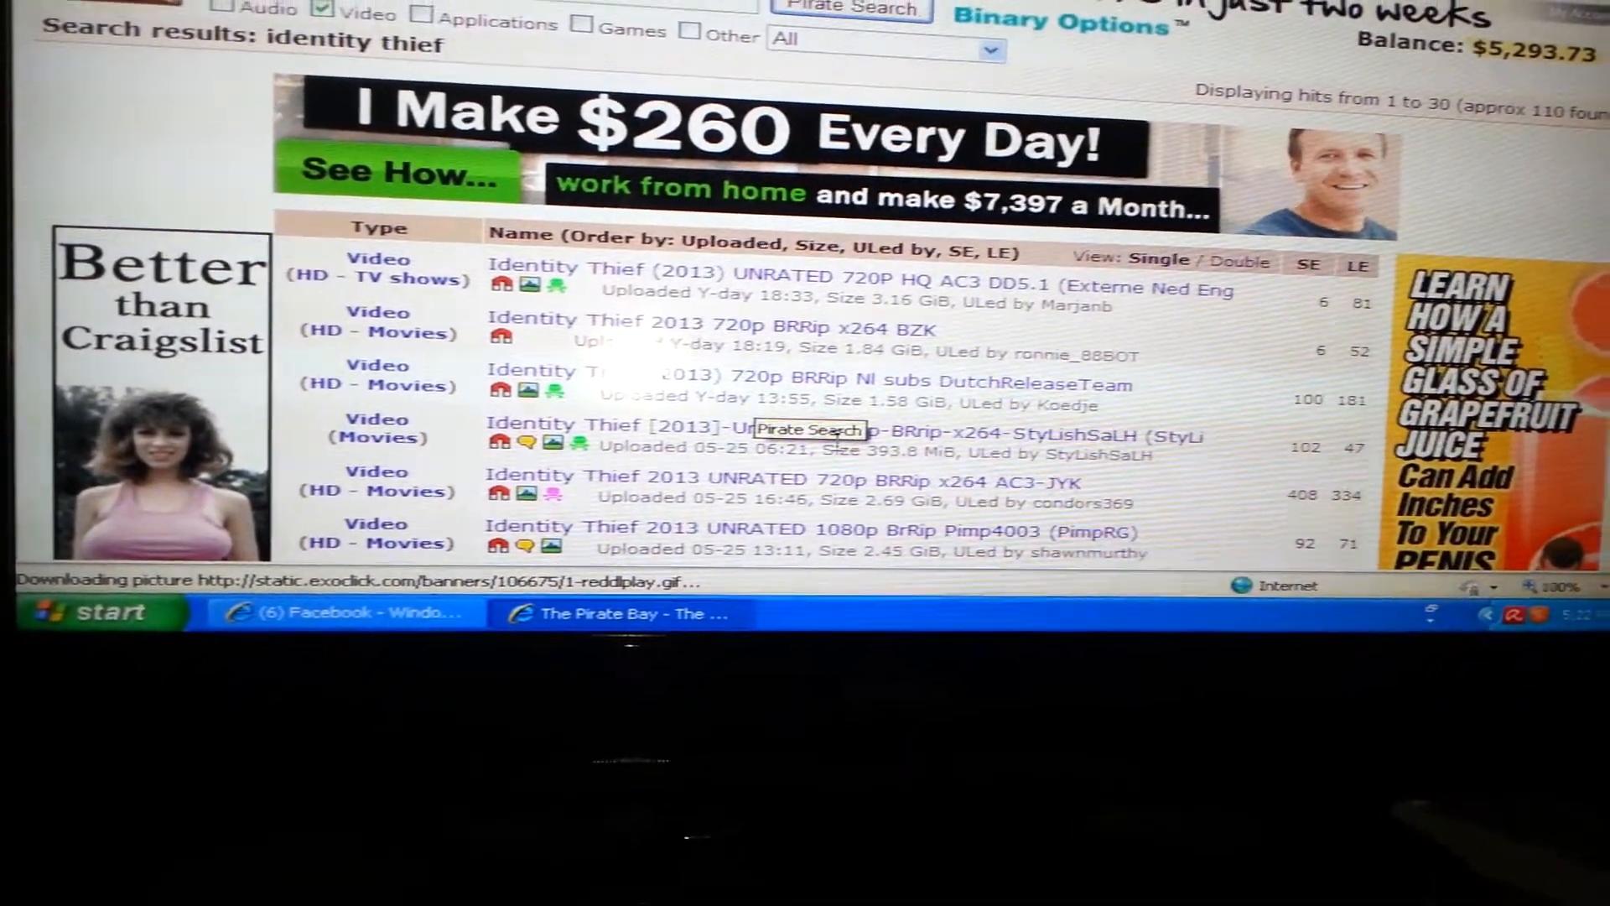
scroll("down", 3)
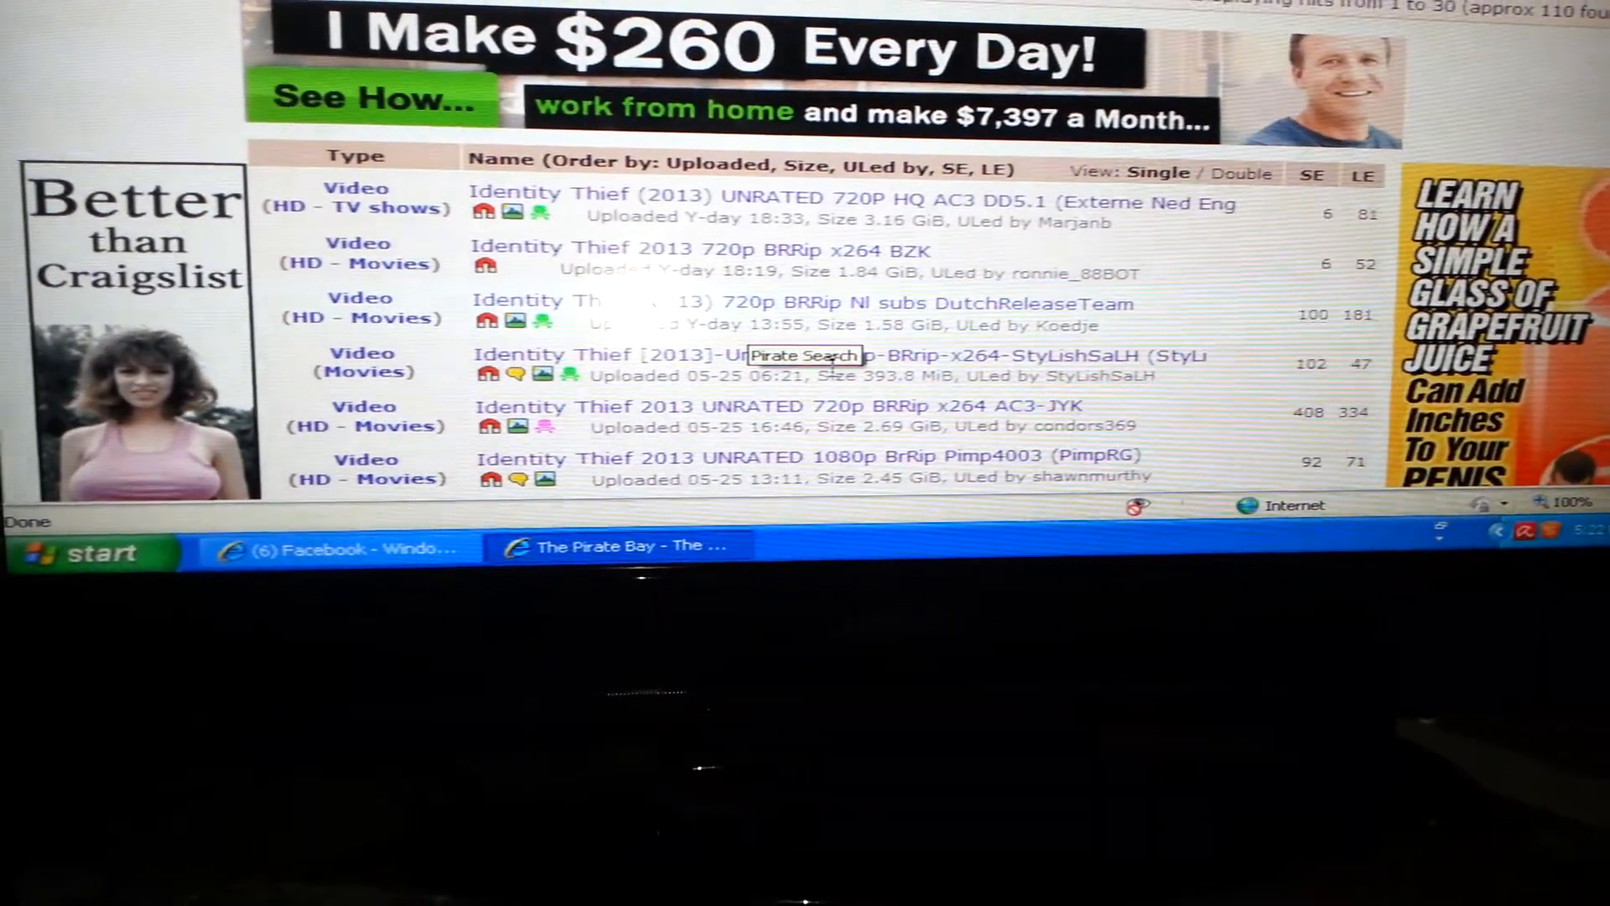
scroll("down", 3)
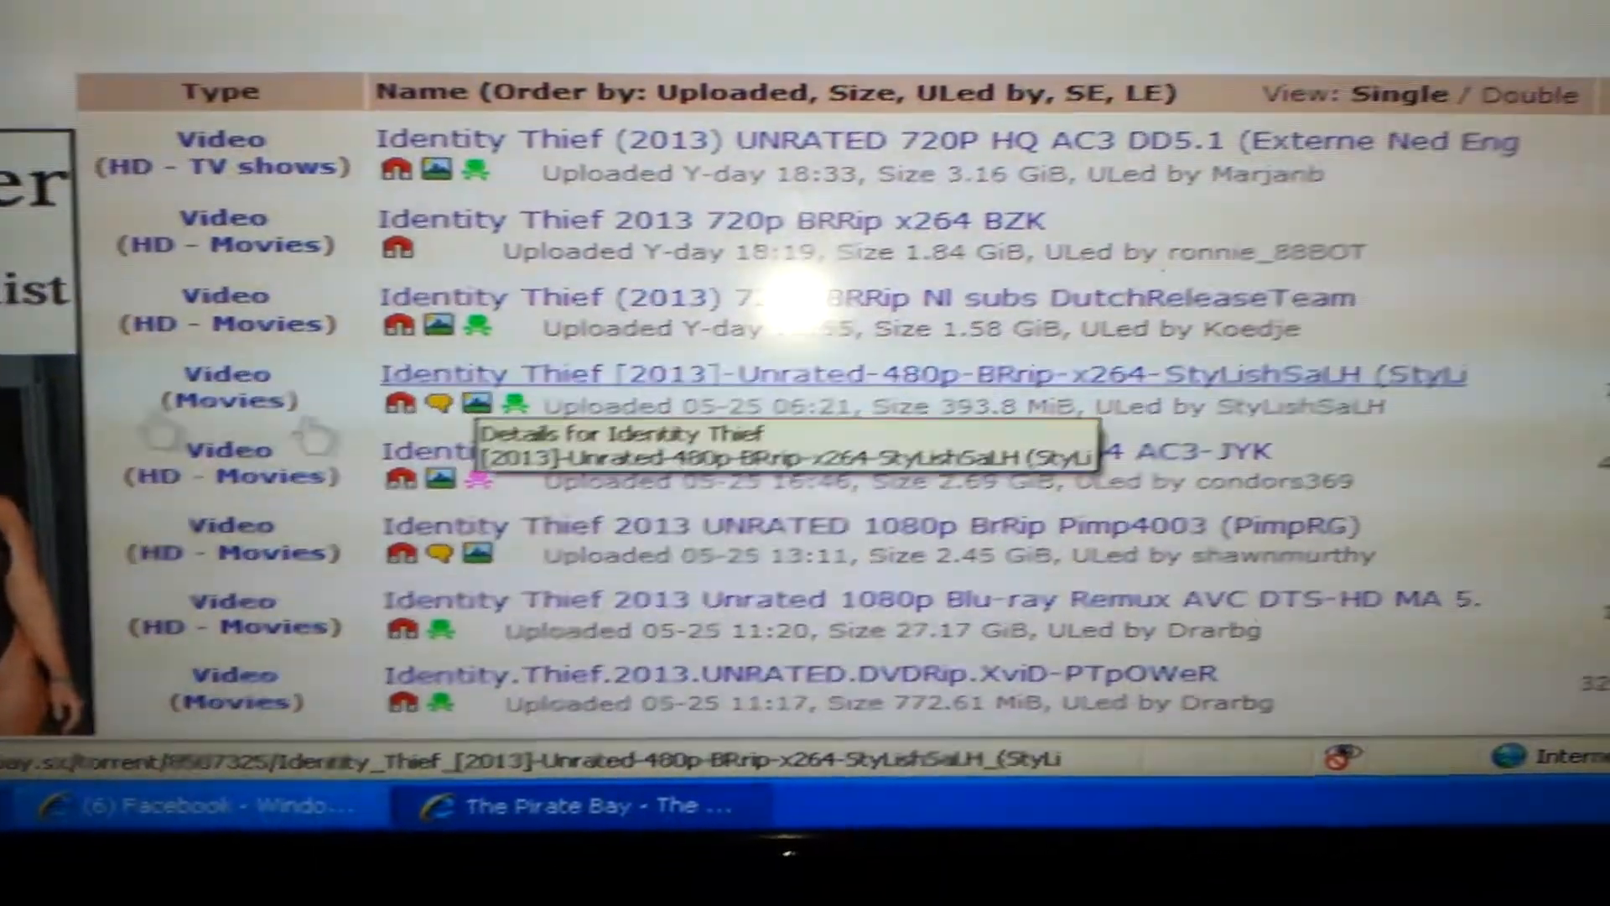
scroll("down", 3)
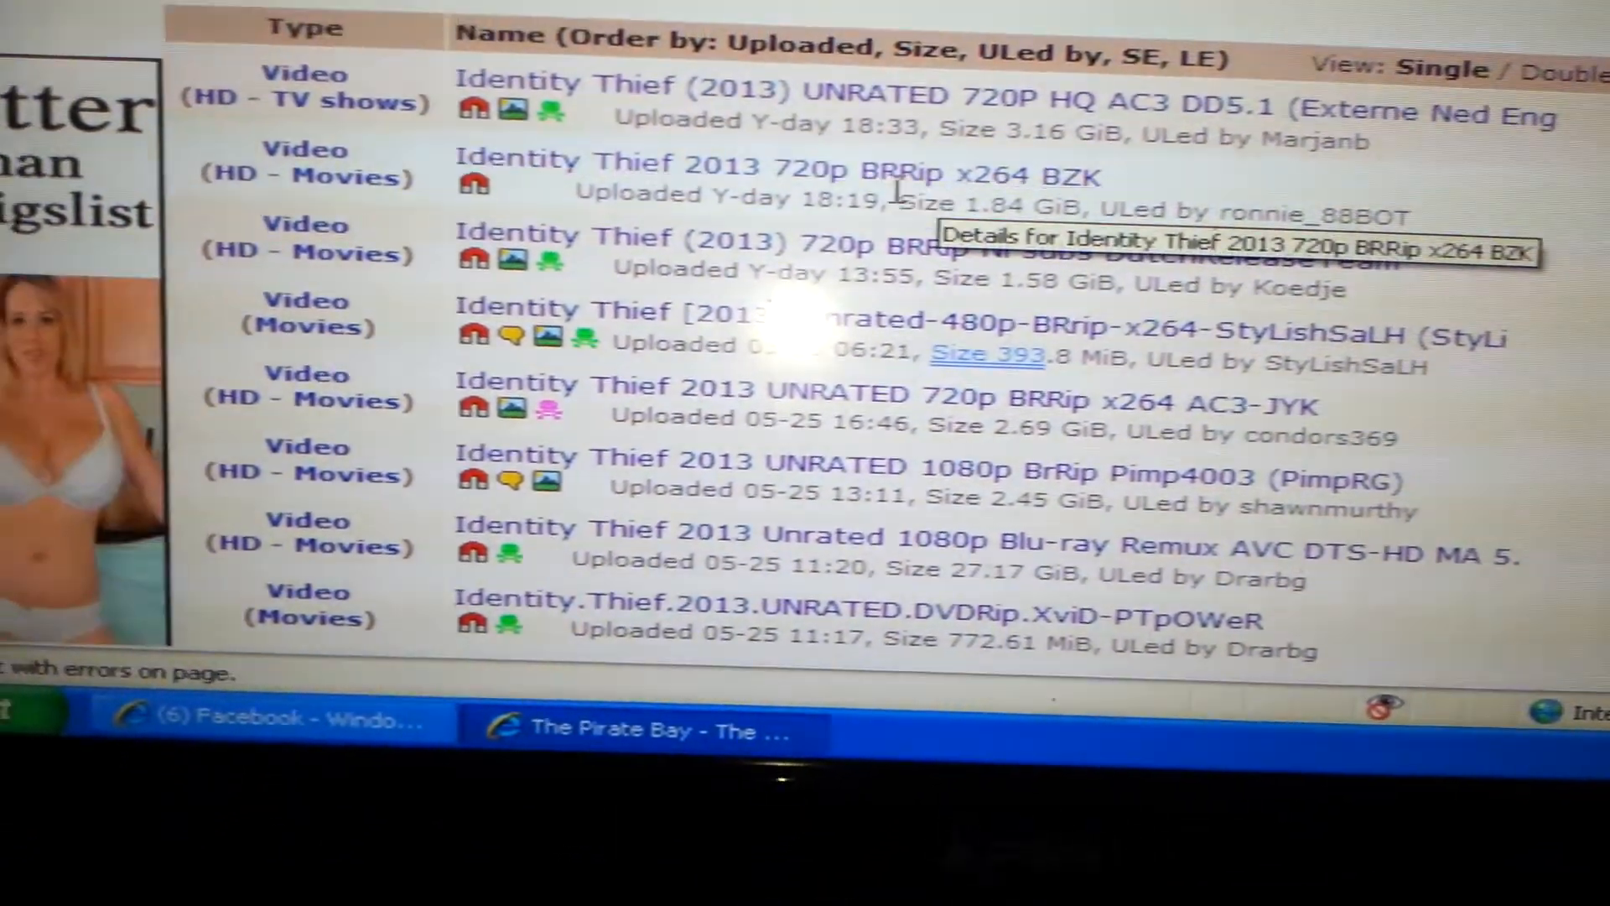
scroll("down", 3)
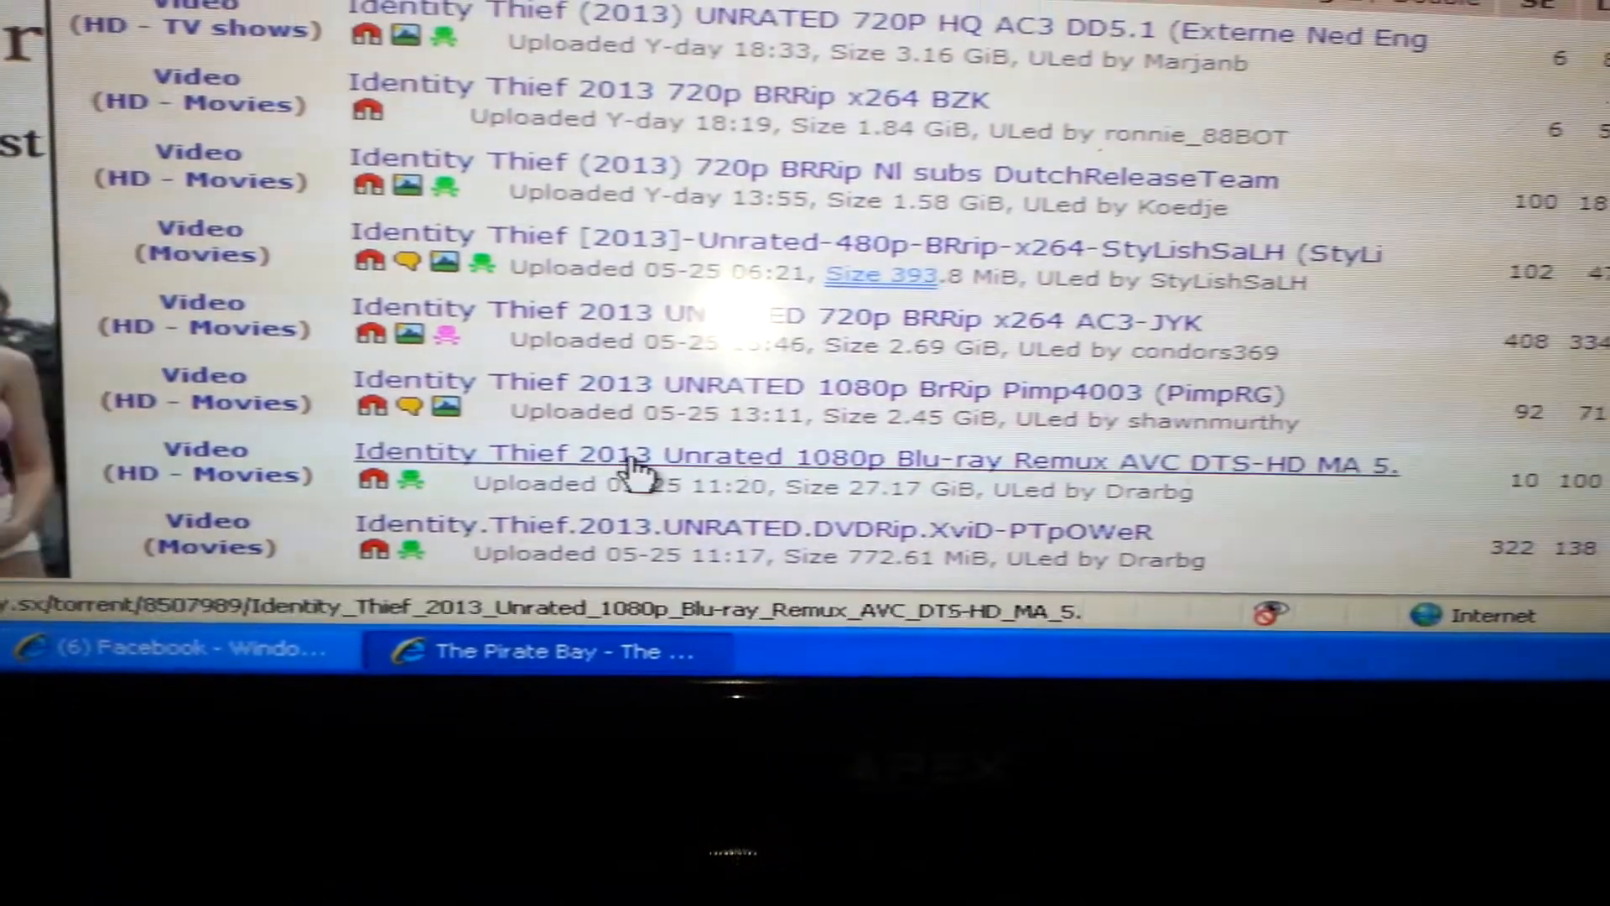
mouse_move(625, 457)
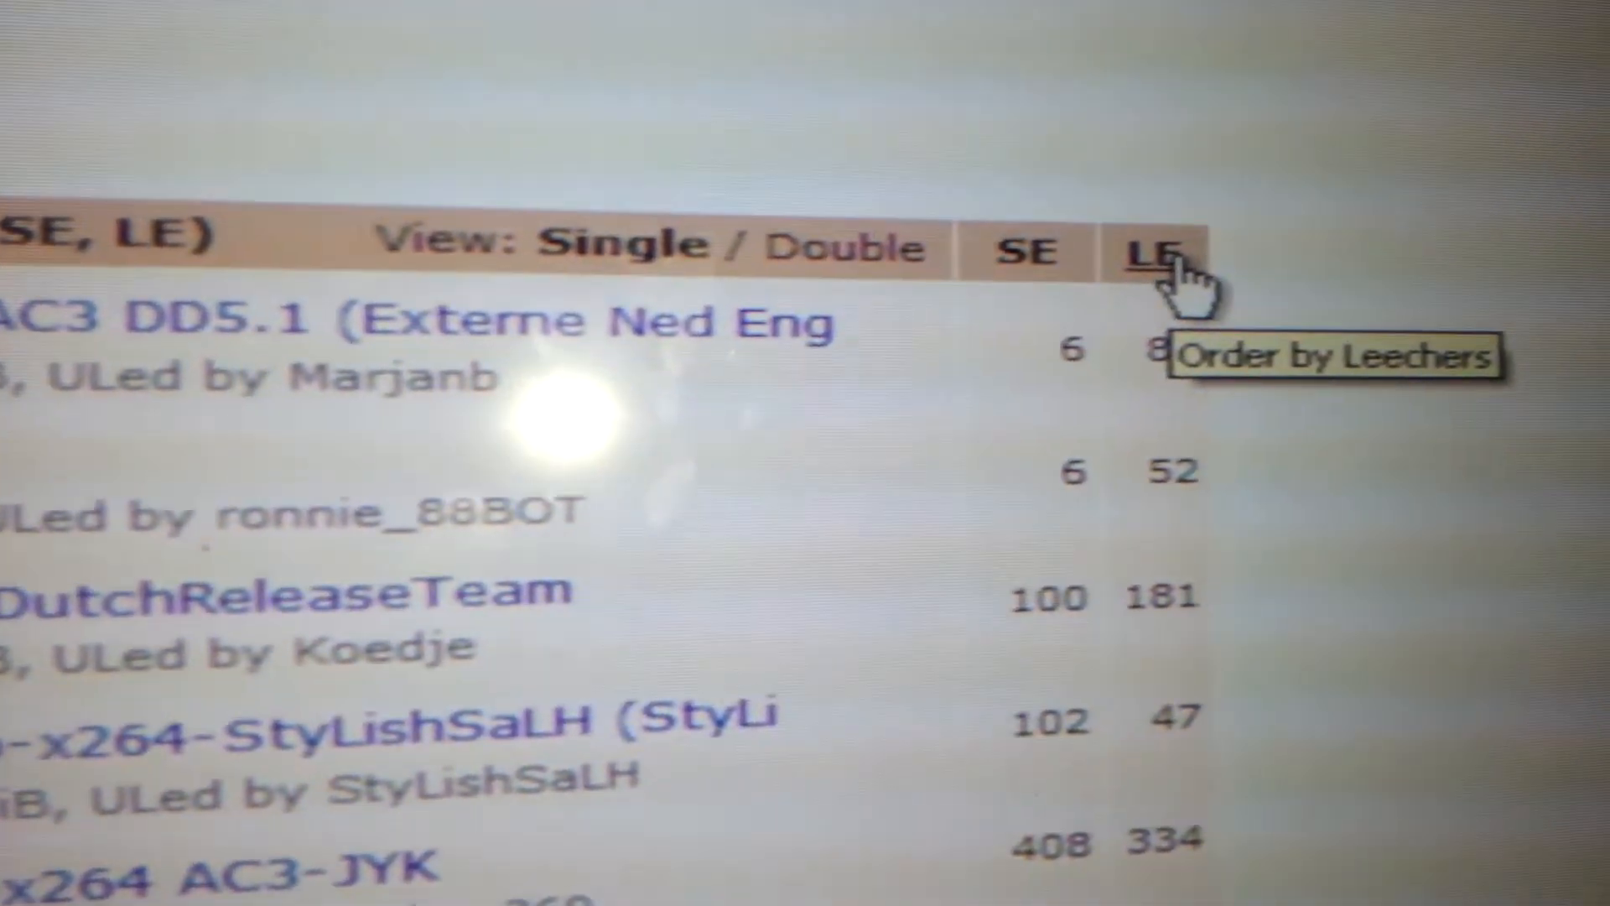
scroll("down", 3)
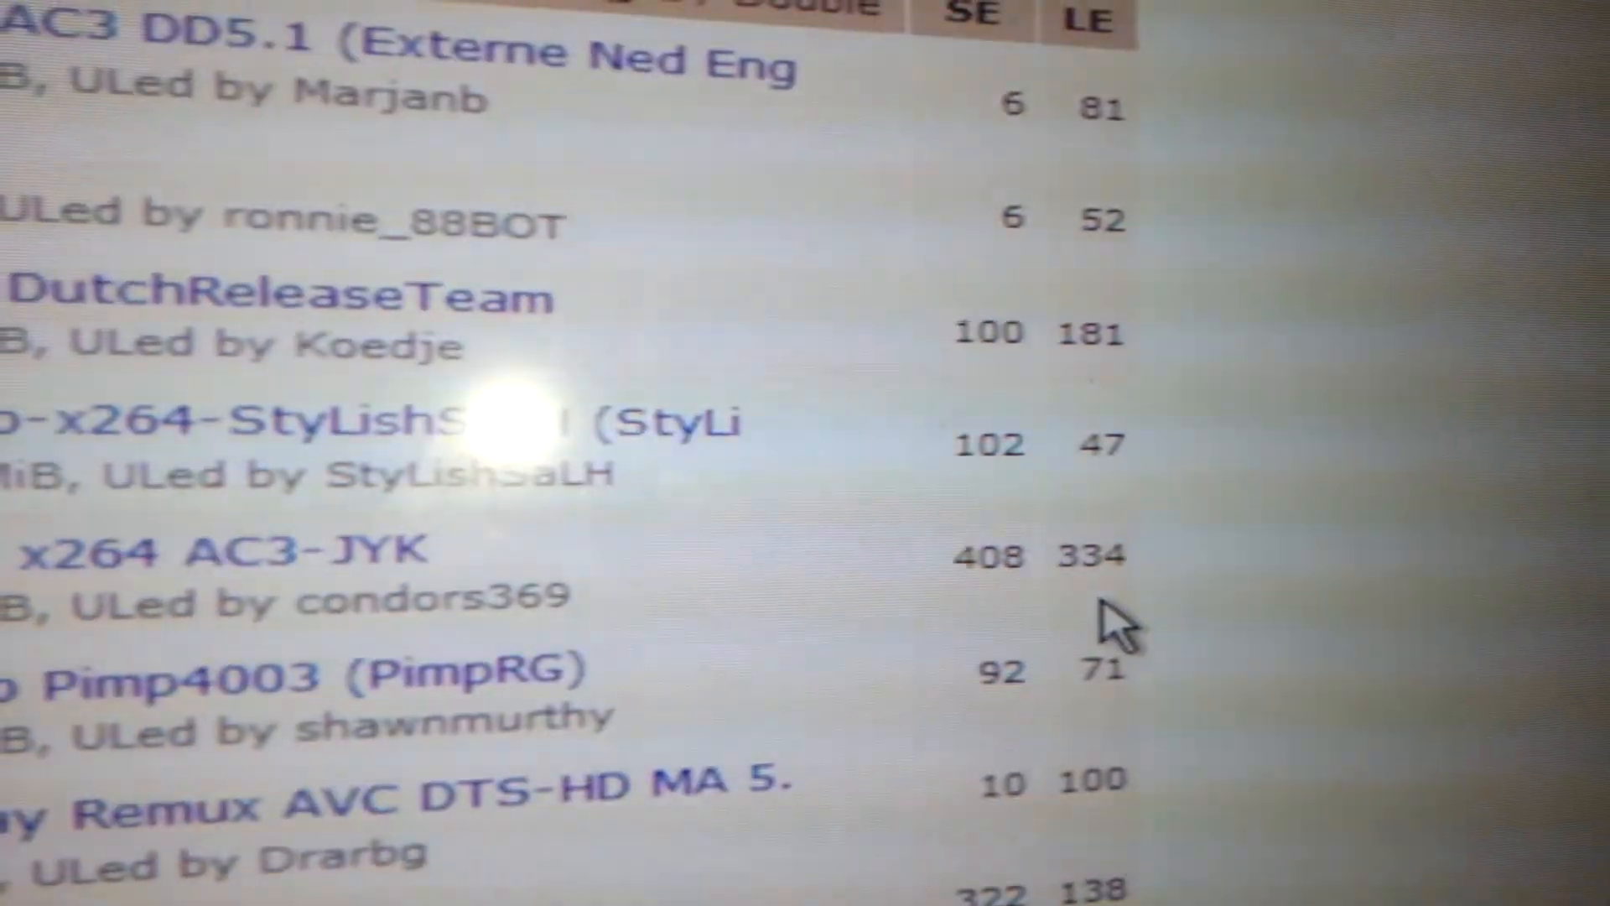
scroll("down", 3)
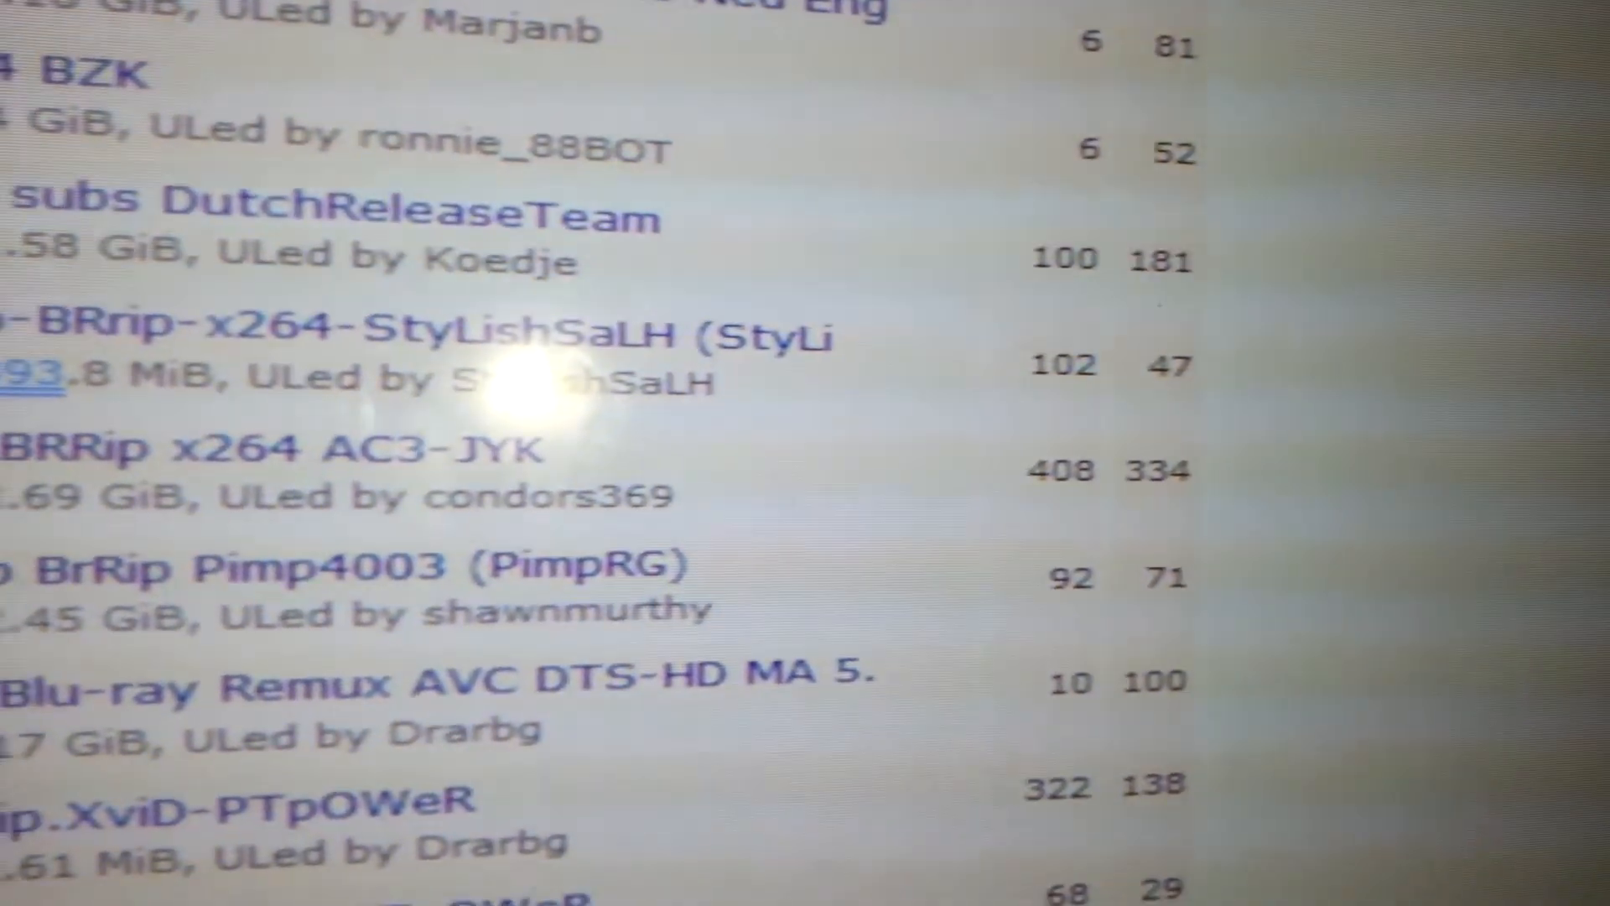
scroll("down", 3)
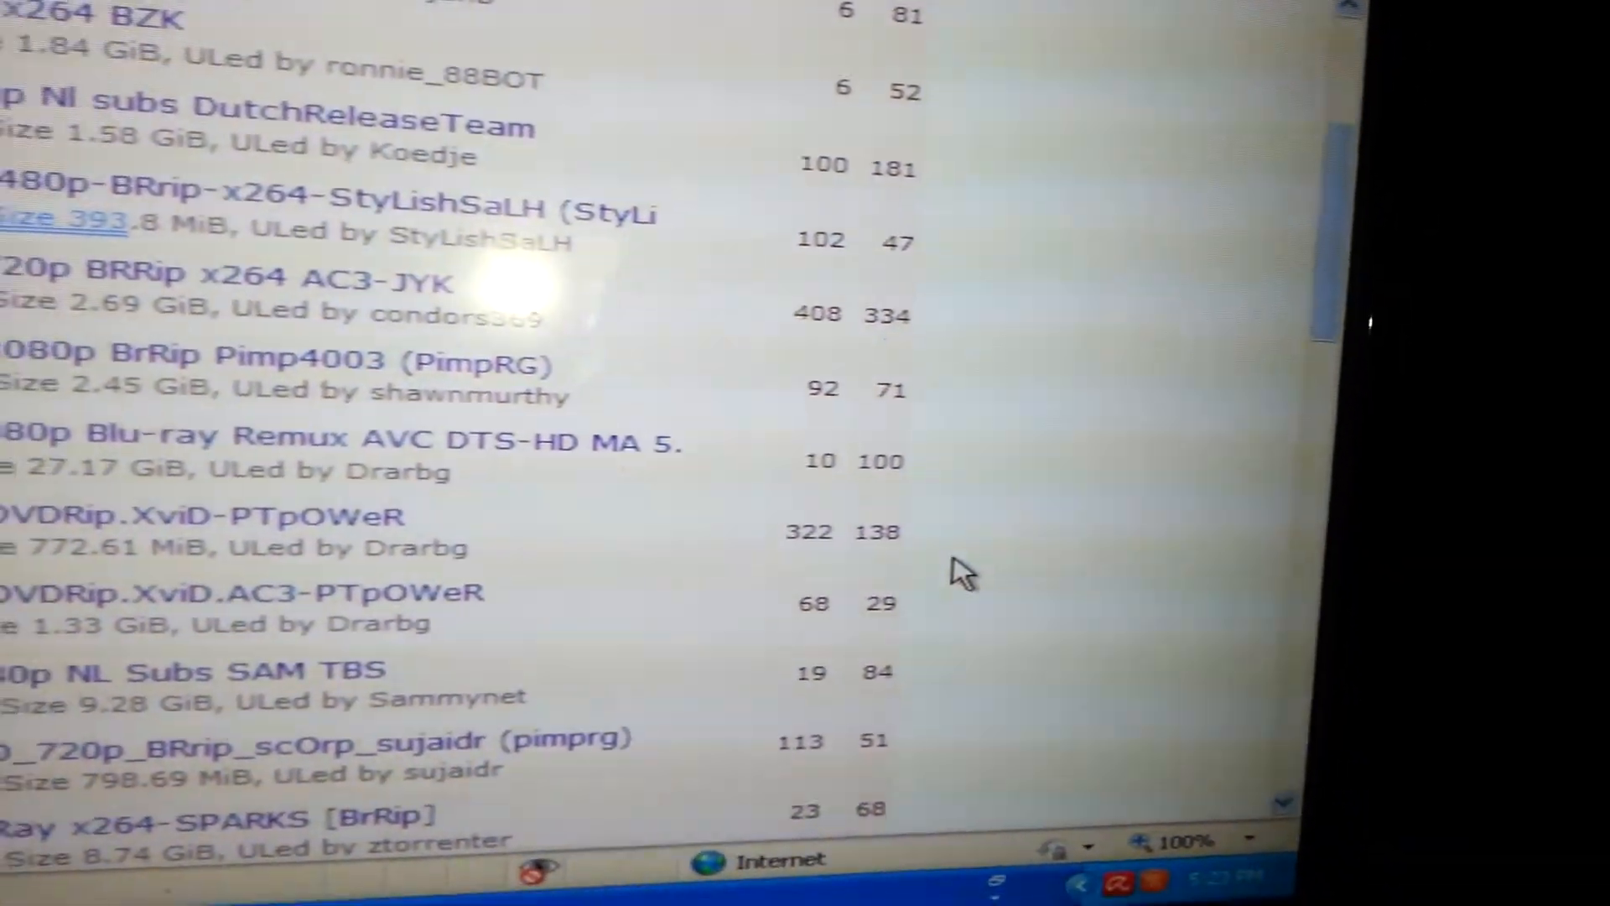
scroll("down", 3)
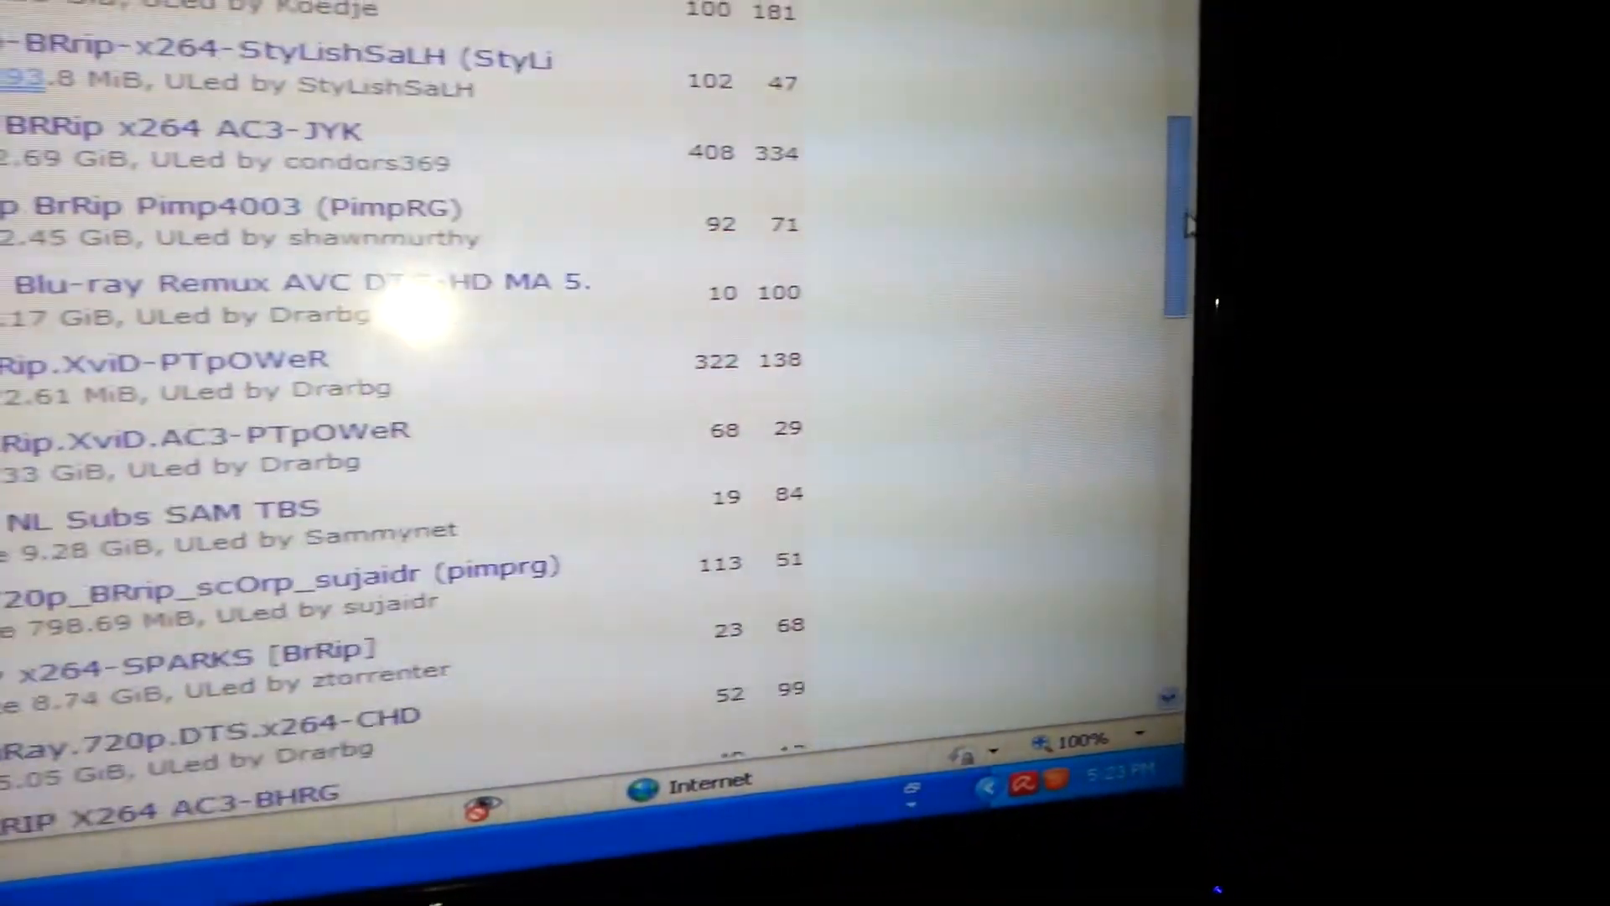
scroll("down", 3)
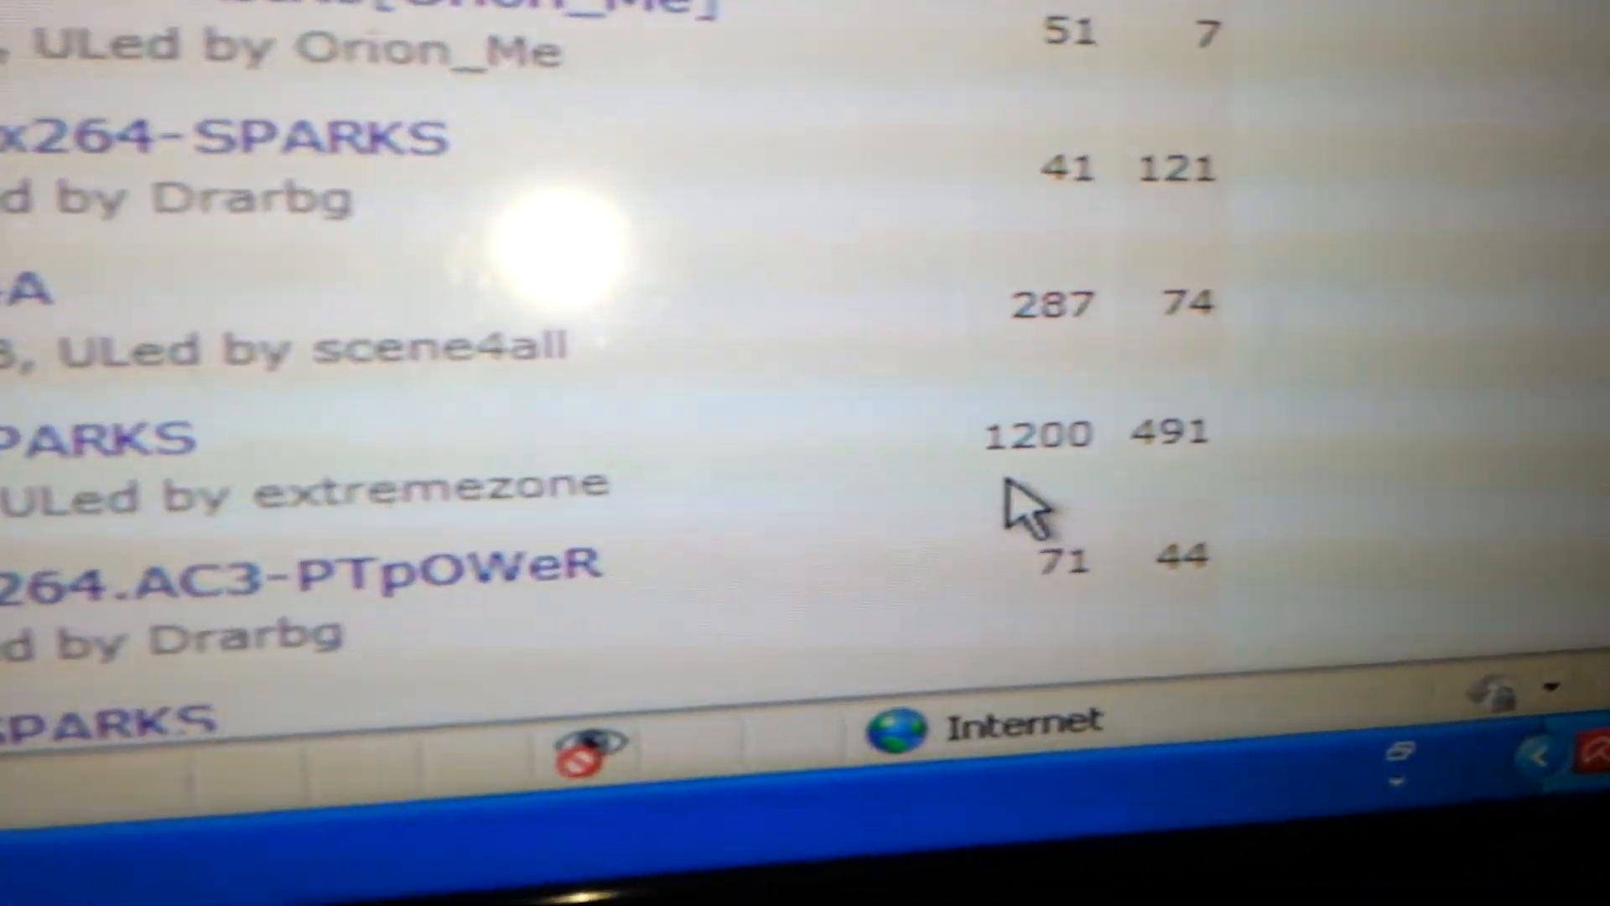
scroll("down", 3)
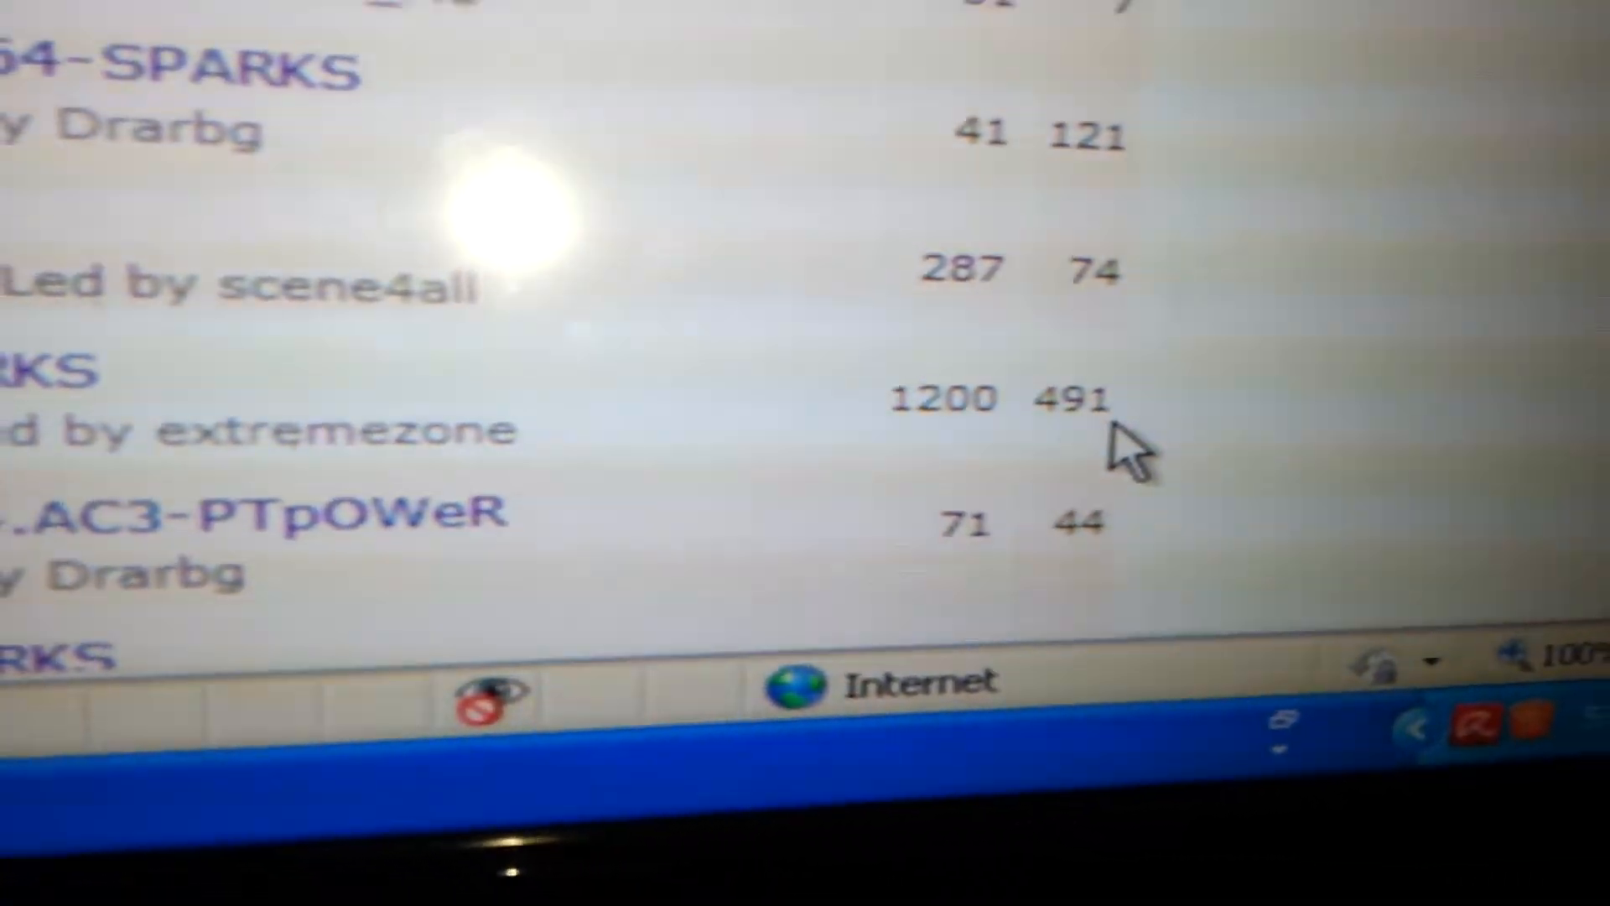
scroll("down", 3)
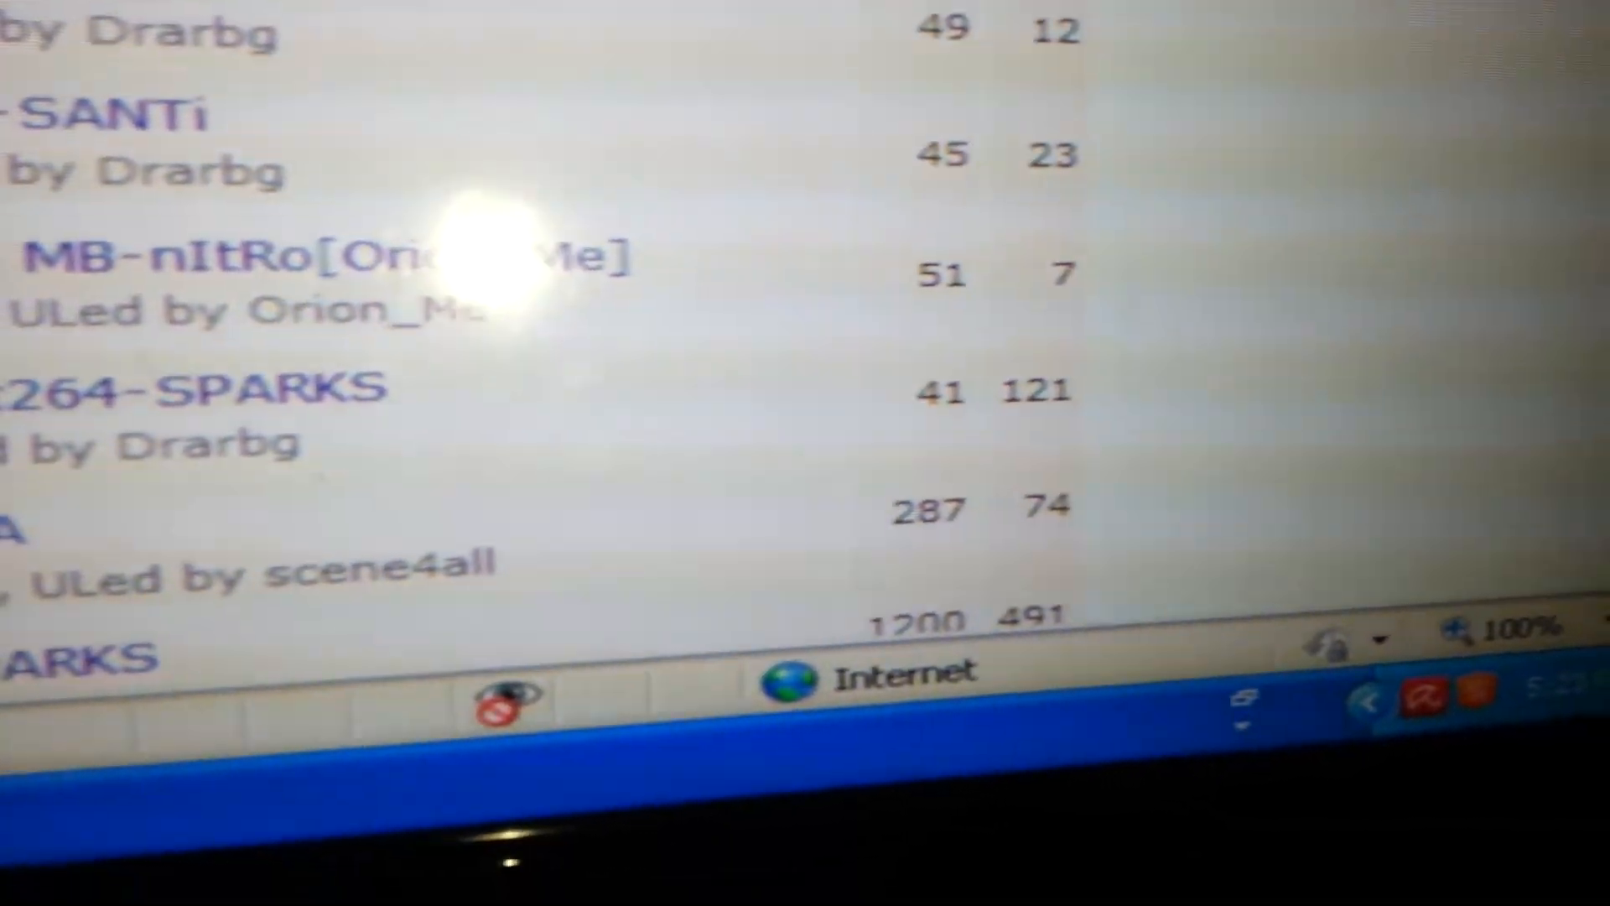
scroll("down", 3)
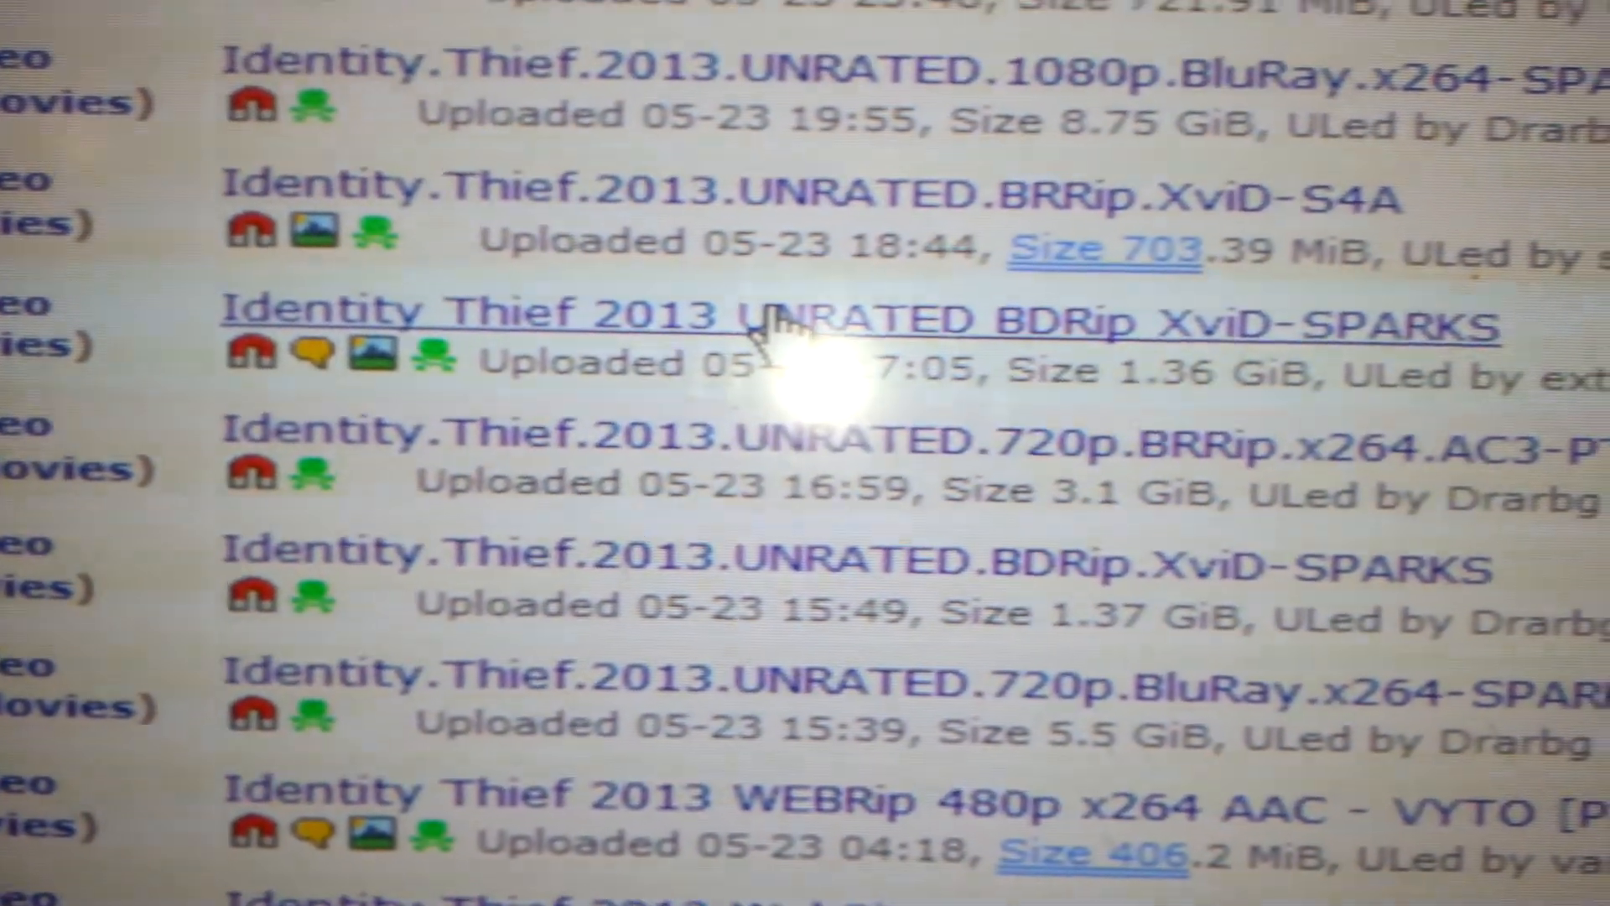
Scroll the results toward the Identity Thief 2013 UNRATED BDRip XviD-SPARKS entry.
scroll("down", 3)
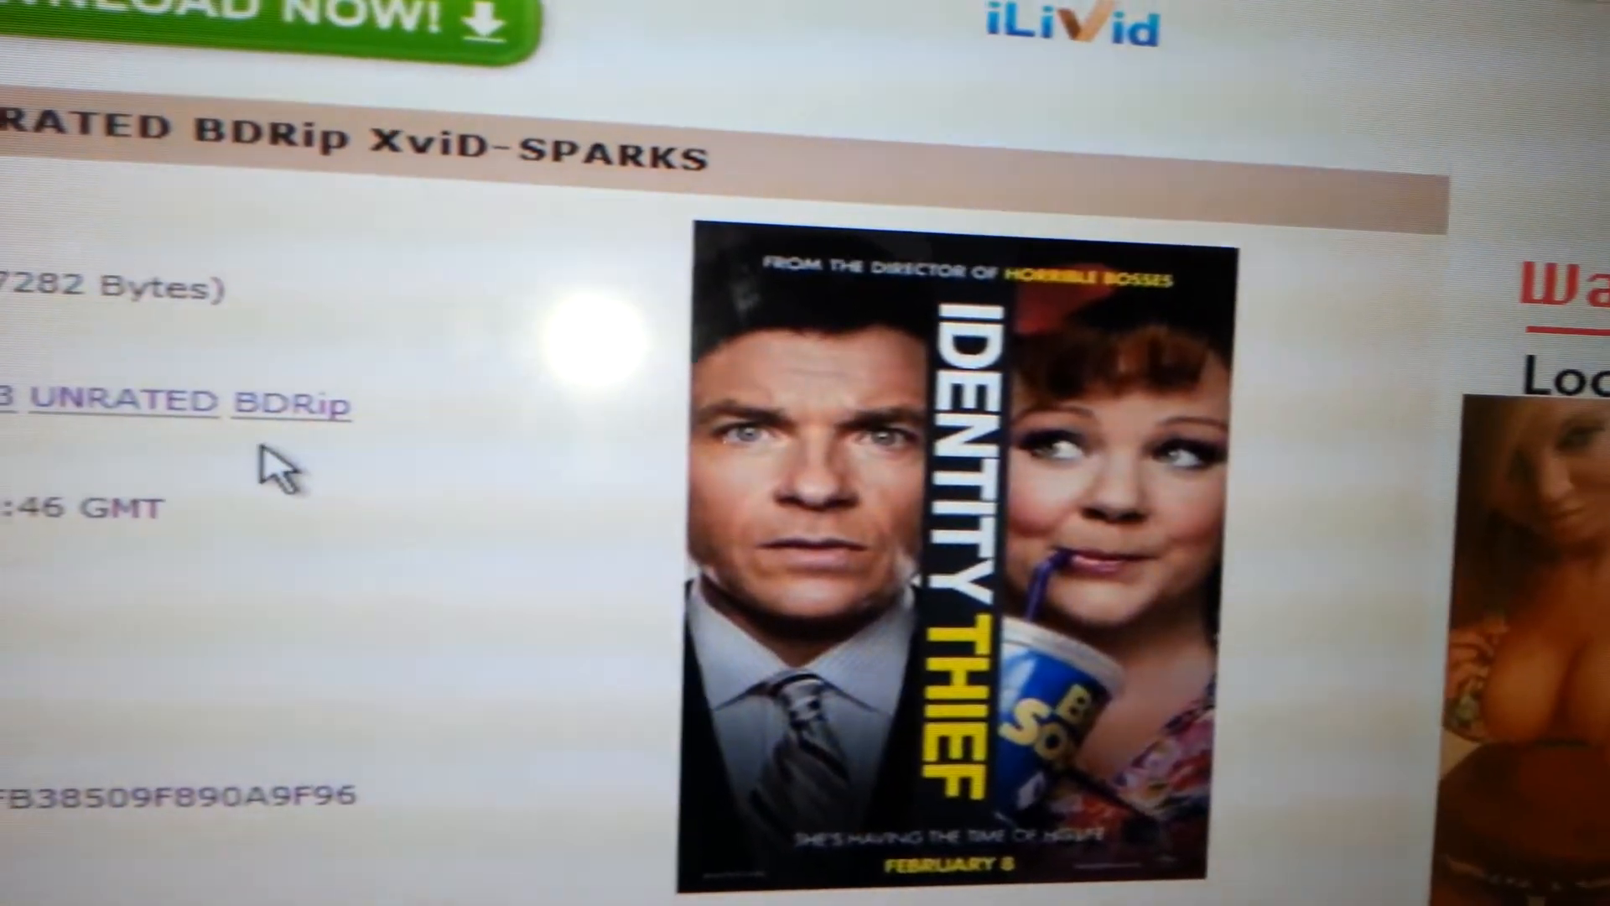
Scroll down through the SPARKS torrent details page past the movie poster.
scroll("down", 3)
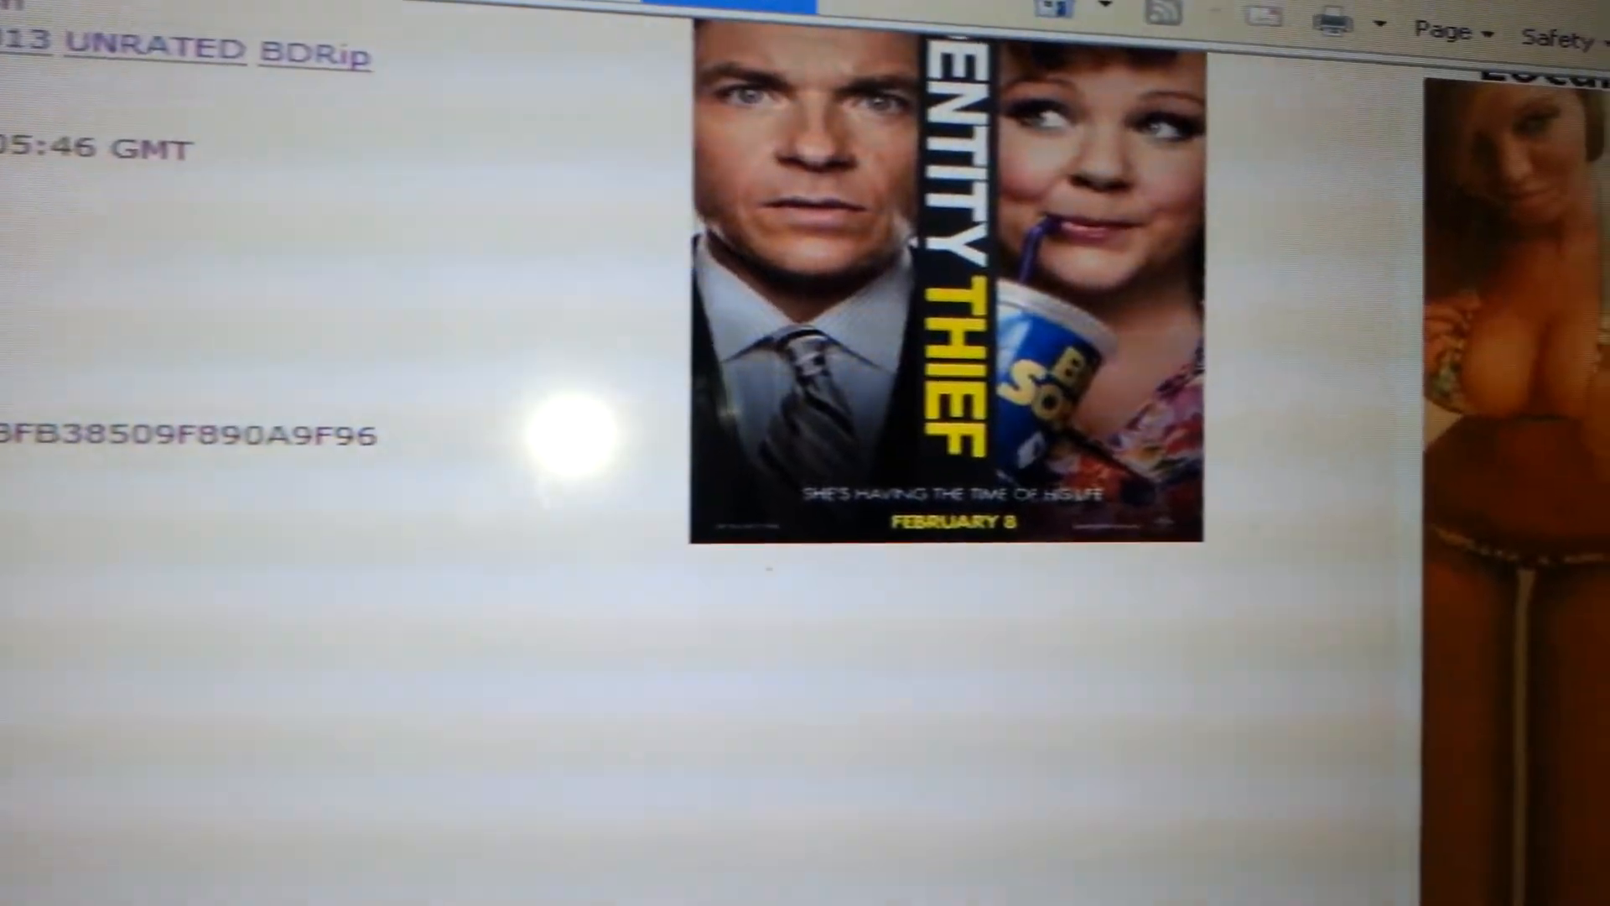
scroll("down", 3)
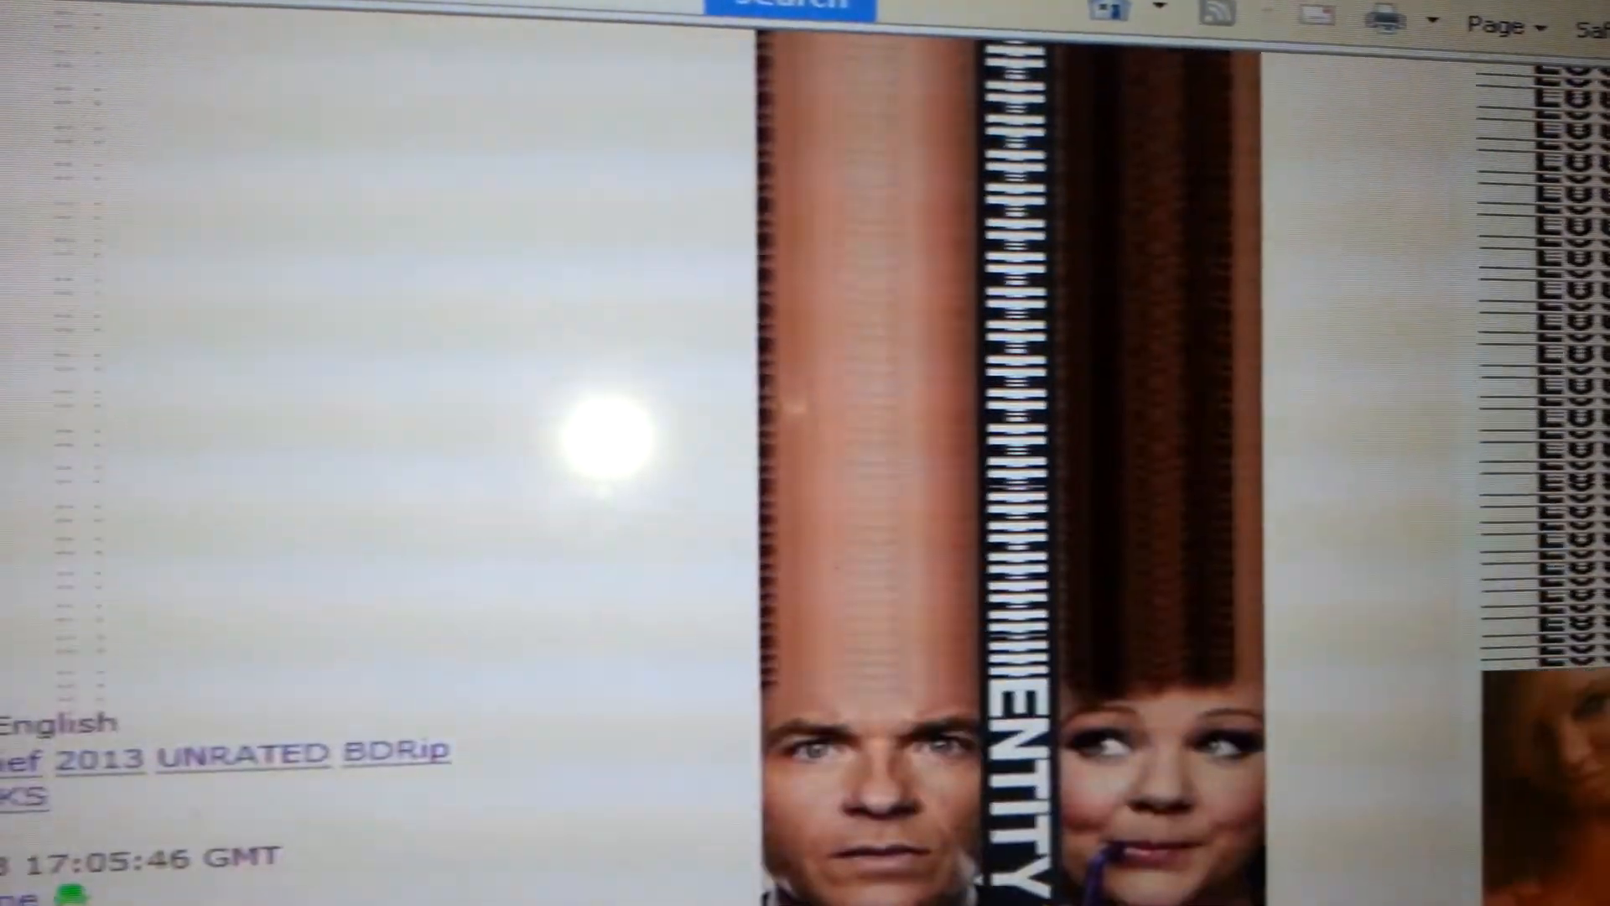
scroll("down", 3)
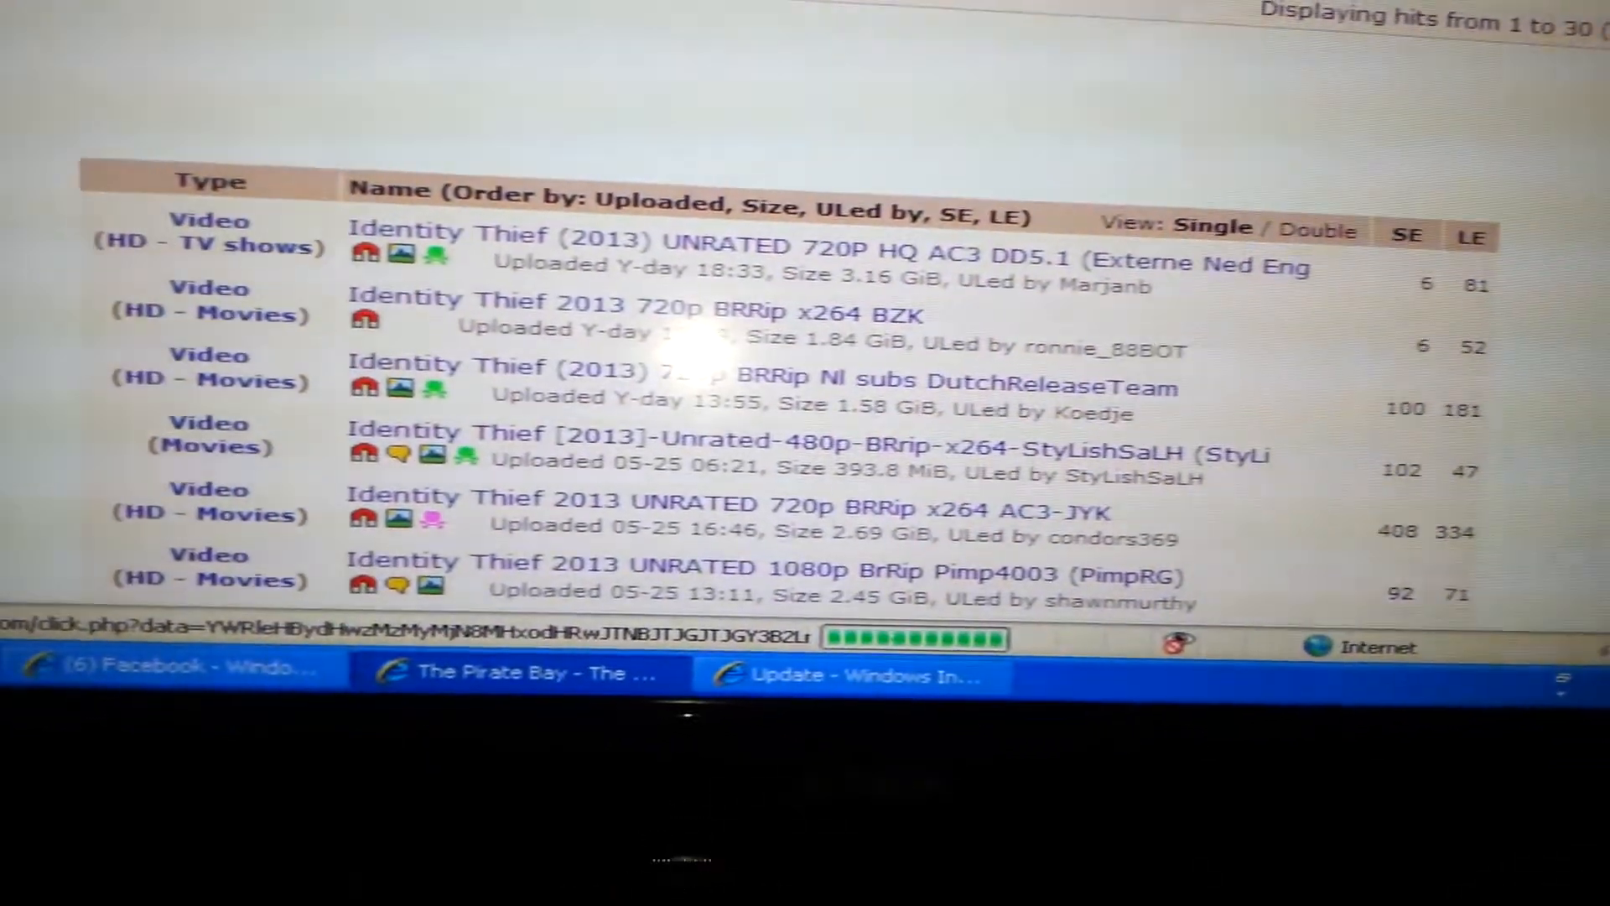
scroll("down", 3)
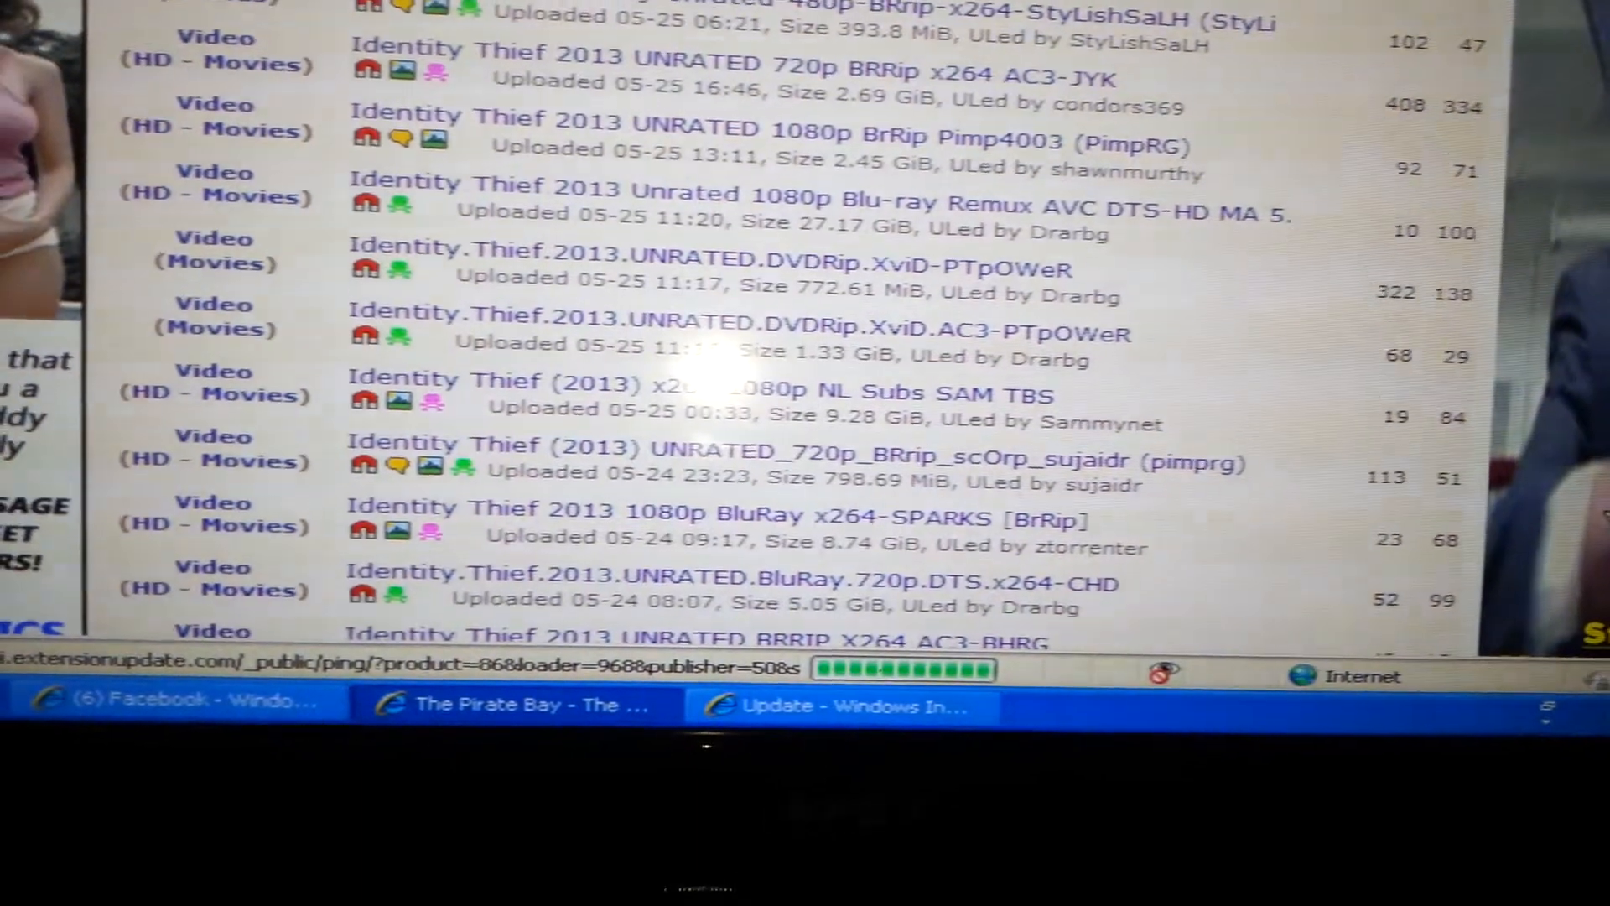
scroll("down", 3)
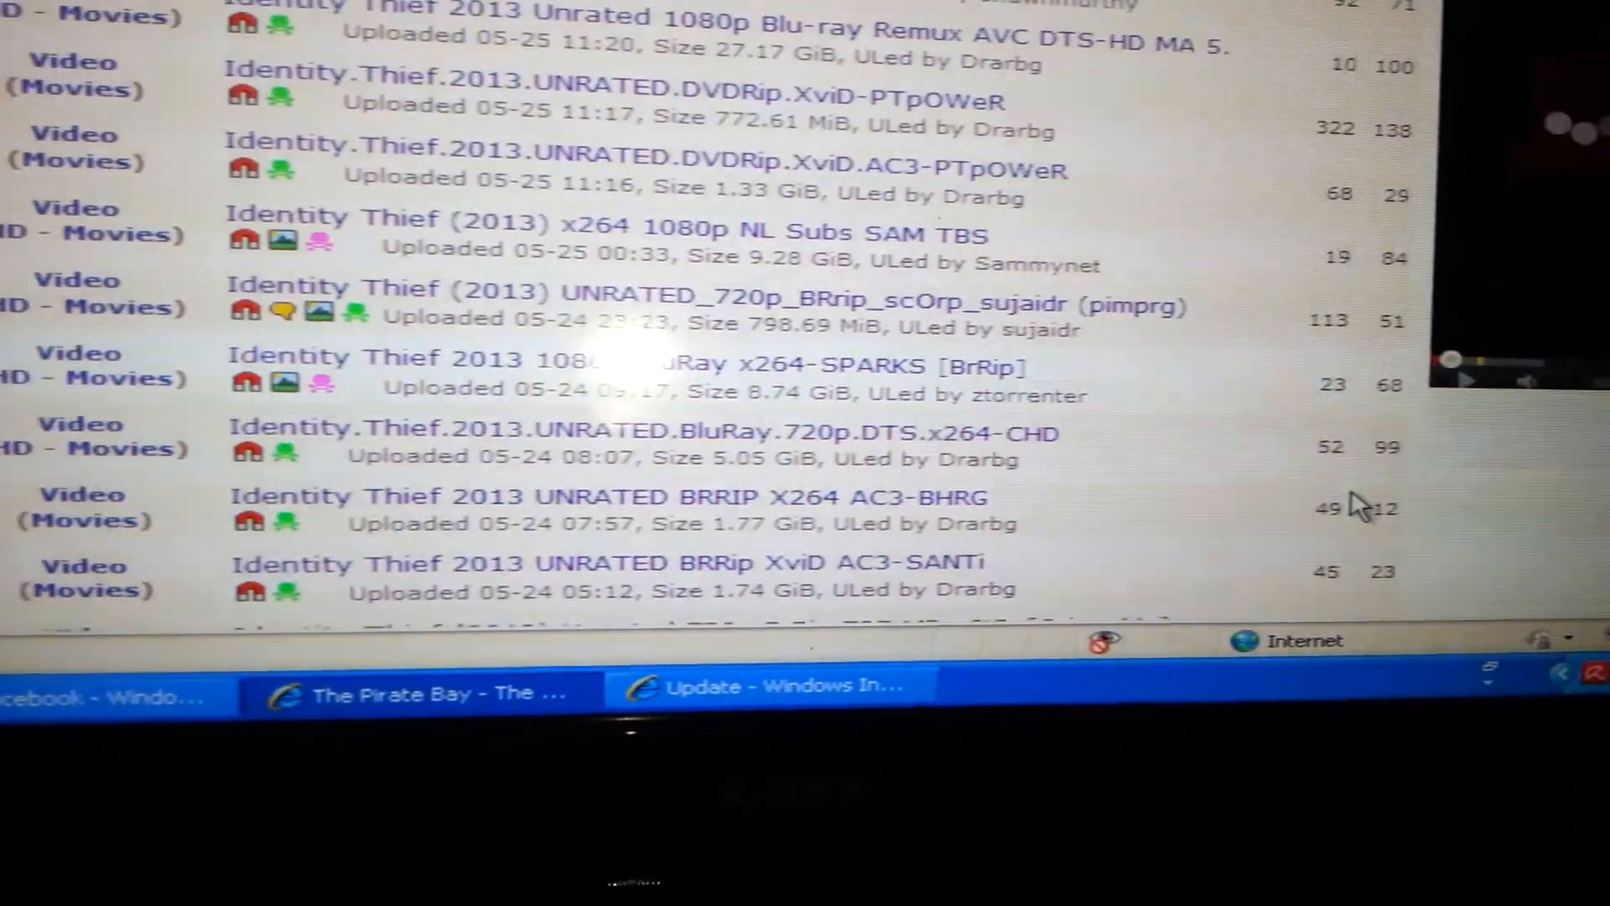
scroll("down", 3)
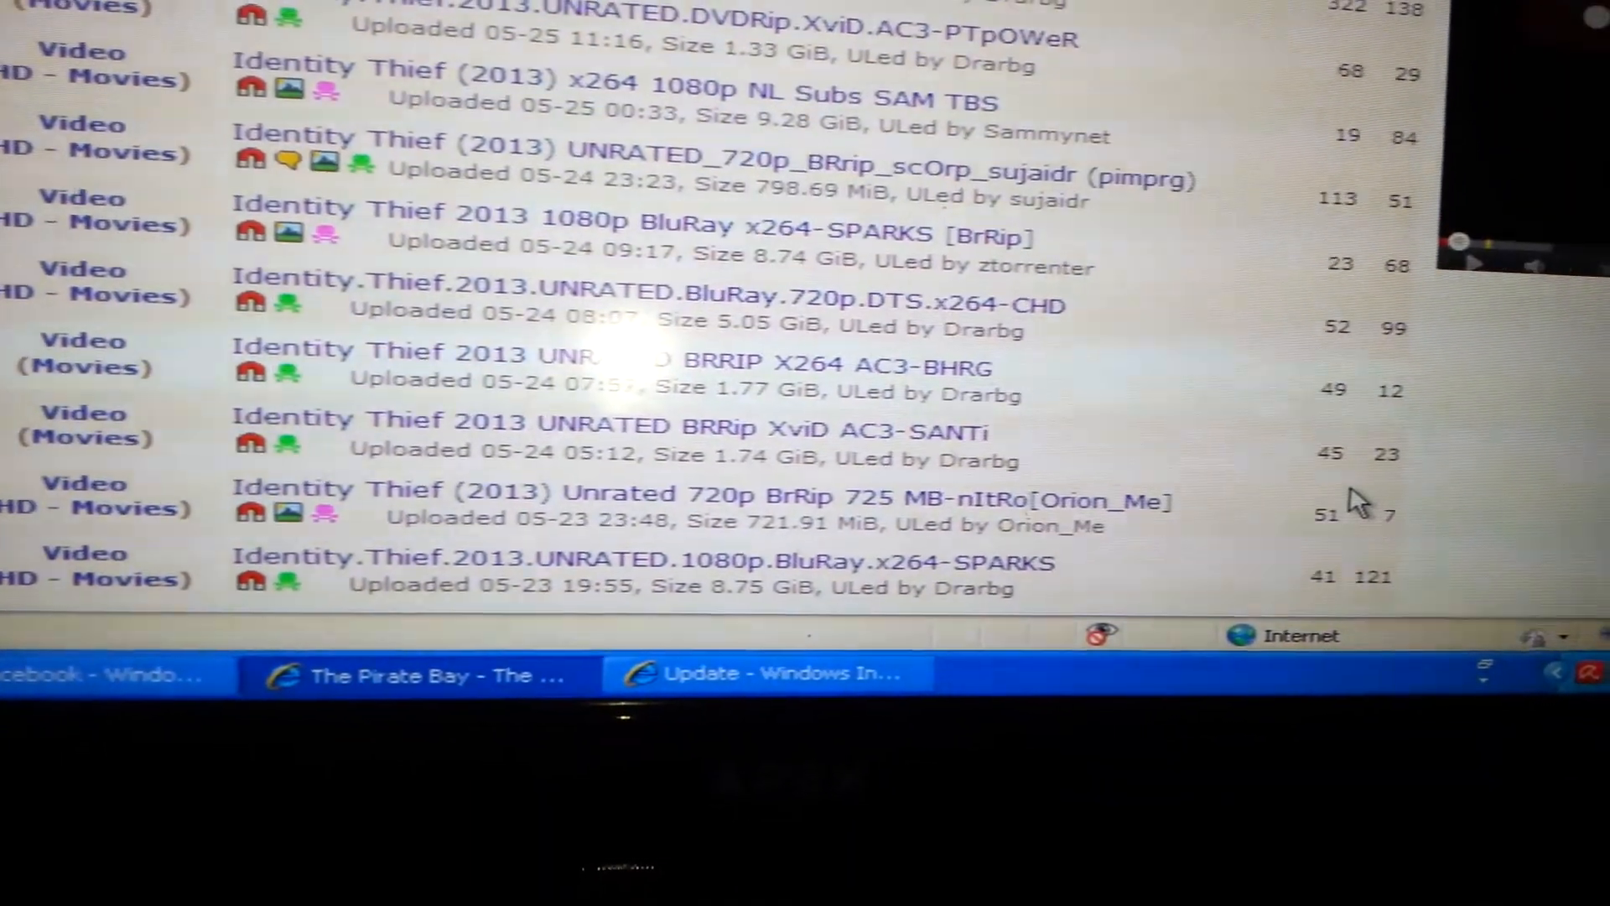
scroll("down", 3)
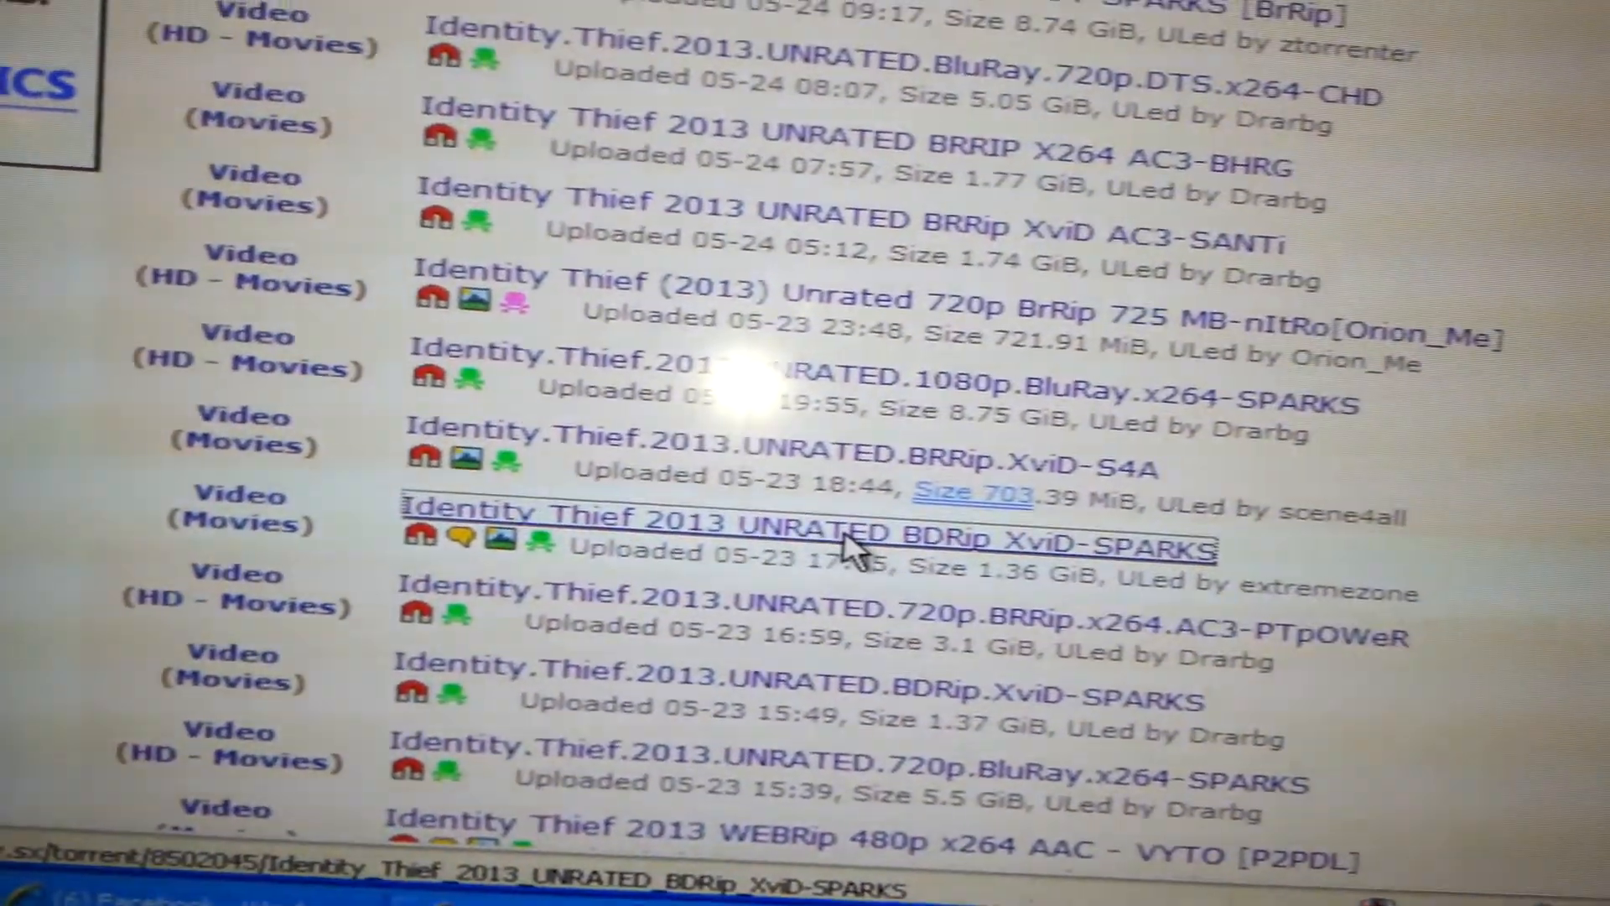
Select the Identity Thief 2013 UNRATED BDRip XviD-SPARKS result and scroll while it loads.
left_click(807, 513)
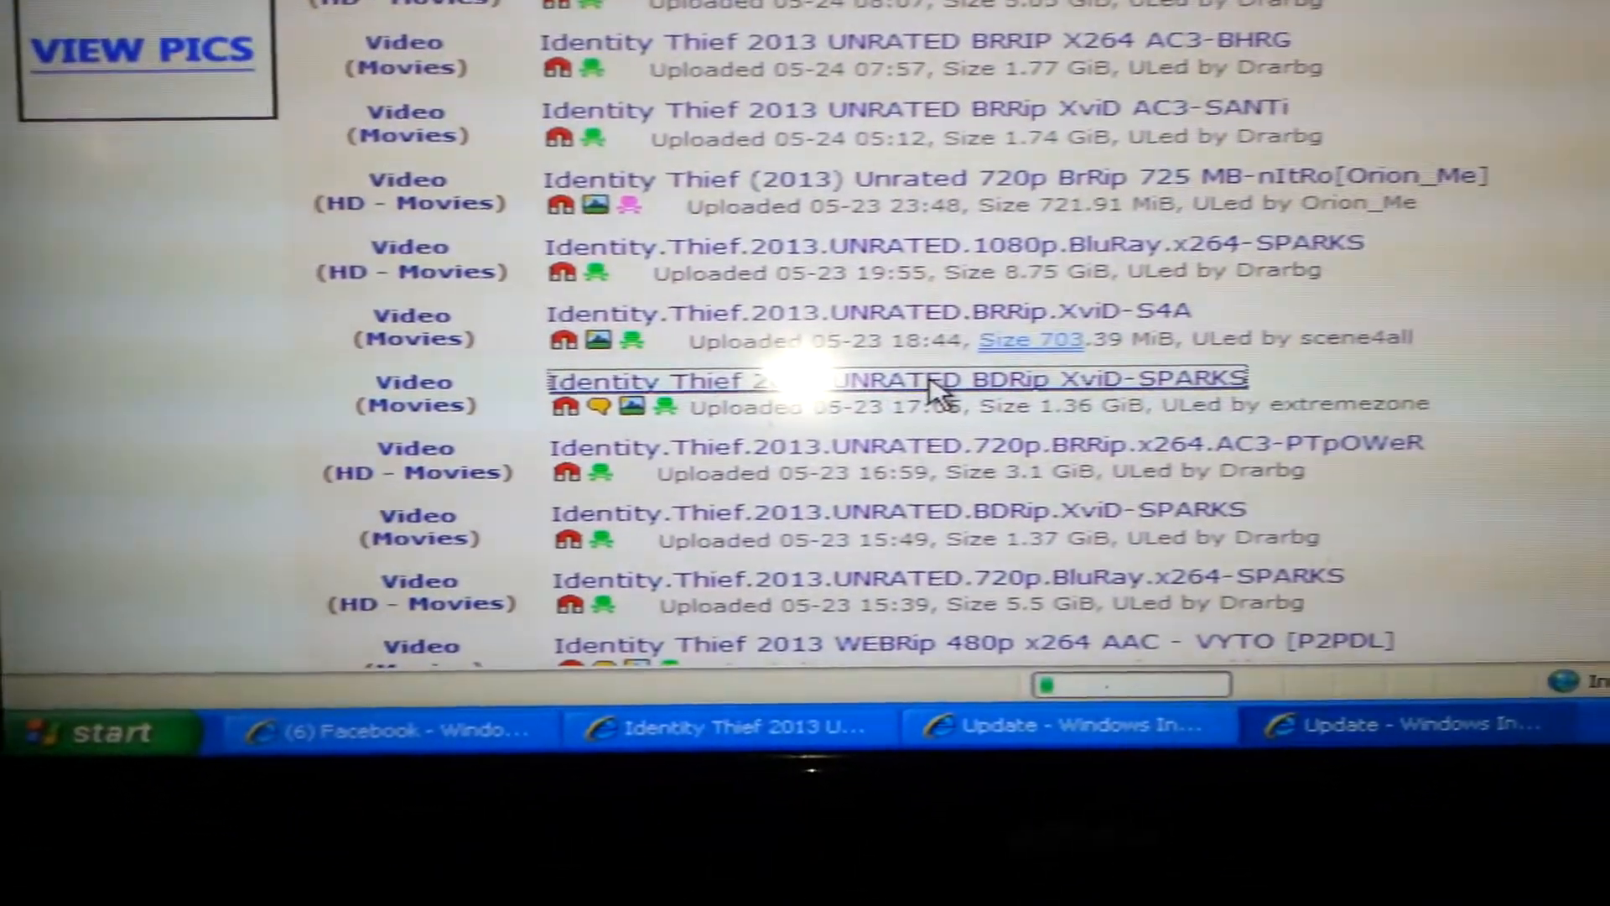
scroll("down", 3)
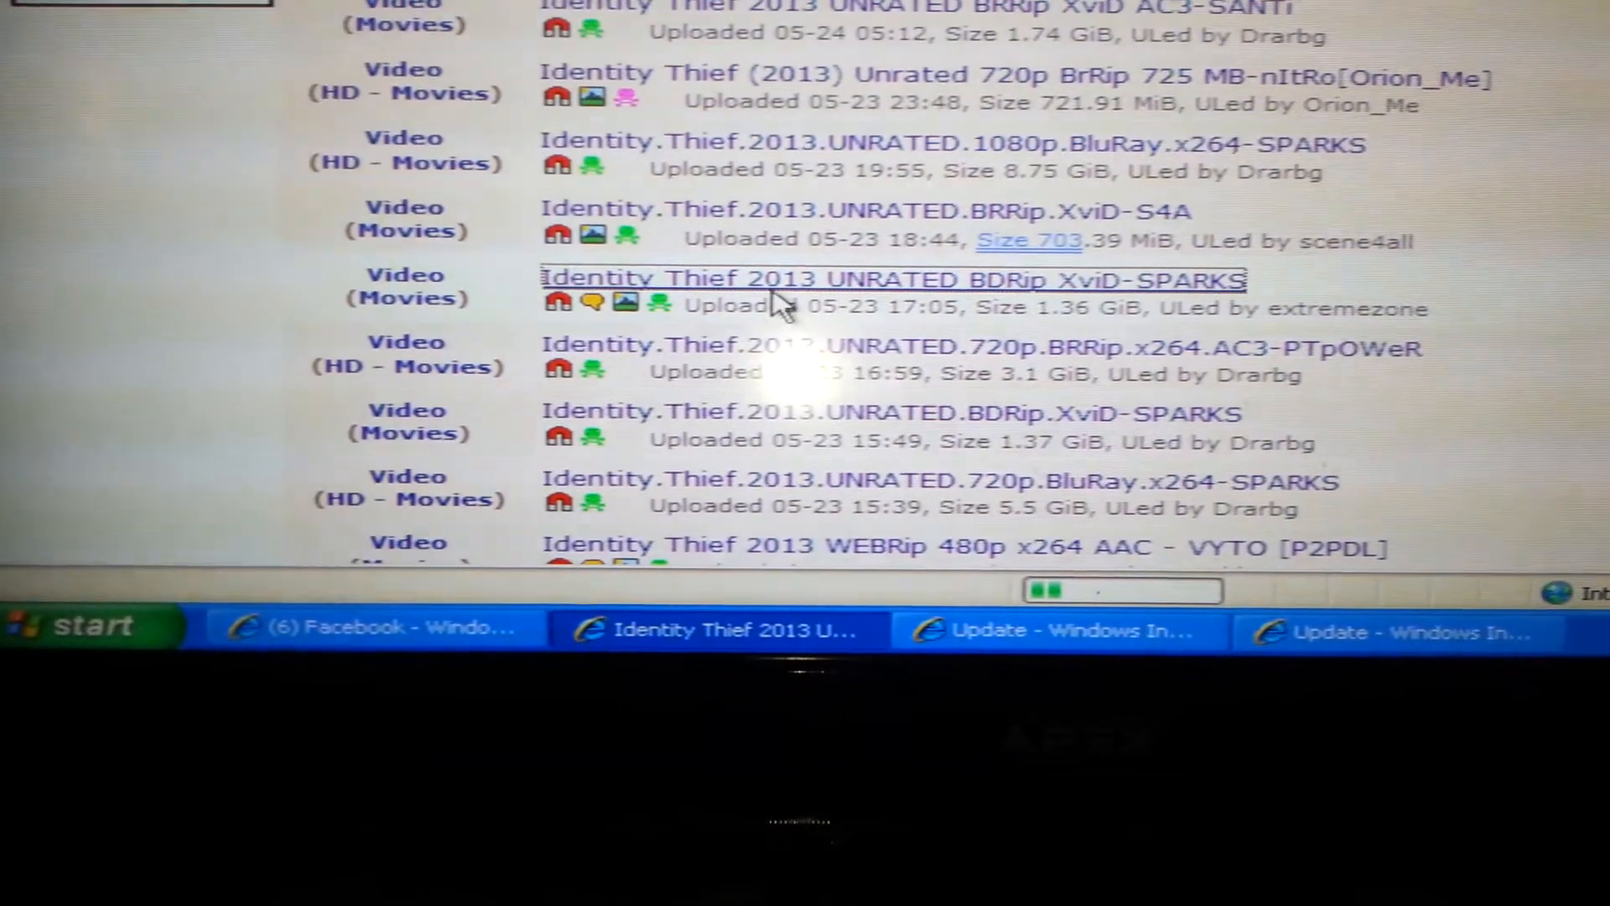
scroll("down", 3)
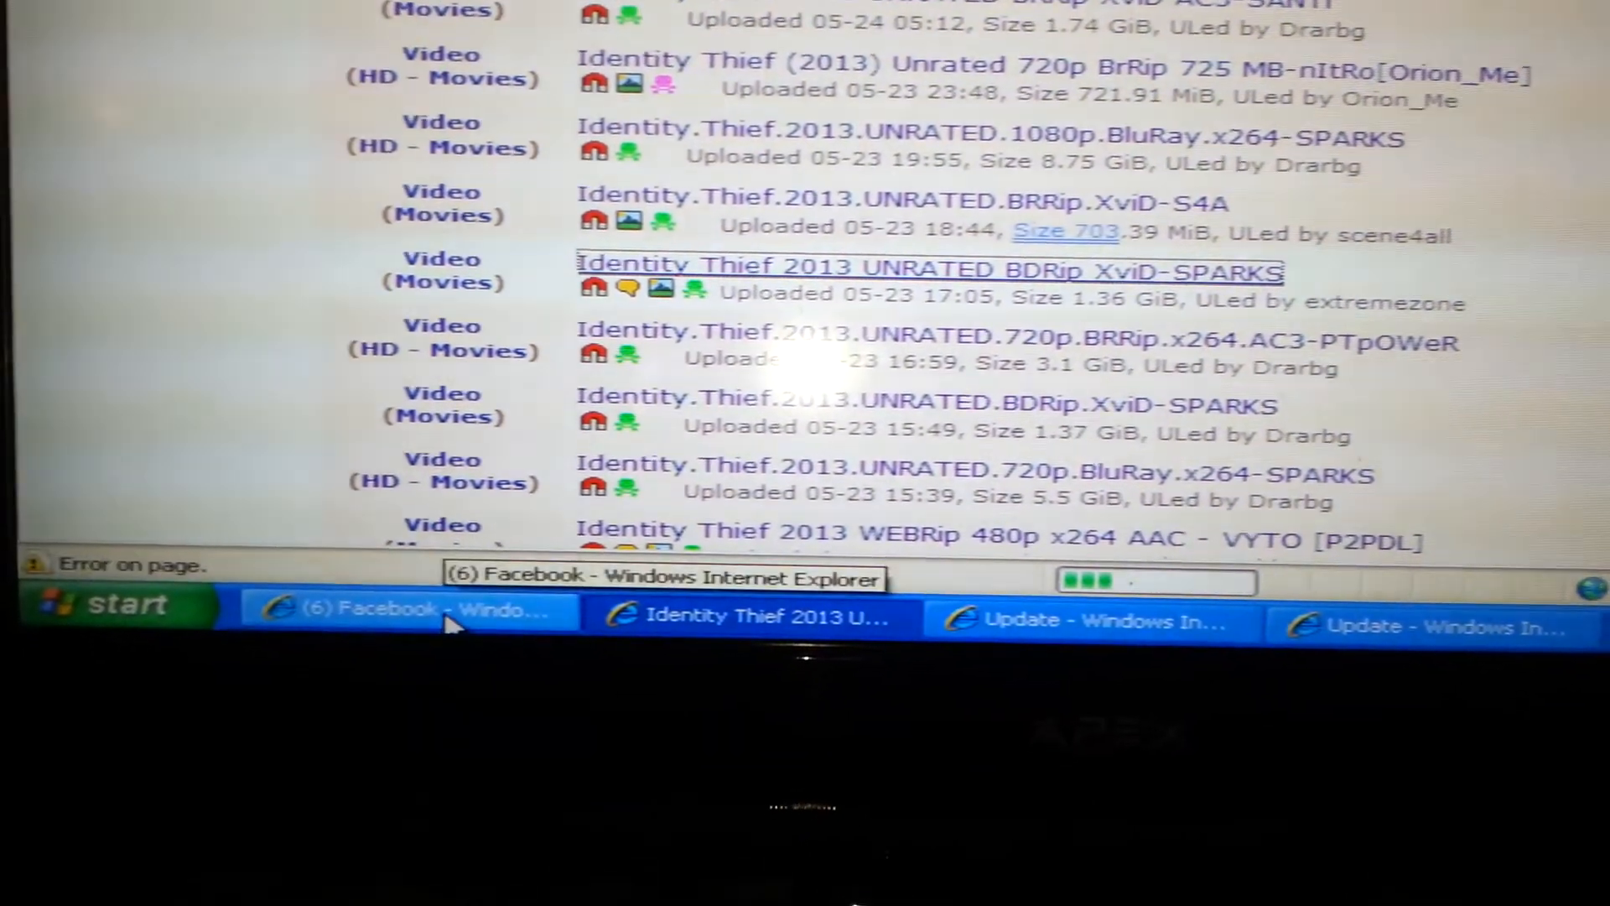
Load the SPARKS torrent page and scroll down through its seeders and release description.
left_click(928, 270)
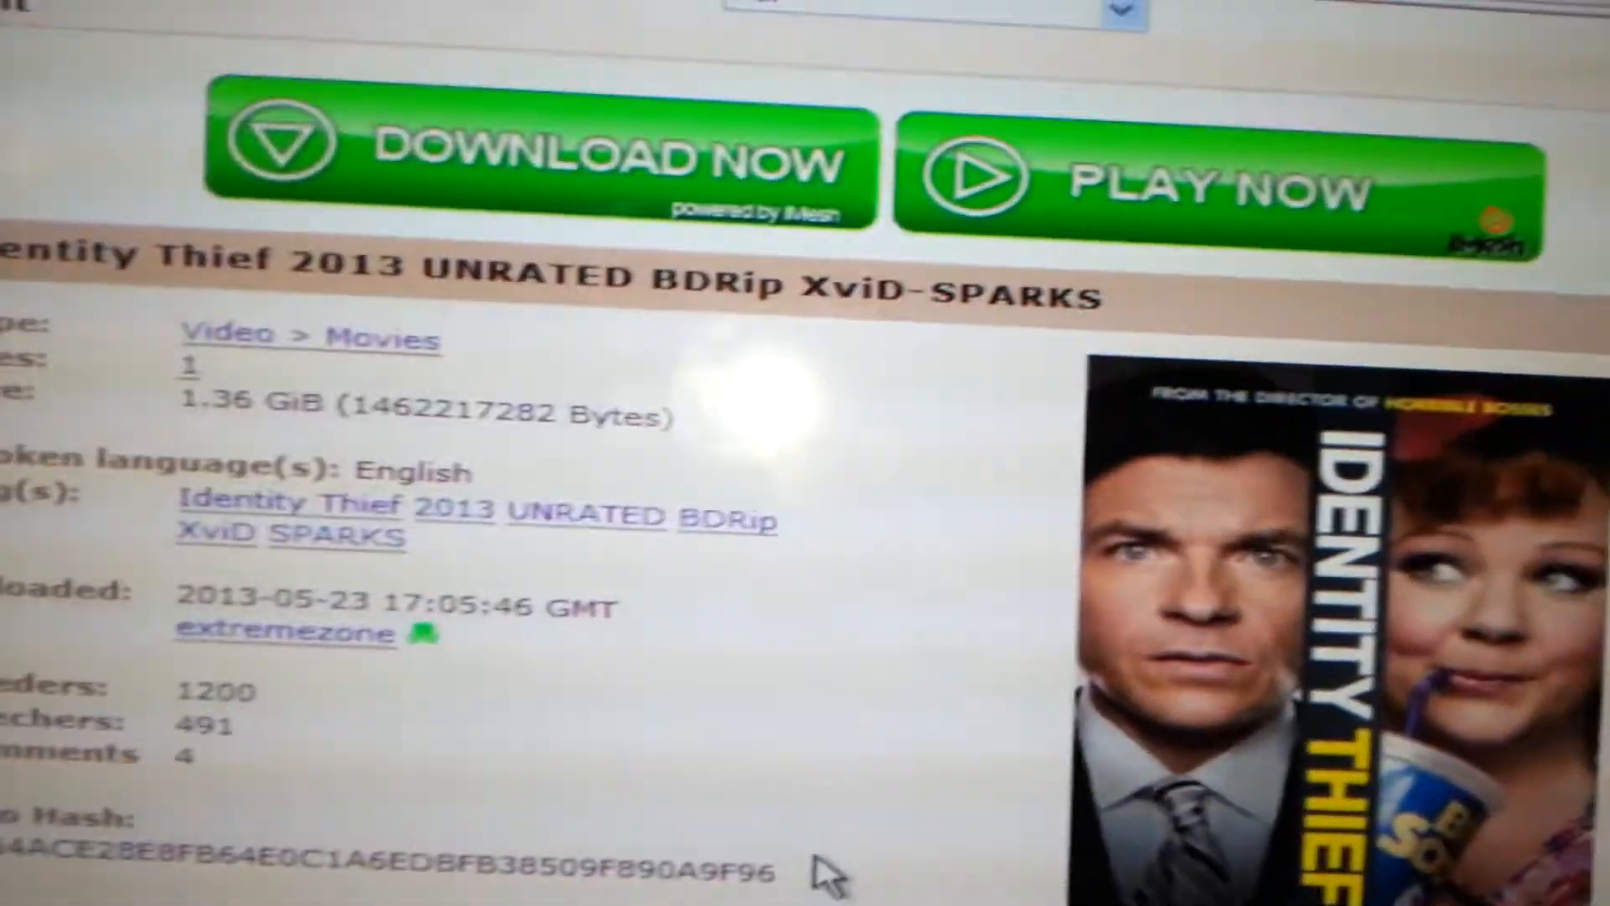
scroll("down", 3)
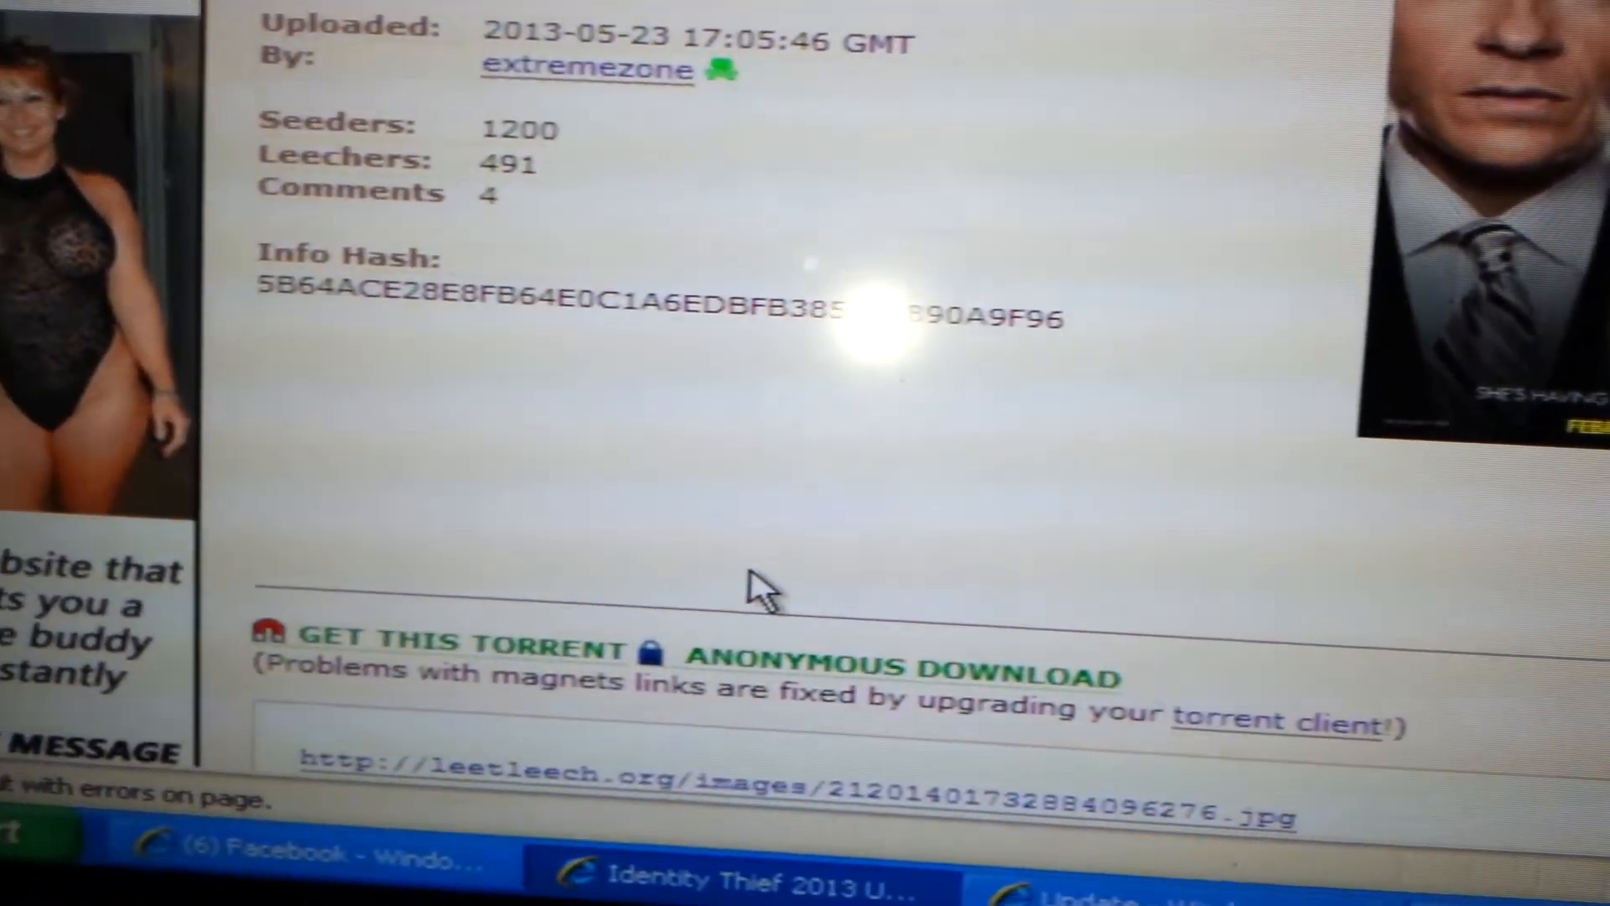
scroll("down", 3)
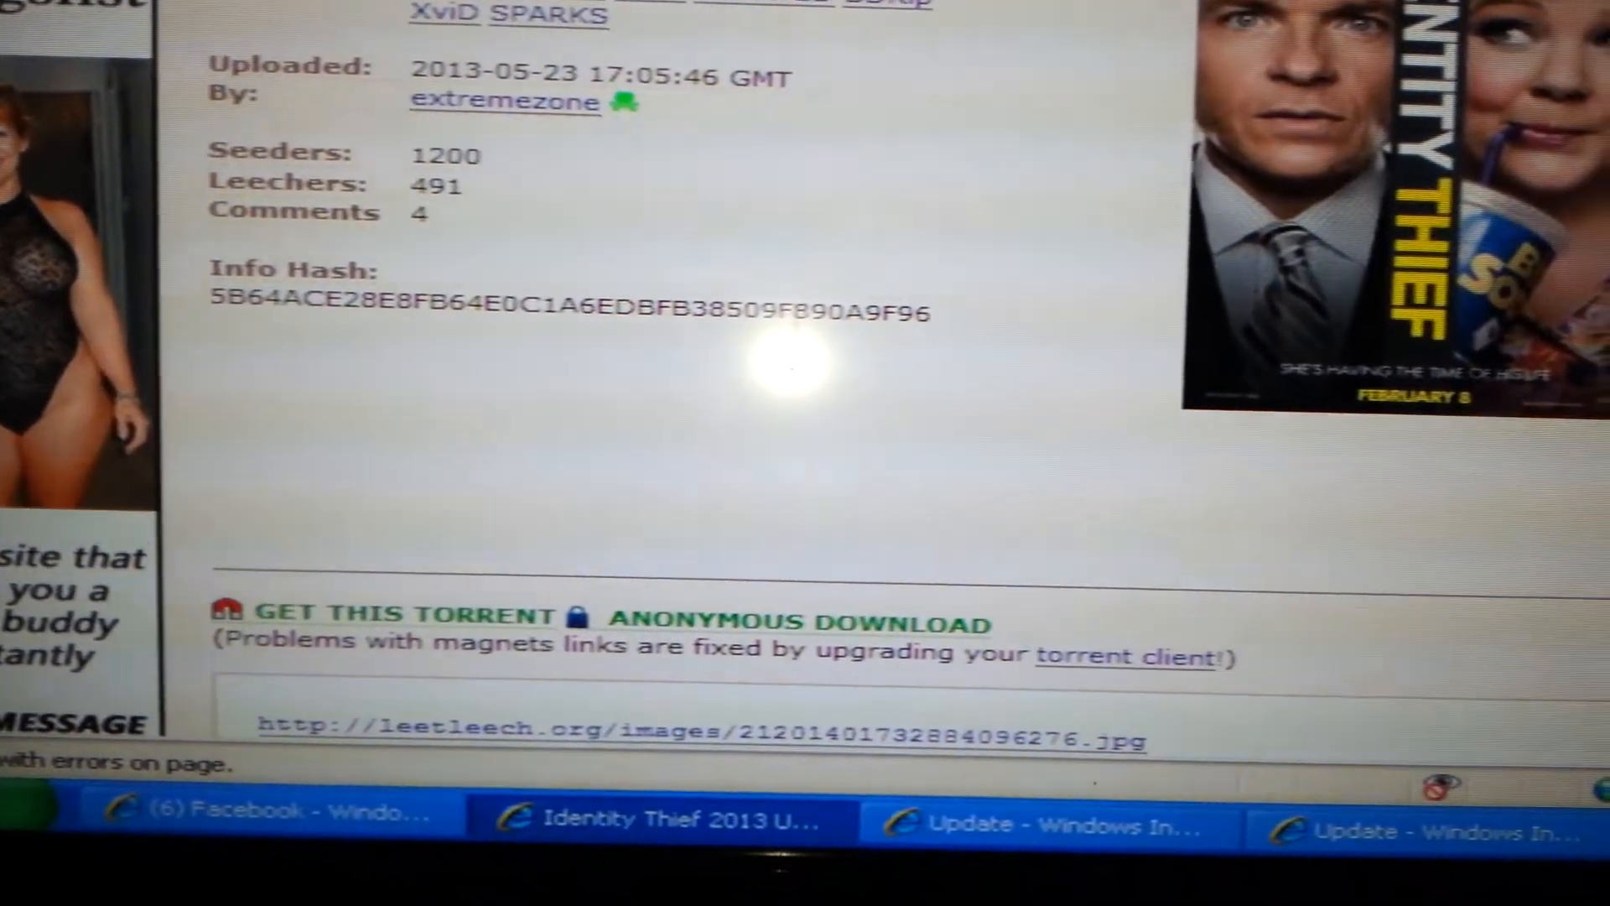
scroll("down", 3)
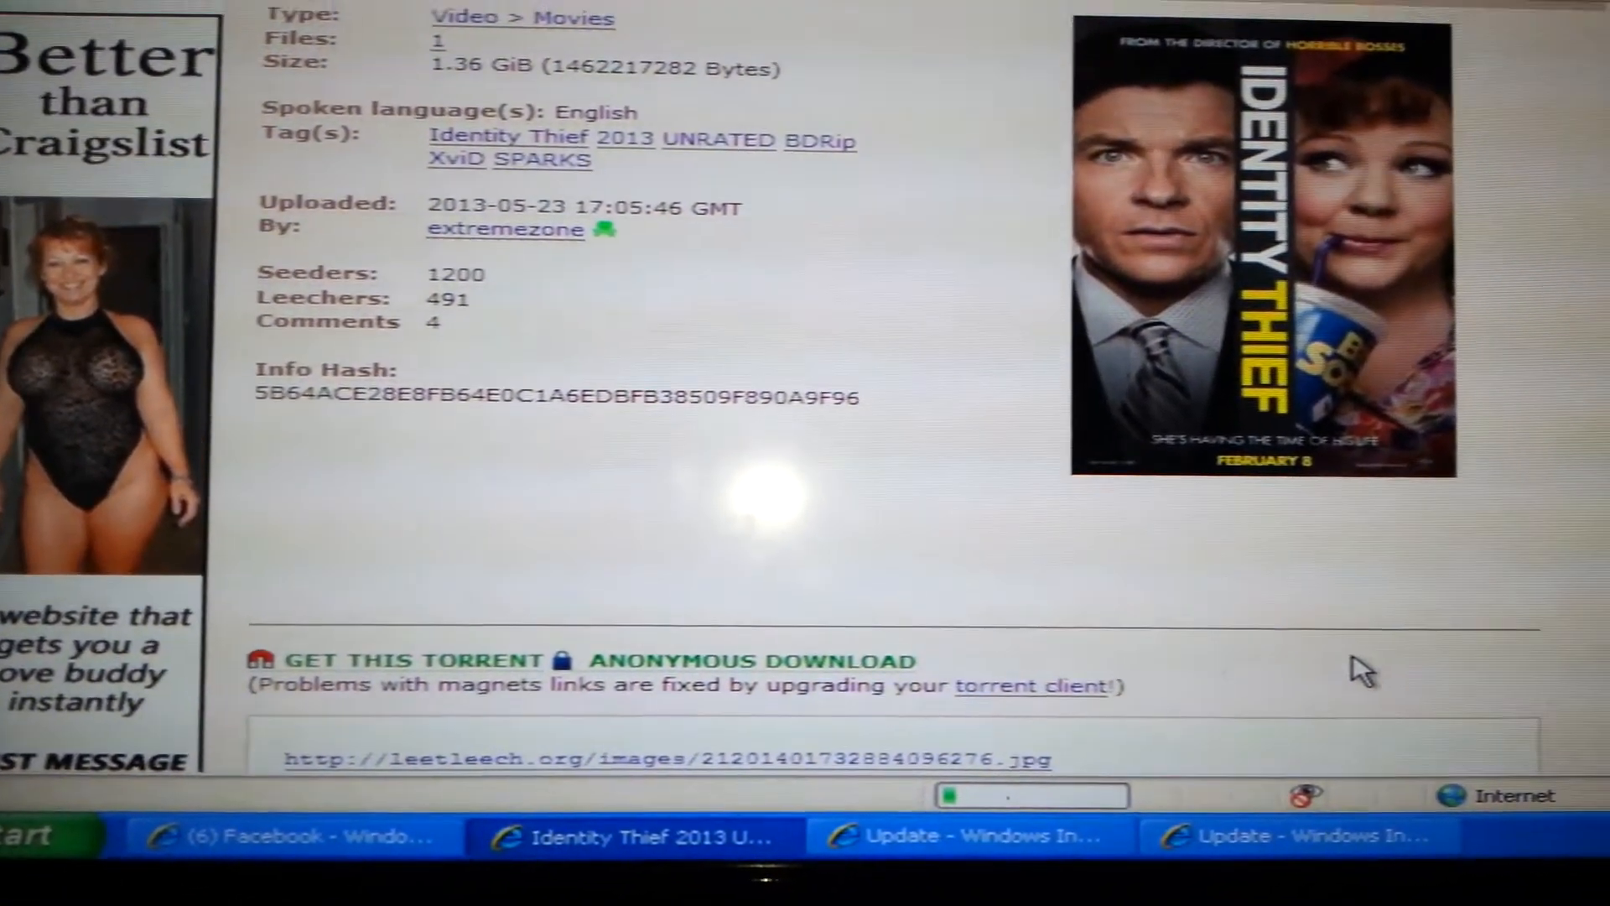
scroll("down", 3)
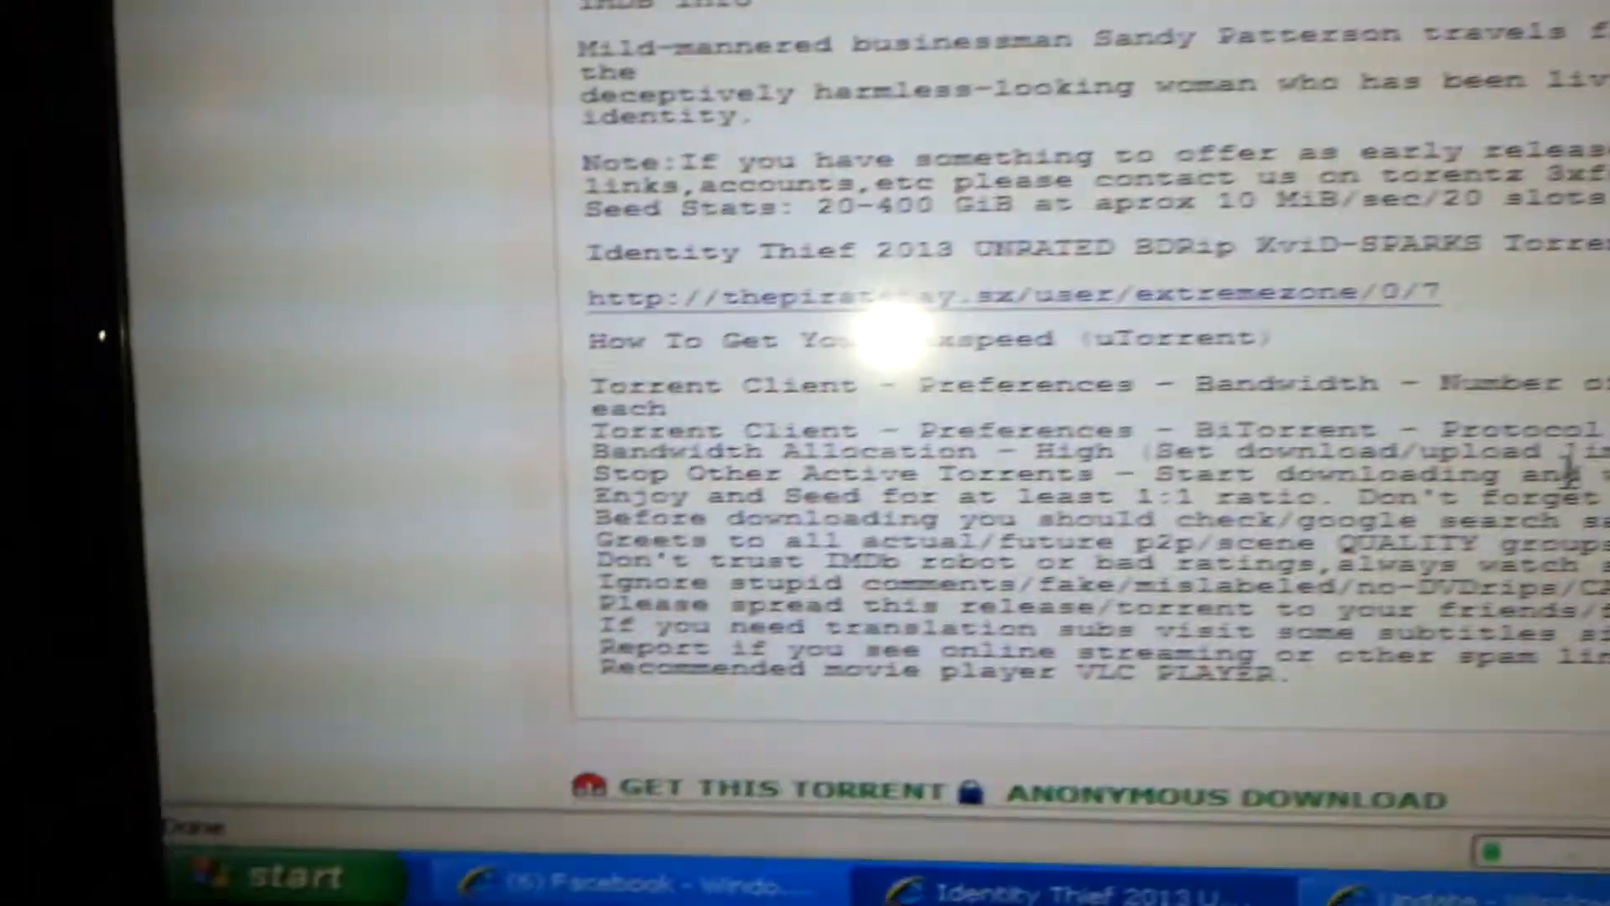
scroll("down", 3)
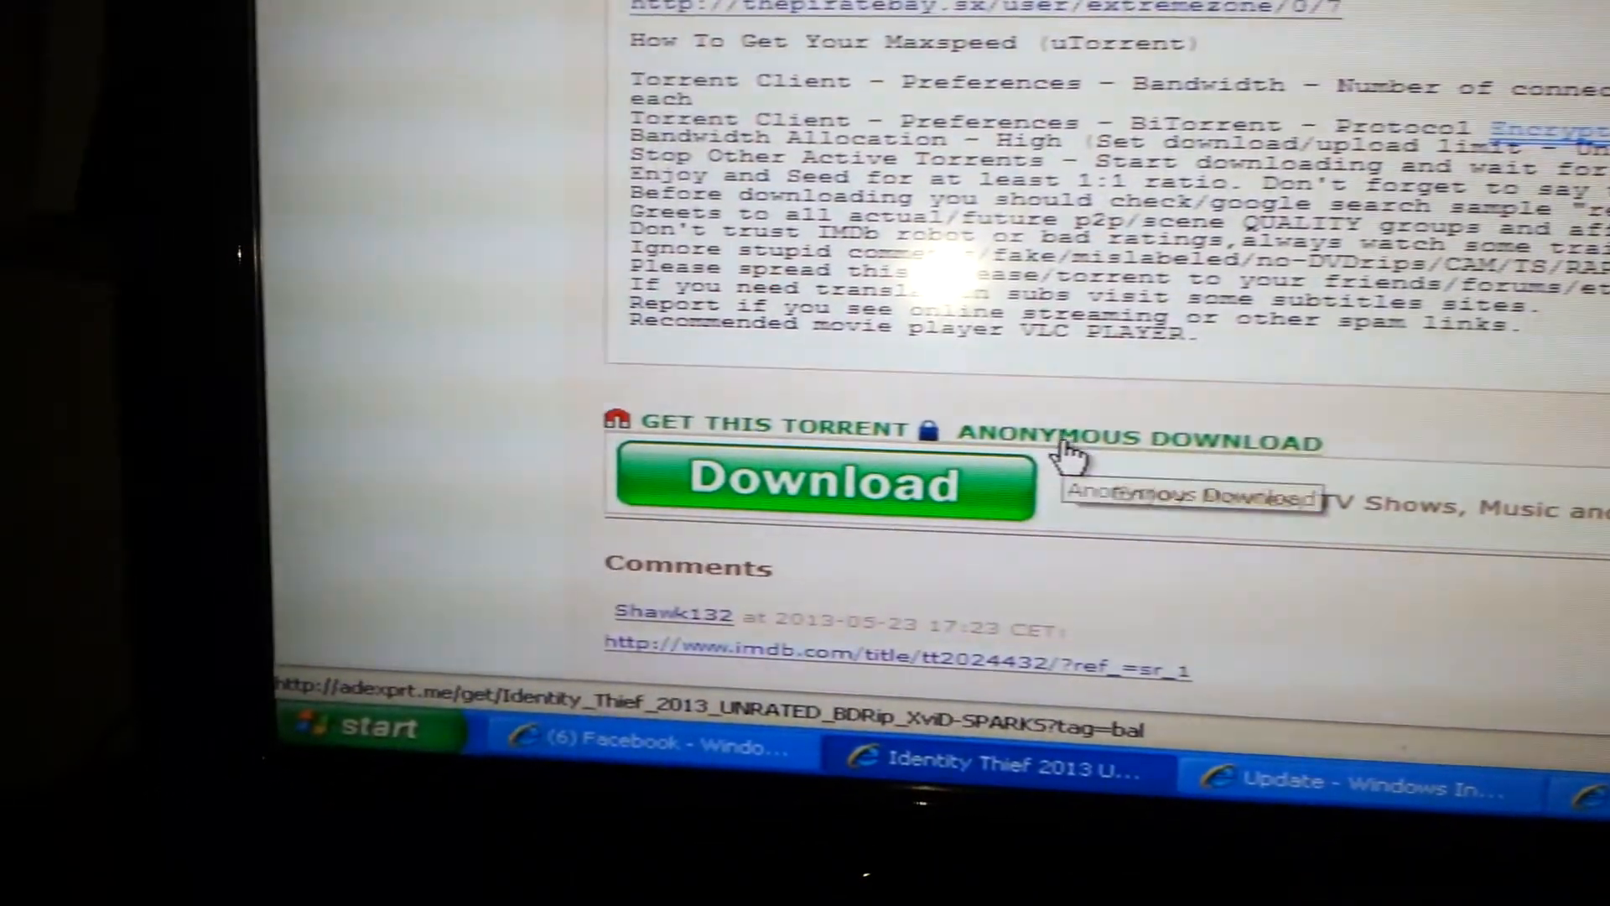
scroll("down", 3)
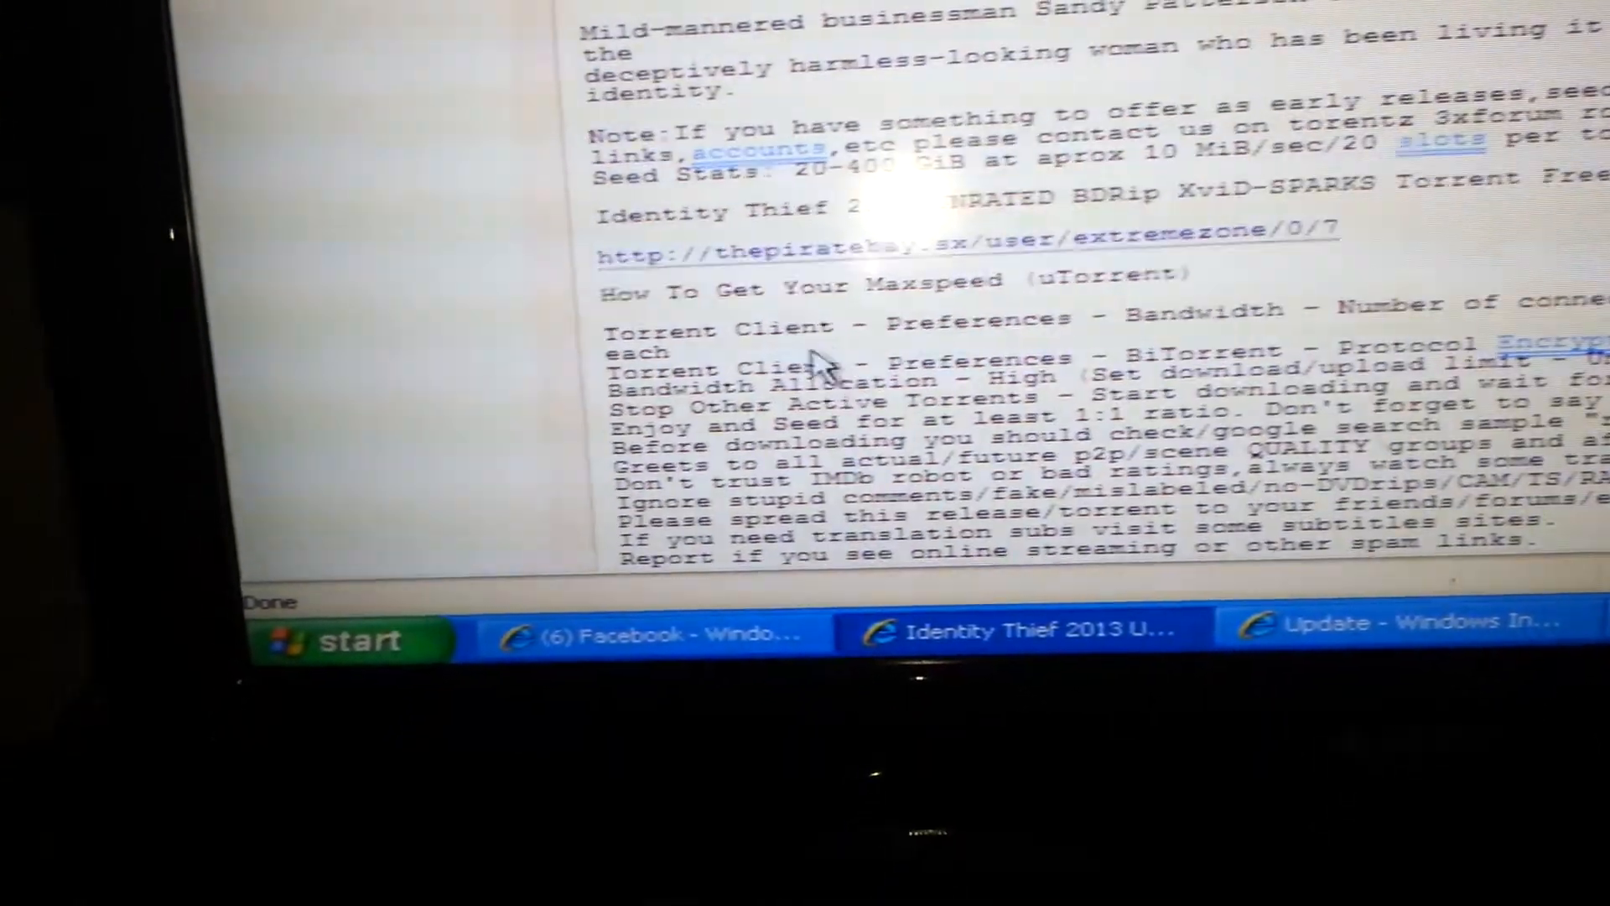
scroll("down", 3)
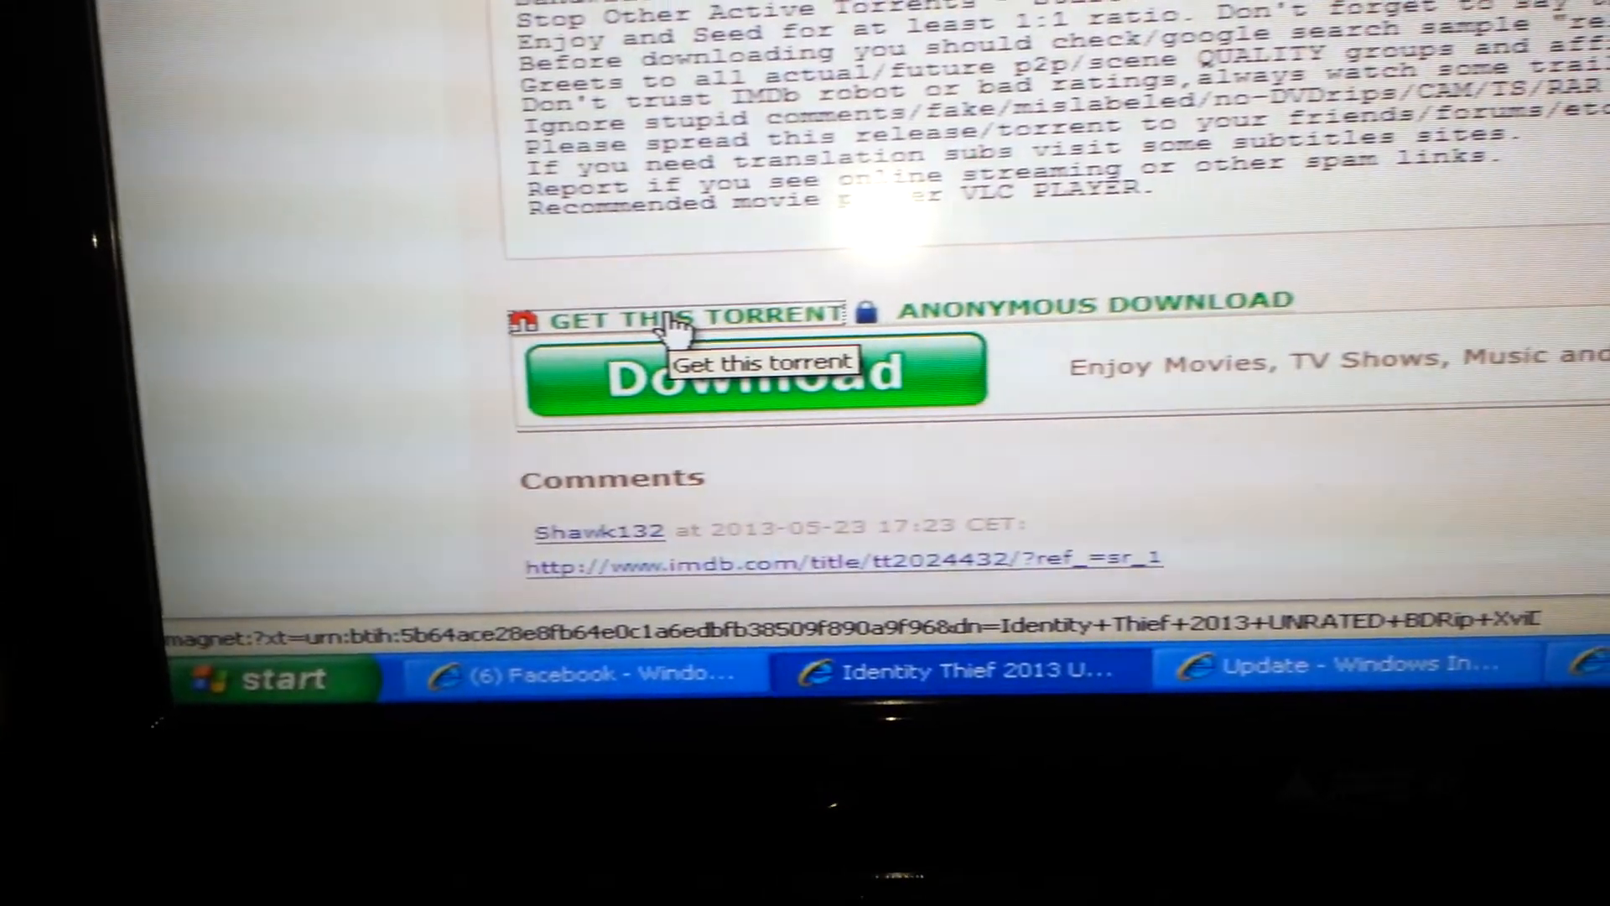
Use GET THIS TORRENT to send the SPARKS magnet link to uTorrent's list.
left_click(683, 317)
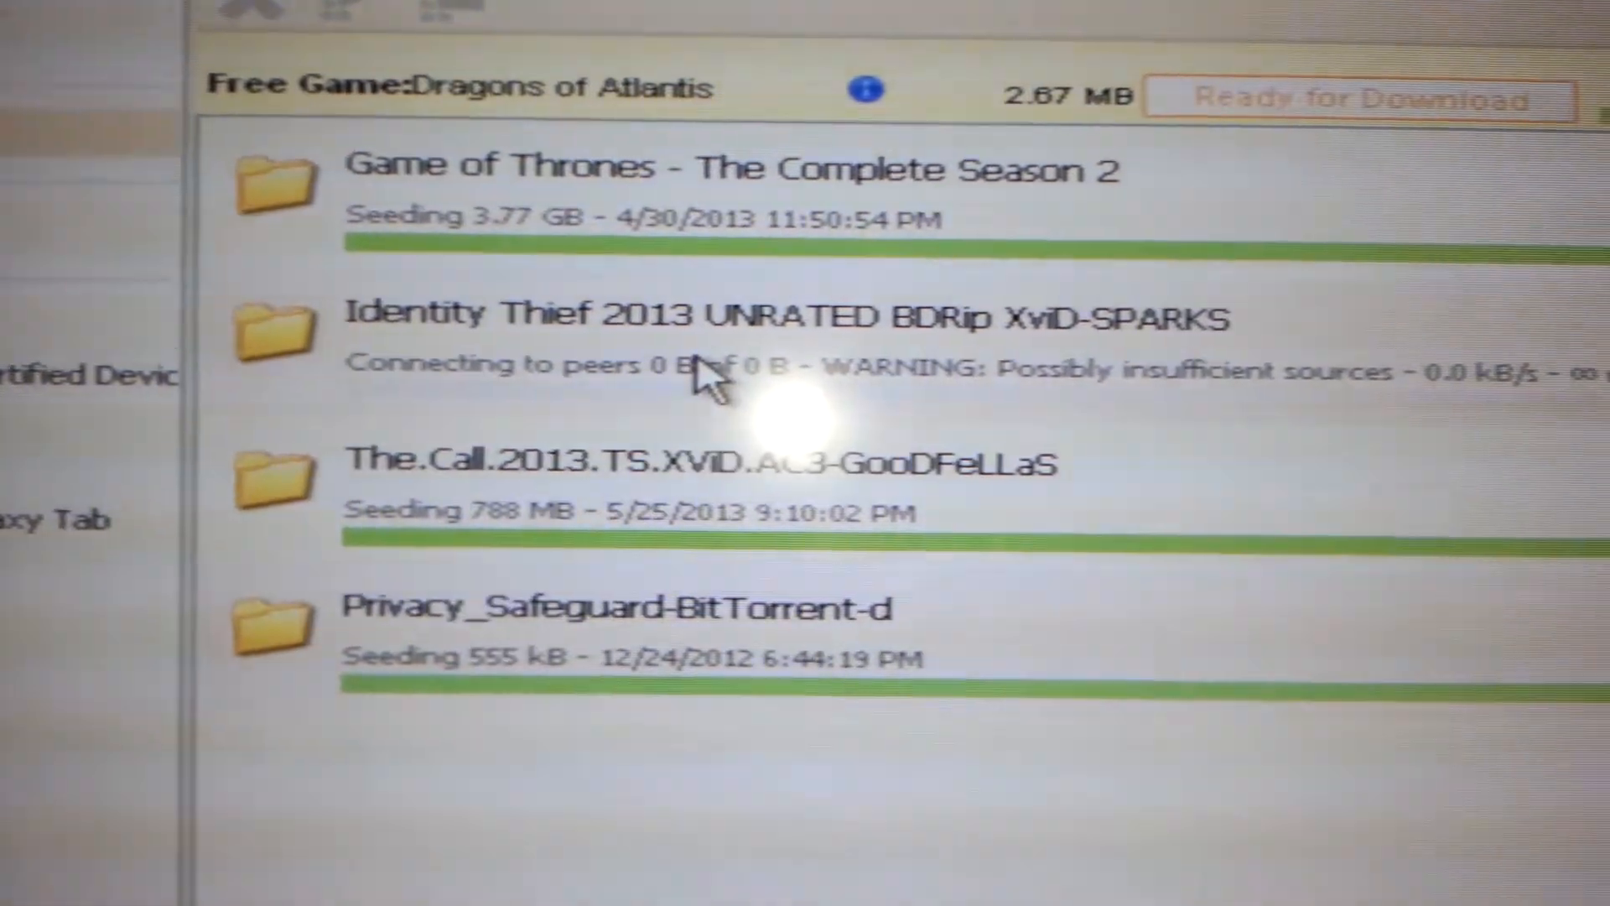
scroll("down", 3)
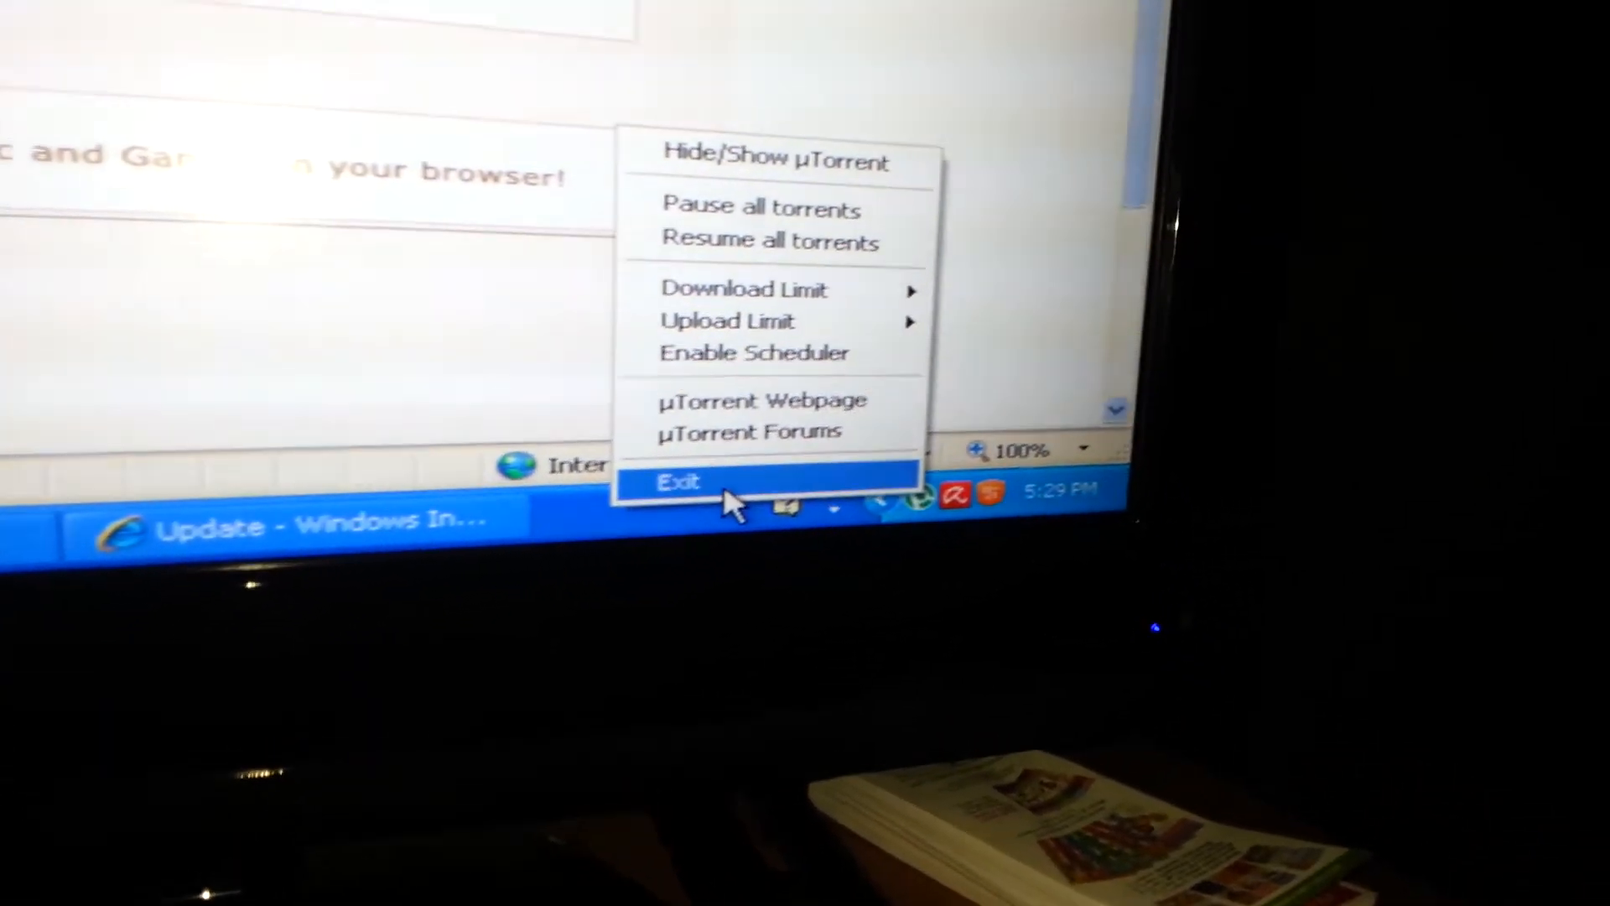
Exit uTorrent from its tray icon so the client stops running.
left_click(680, 482)
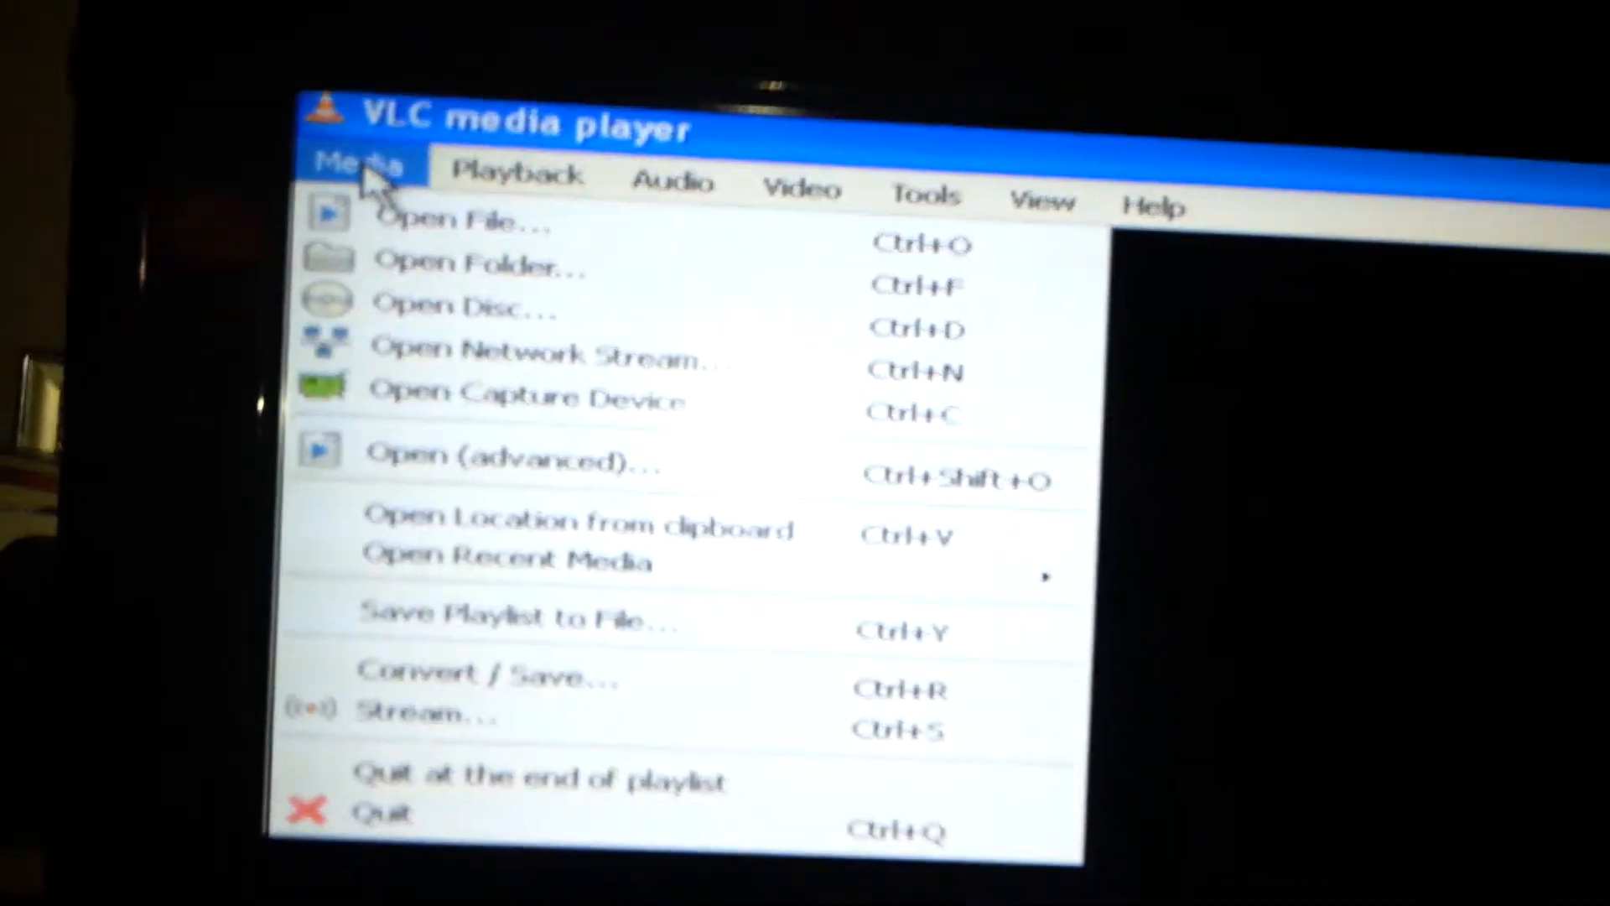
Start opening a media file in VLC and browse My Documents toward The.Call.2013 download folder.
left_click(451, 218)
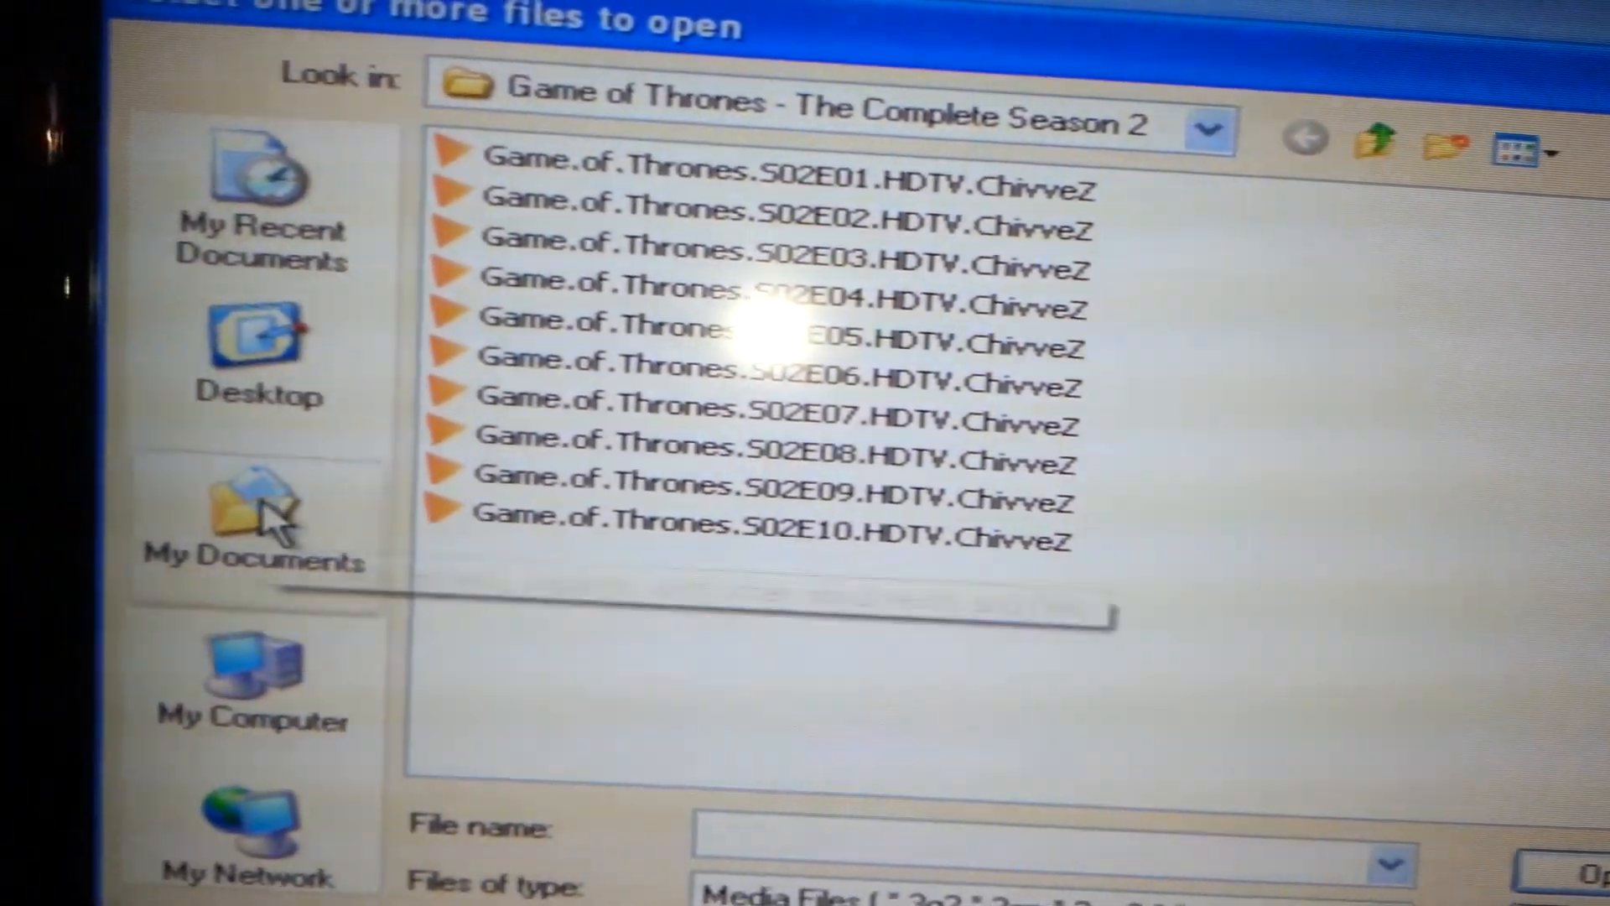
left_click(257, 513)
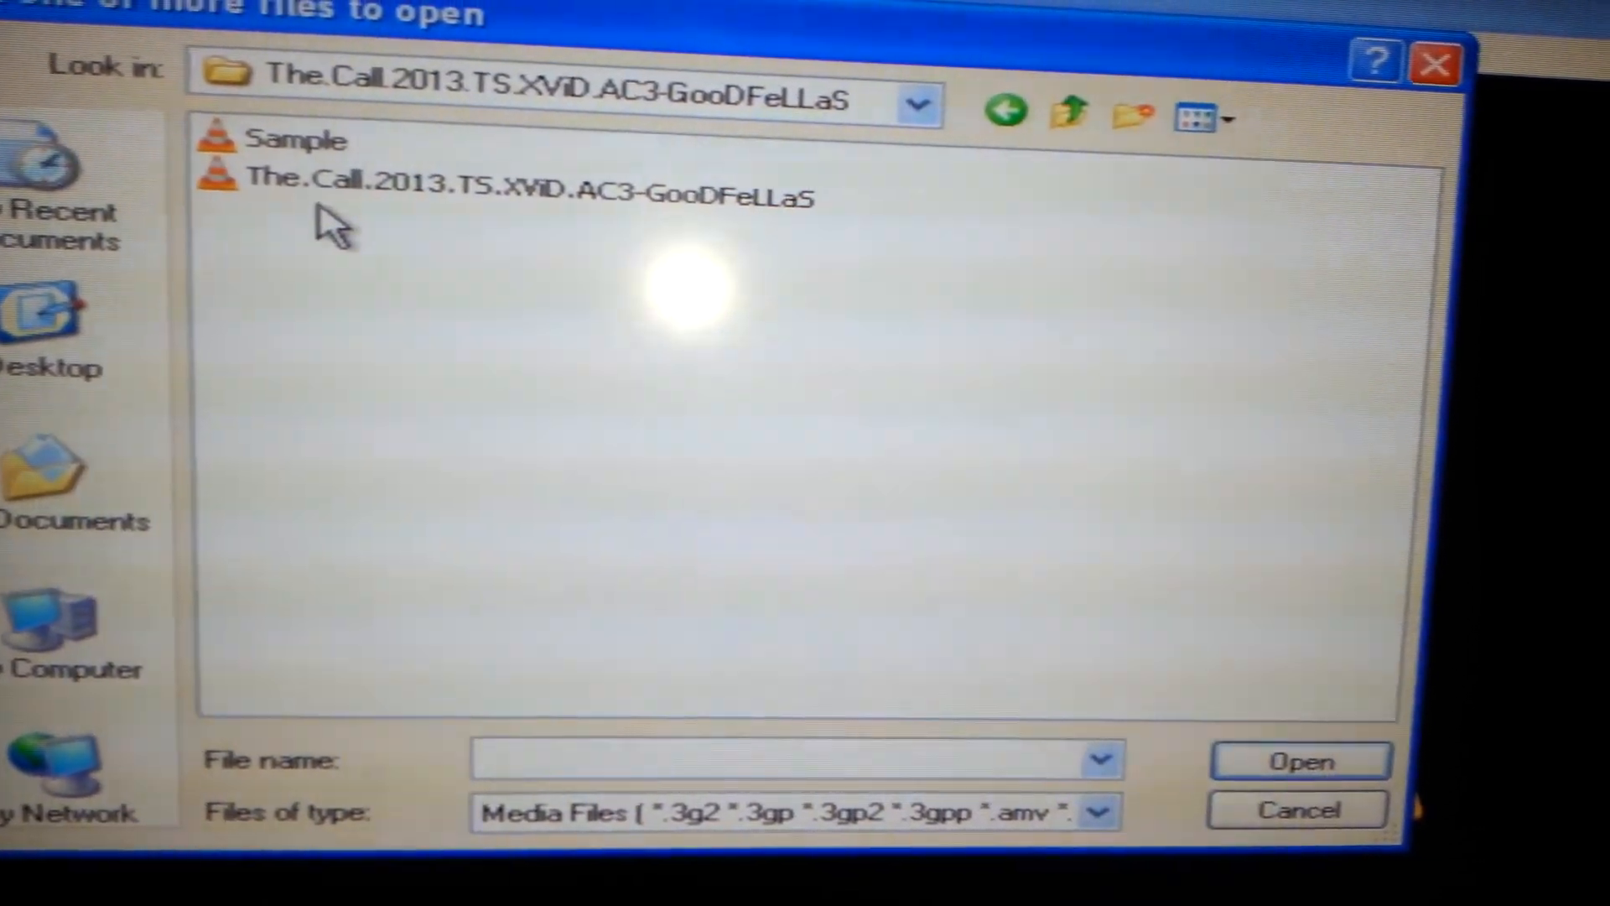
Load The.Call.2013.TS.XViD.AC3-GooDFeLLaS.avi into VLC.
left_click(524, 190)
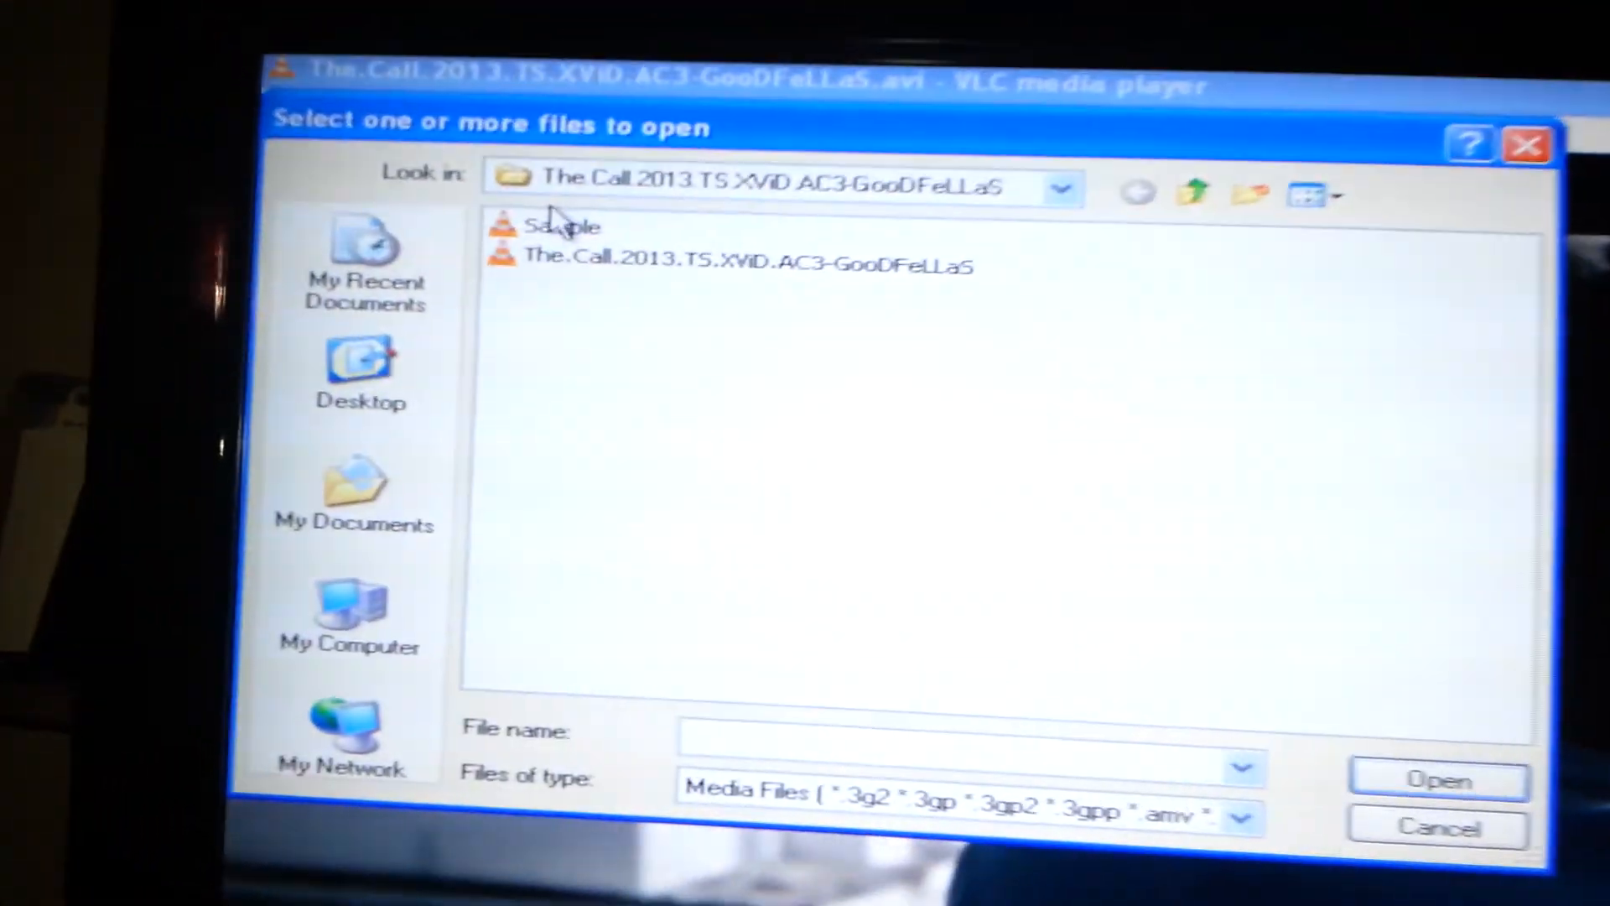
Play the Game of Thrones S02E07 episode from My Documents > Downloads.
left_click(353, 493)
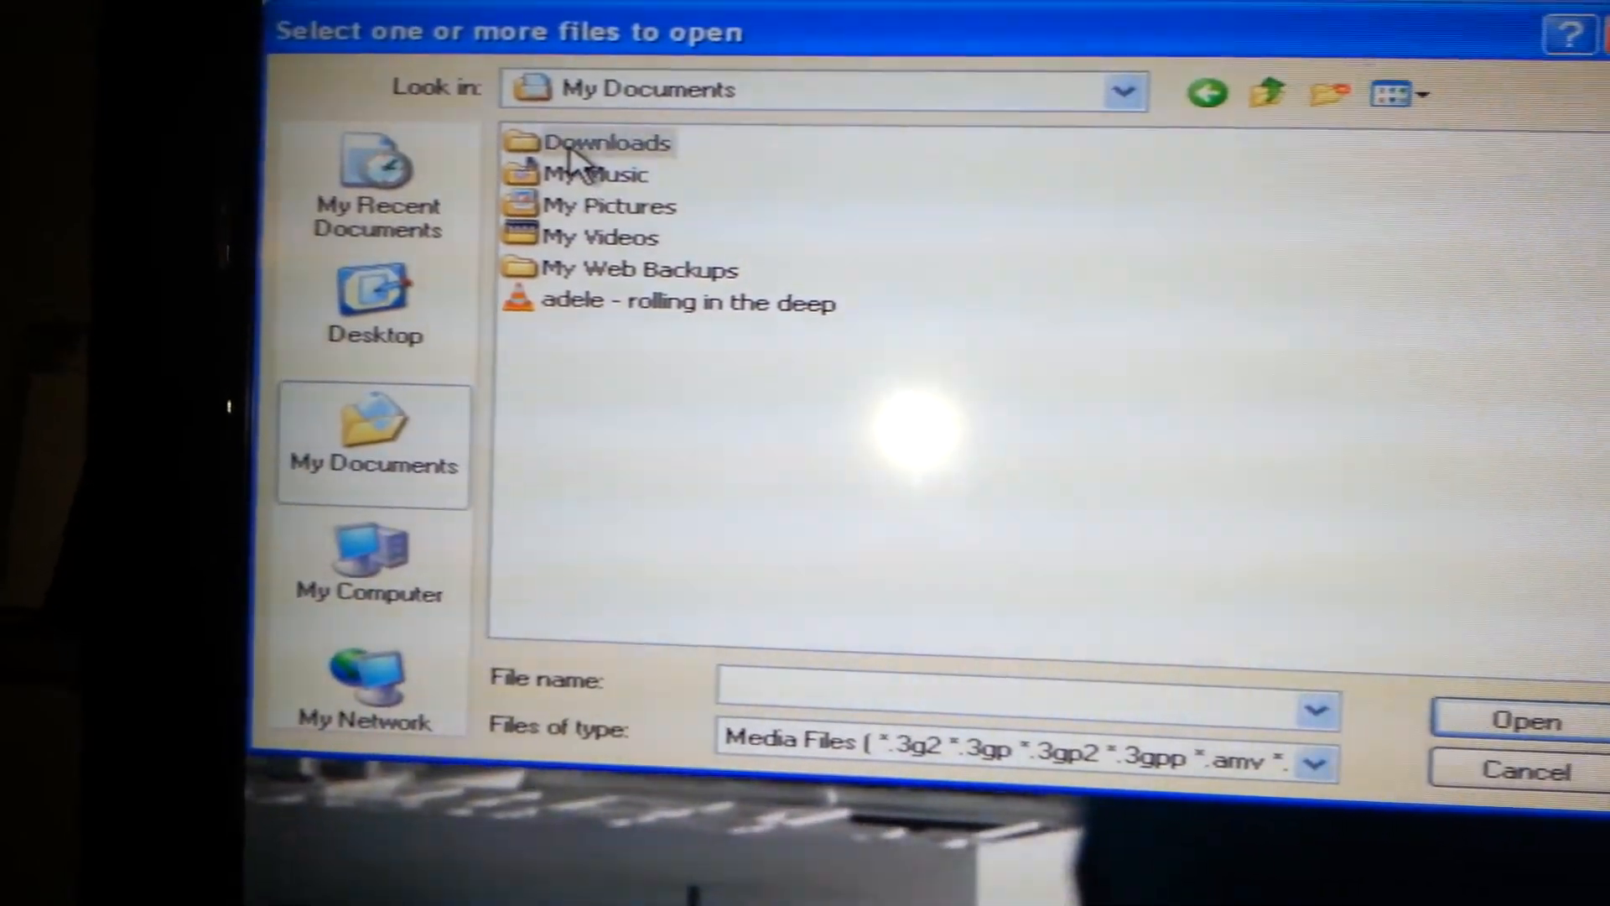
double_click(606, 145)
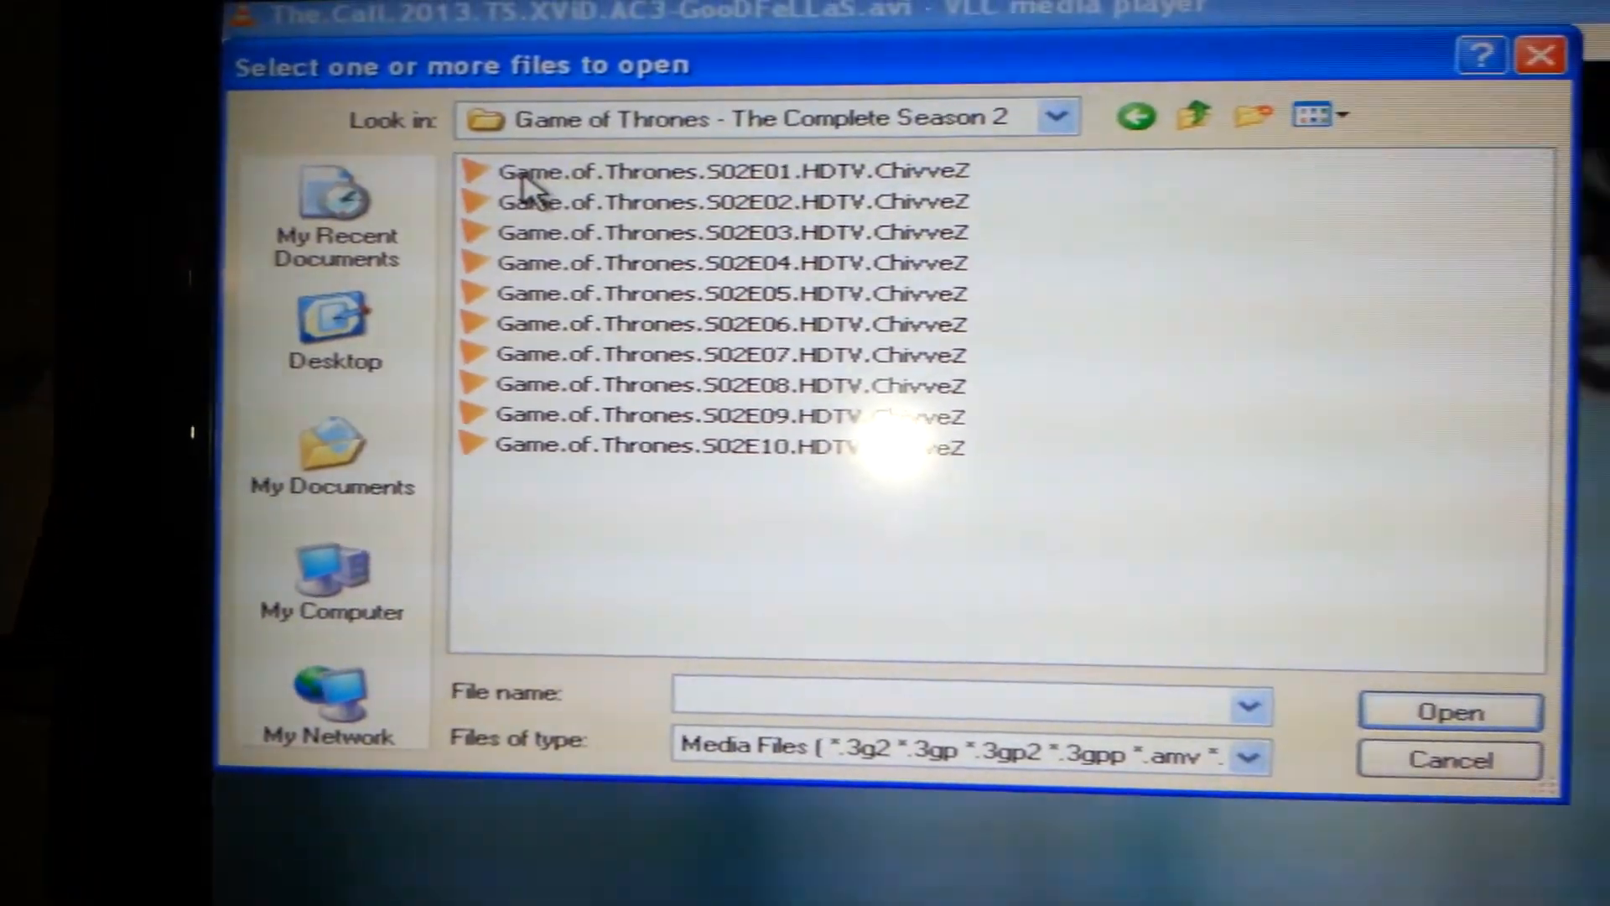
double_click(731, 354)
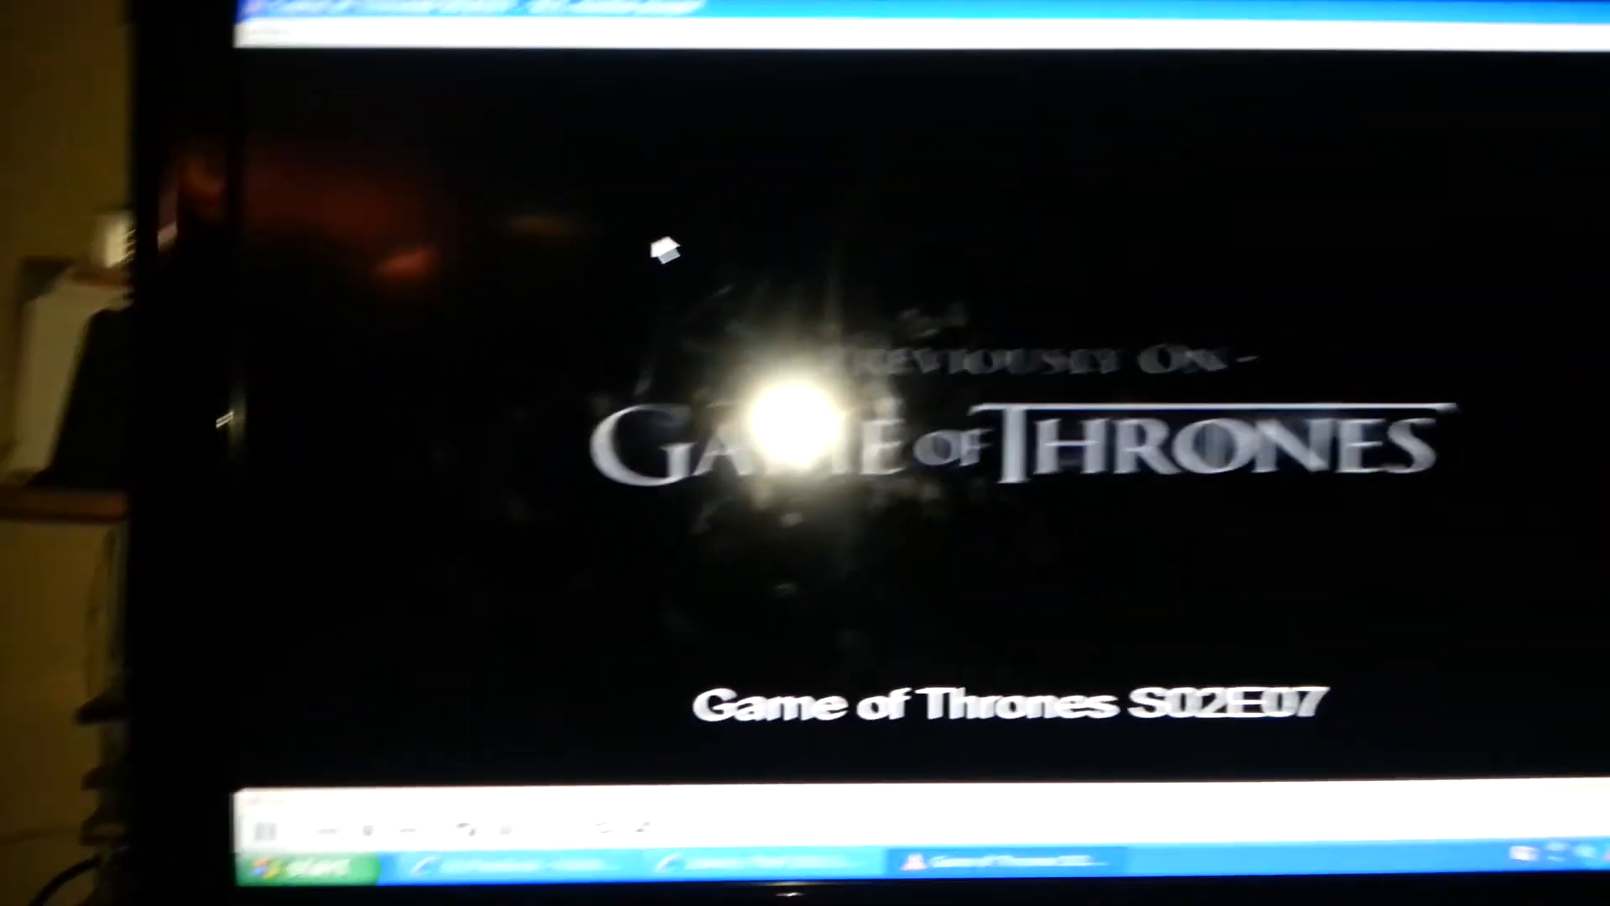